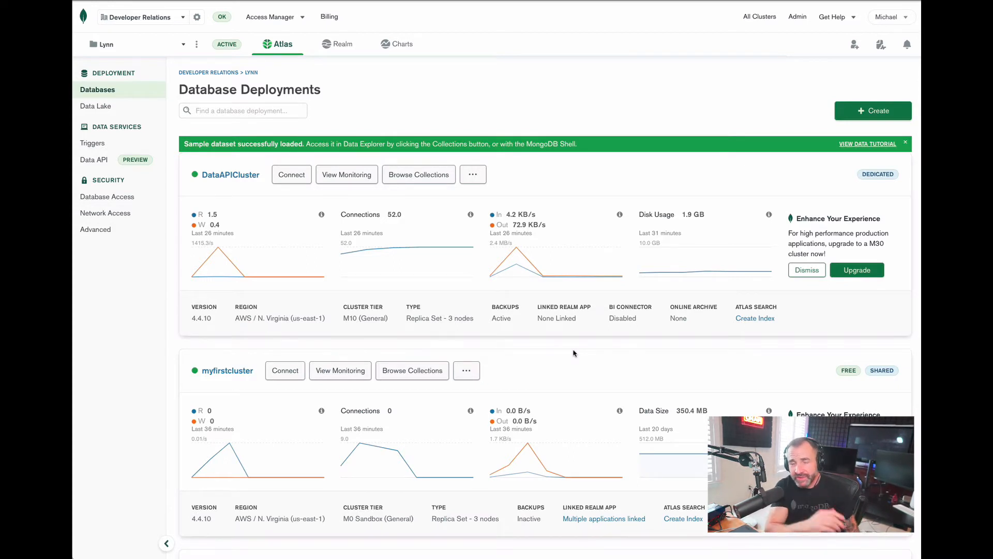
pyautogui.moveTo(522, 208)
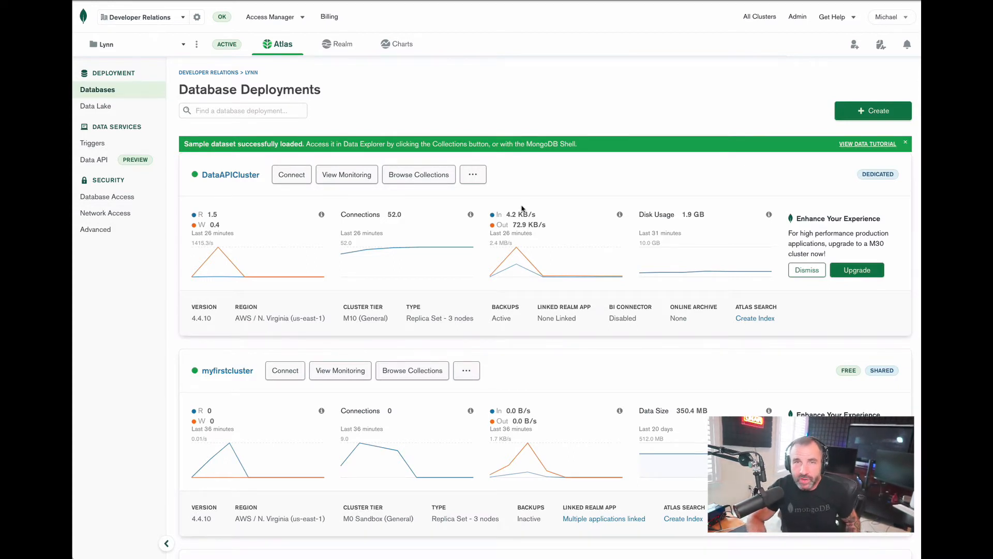
pyautogui.moveTo(305, 273)
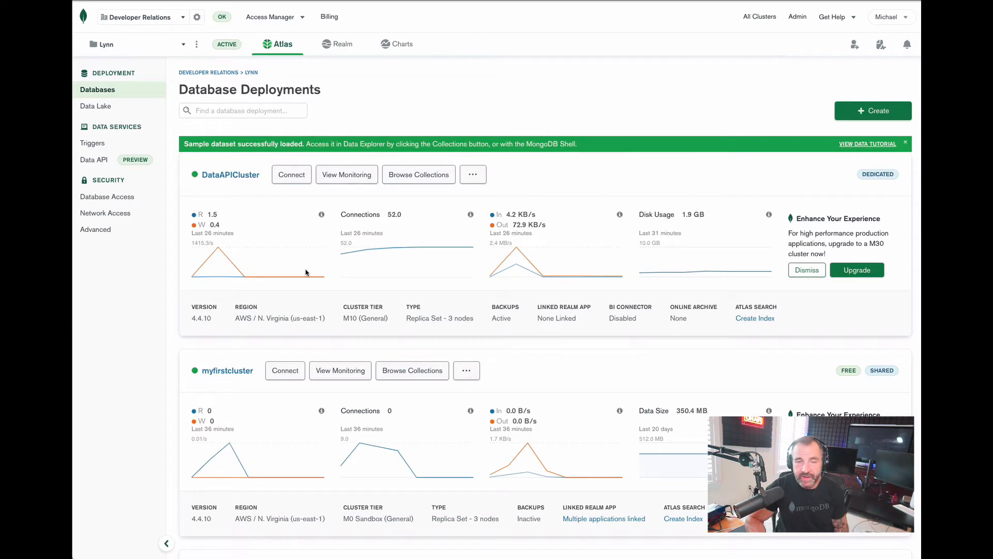
pyautogui.moveTo(218, 181)
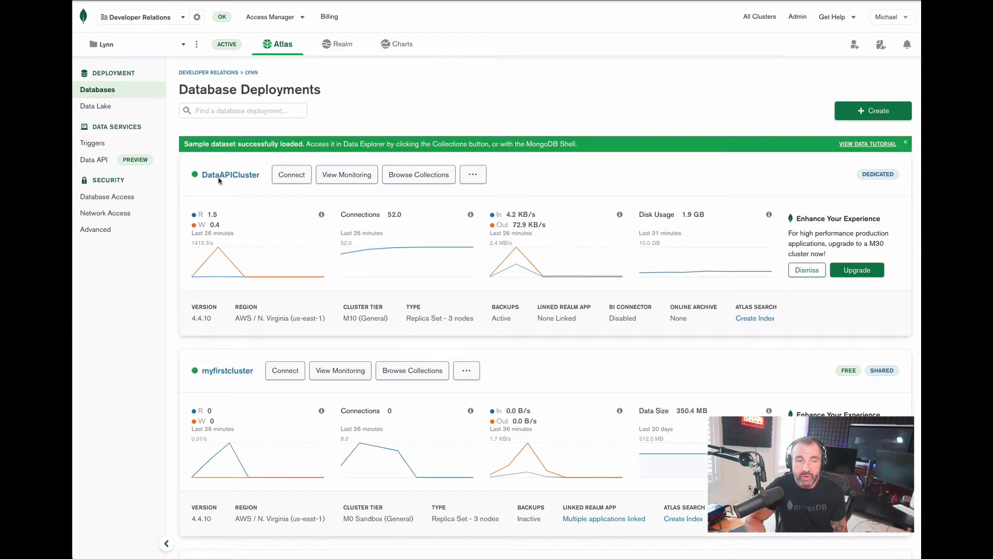
pyautogui.moveTo(293, 251)
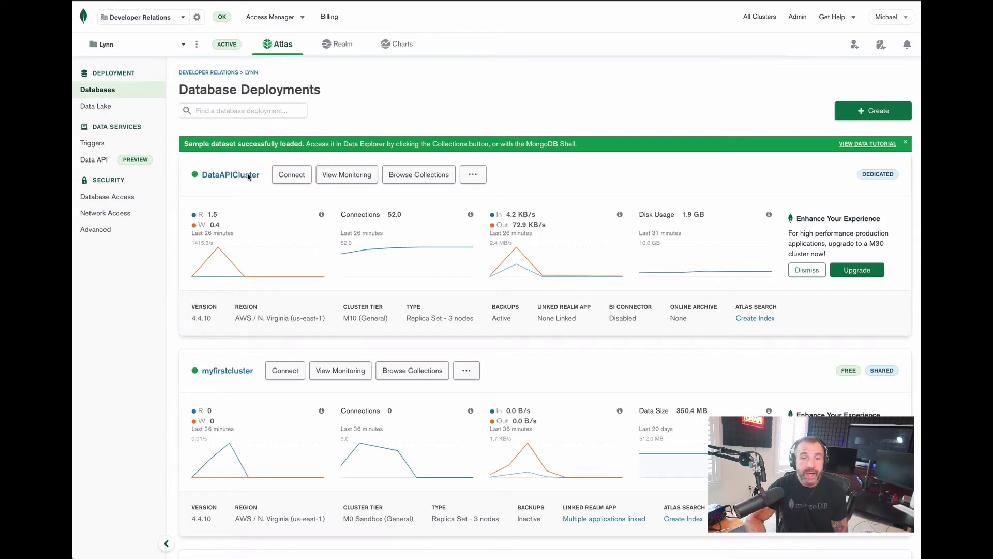
pyautogui.moveTo(565, 181)
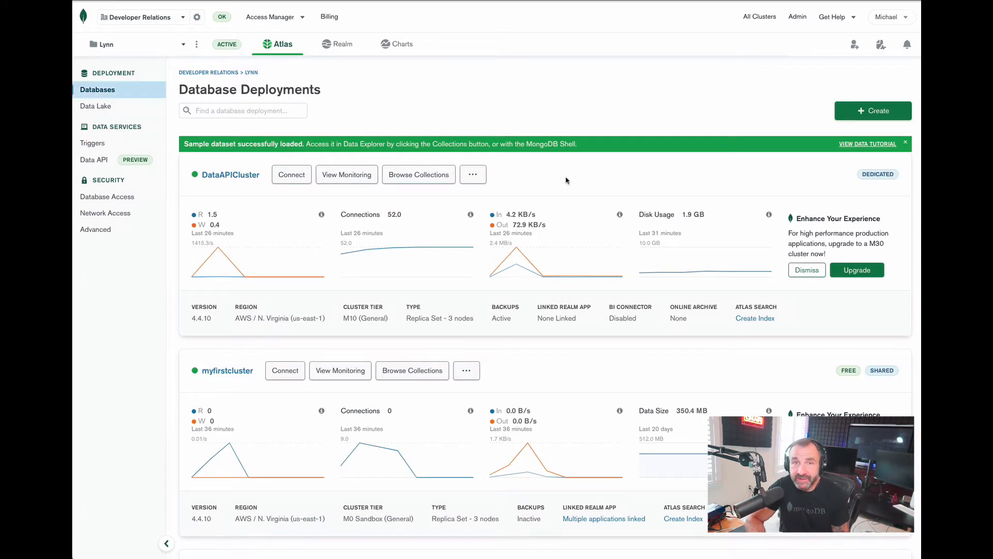
pyautogui.moveTo(464, 199)
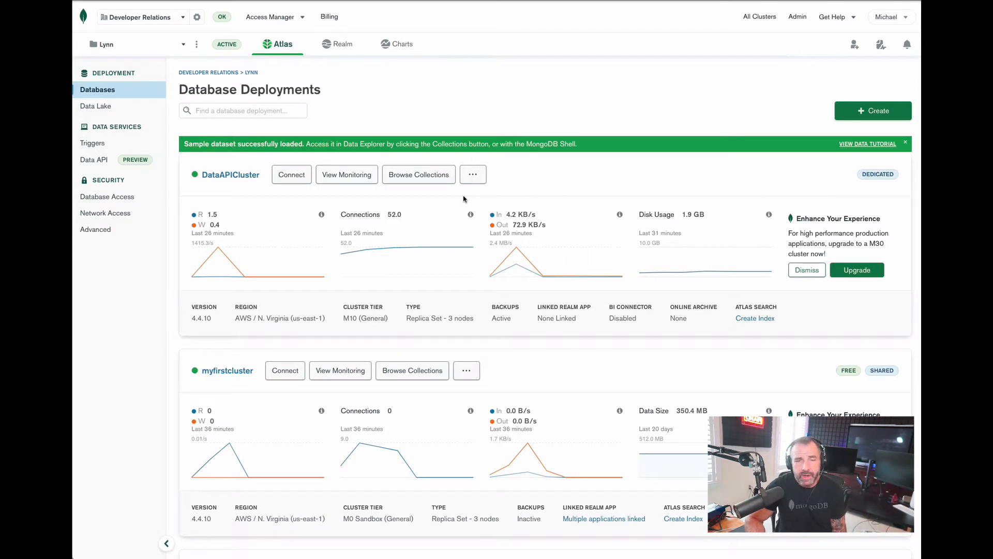
pyautogui.moveTo(418, 293)
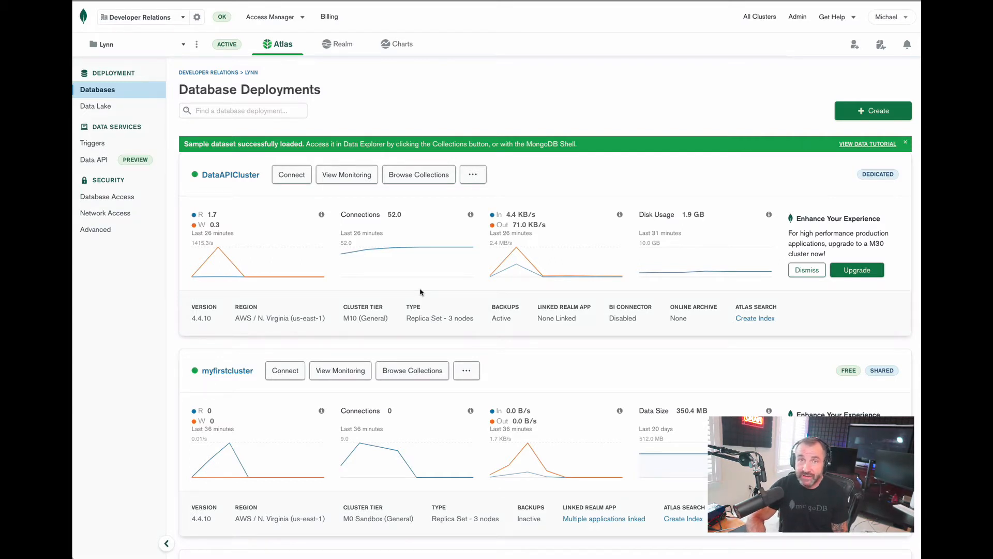
pyautogui.moveTo(230, 174)
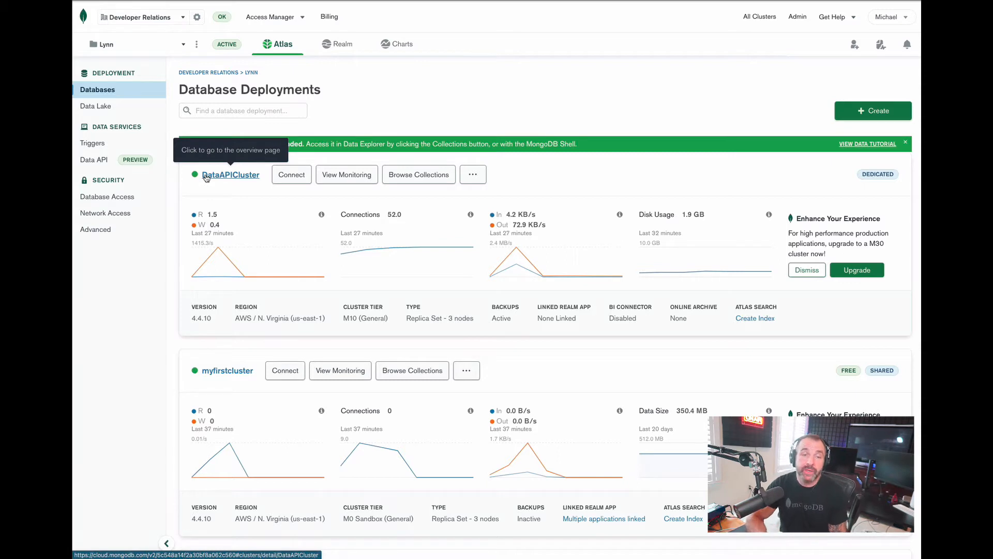
pyautogui.moveTo(448, 189)
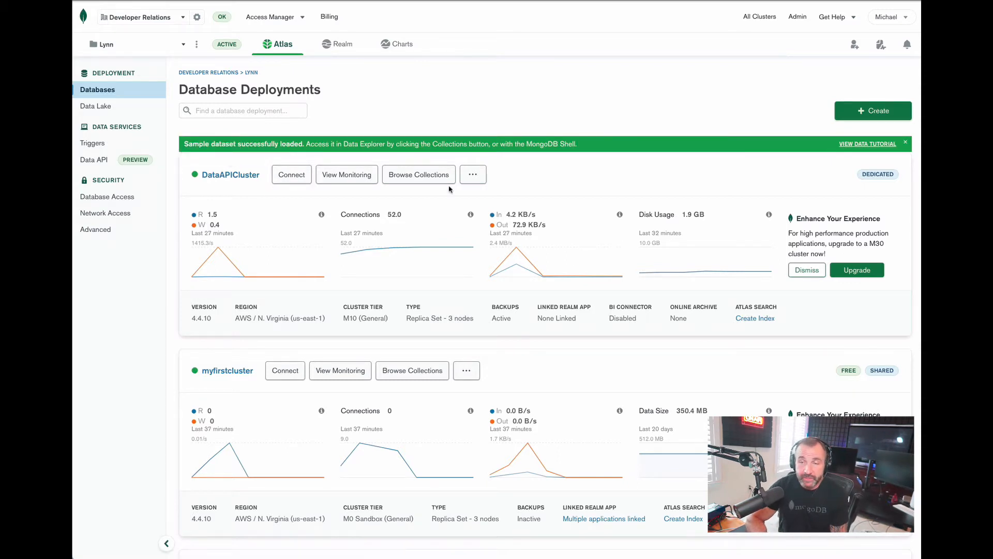
pyautogui.moveTo(321, 245)
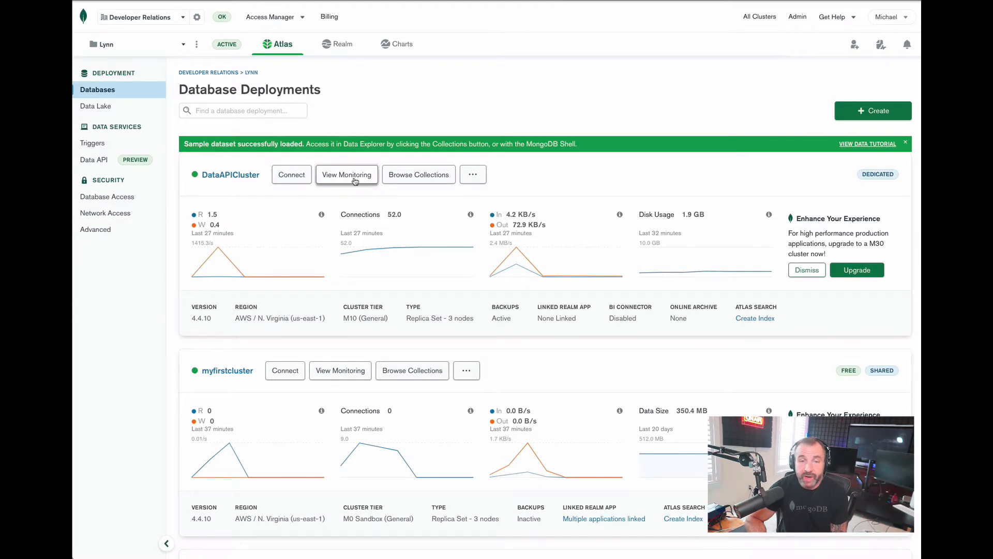
pyautogui.moveTo(472, 174)
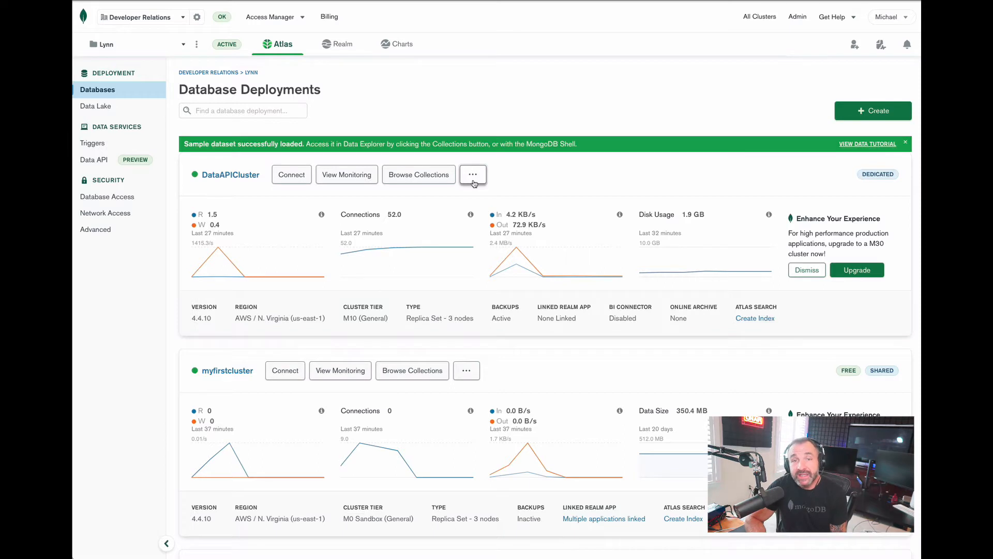
# Step: Load the sample dataset into DataAPICluster from its more-actions menu
pyautogui.click(473, 174)
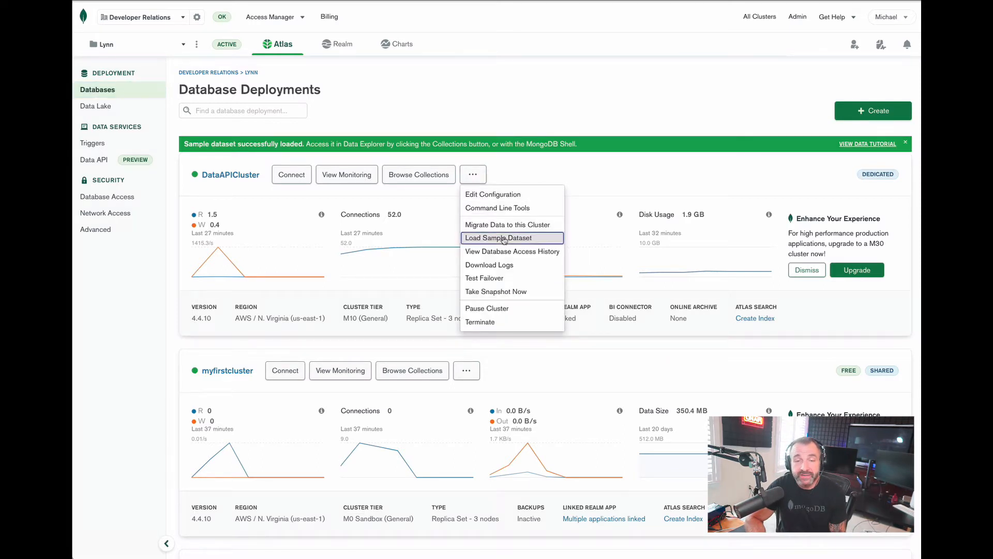
pyautogui.click(500, 237)
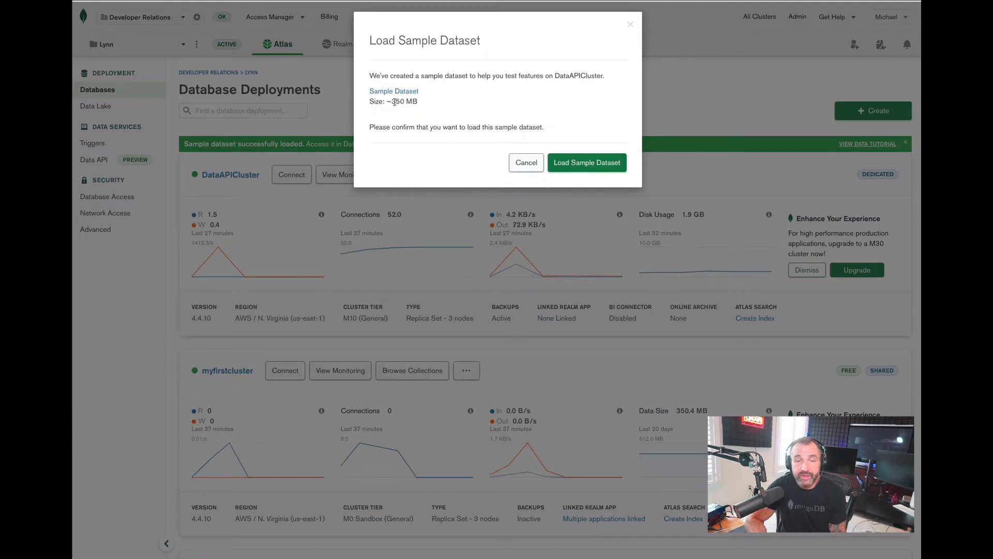
pyautogui.doubleClick(397, 101)
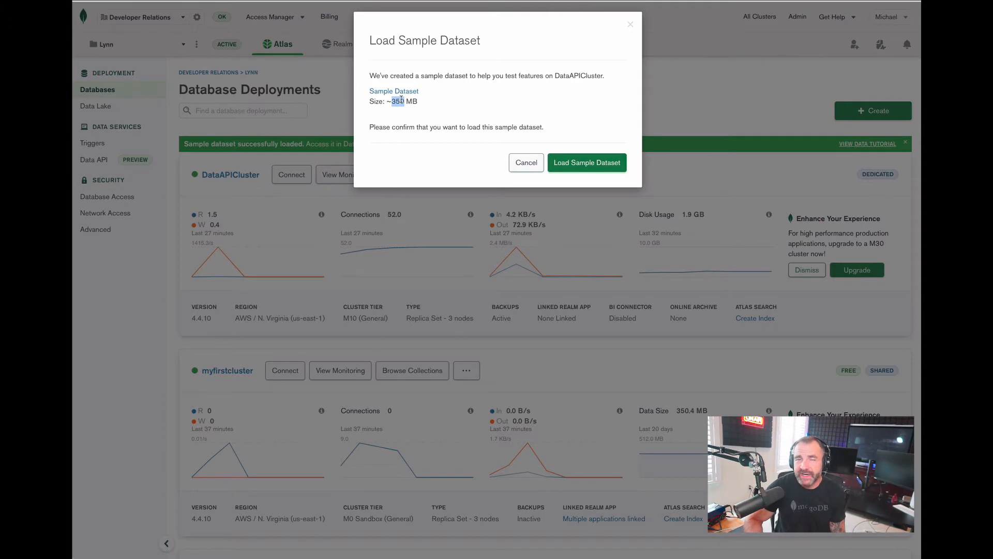
pyautogui.moveTo(577, 154)
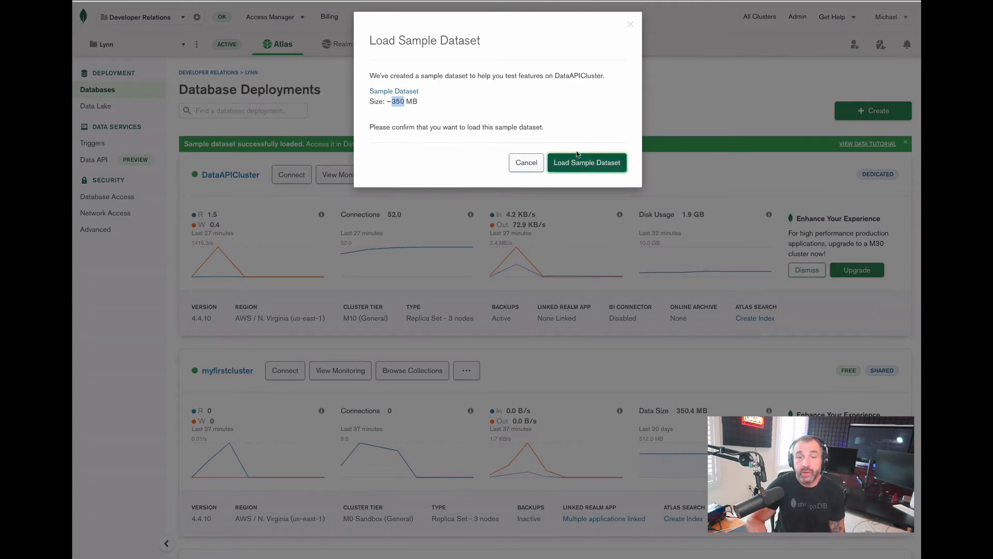
pyautogui.moveTo(625, 69)
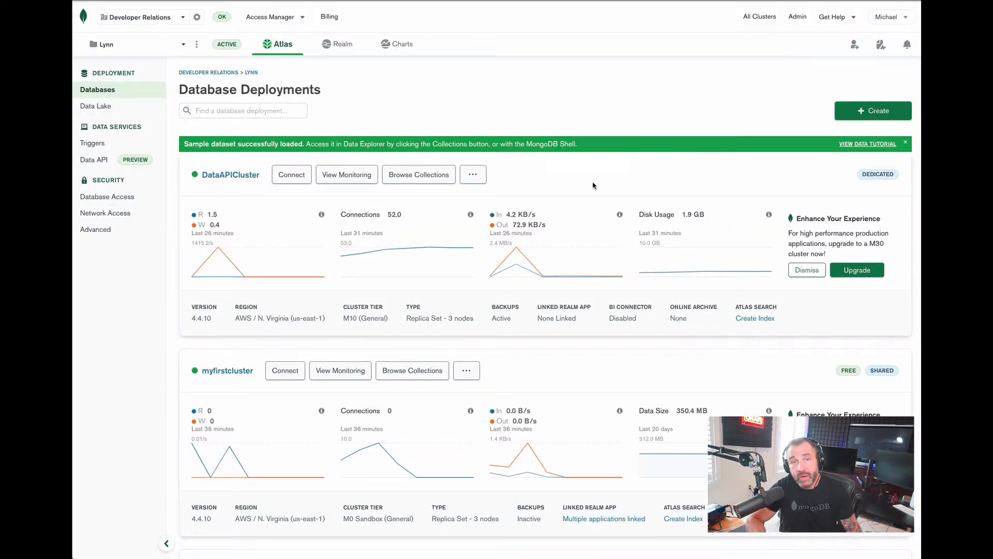
pyautogui.moveTo(590, 195)
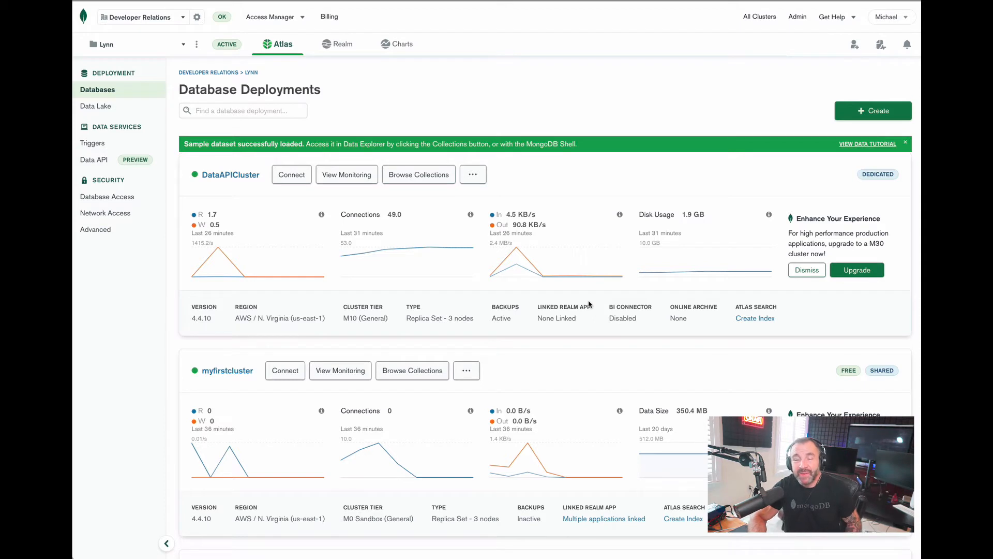
pyautogui.moveTo(385, 297)
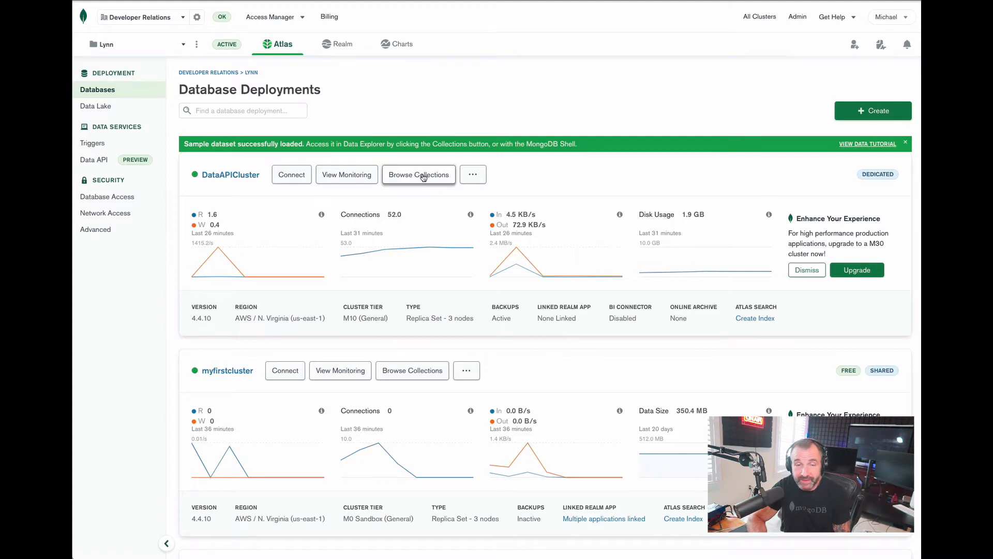
# Step: Browse DataAPICluster's collections and expand the sample_supplies database
pyautogui.click(418, 174)
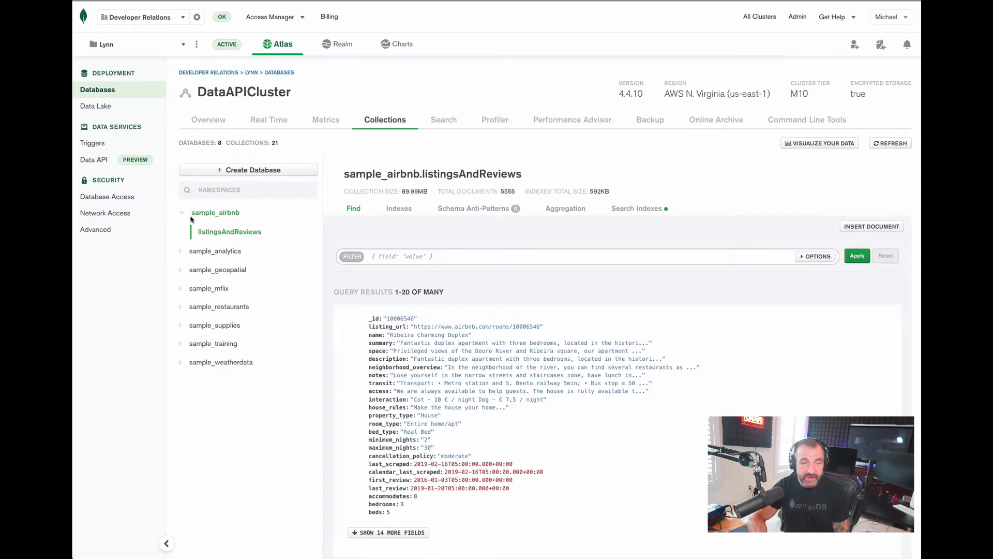
pyautogui.moveTo(204, 311)
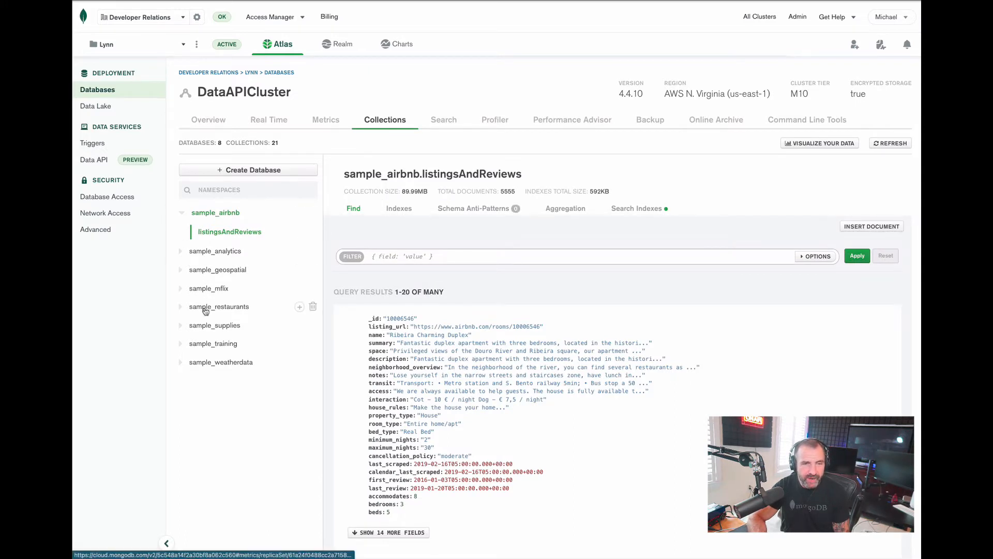
pyautogui.moveTo(206, 266)
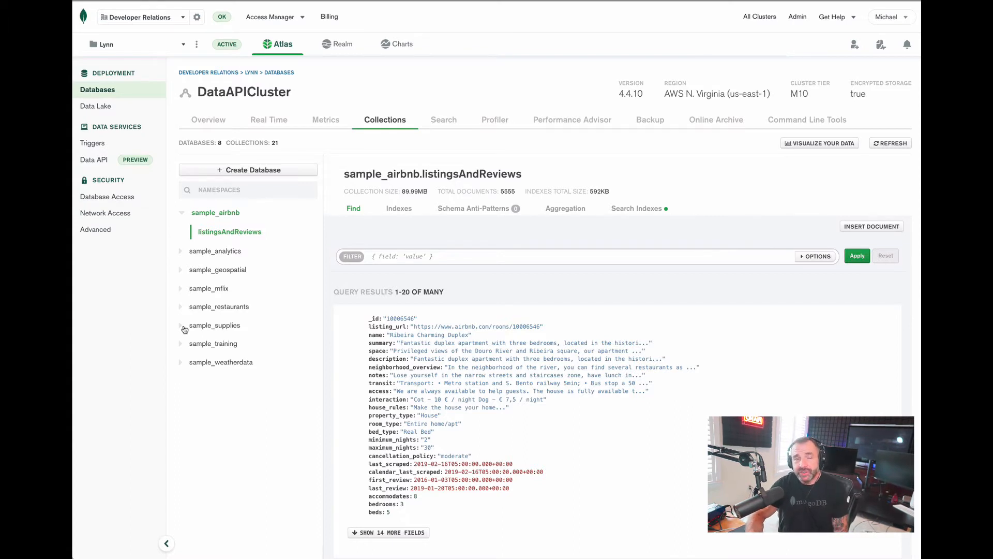
pyautogui.click(181, 325)
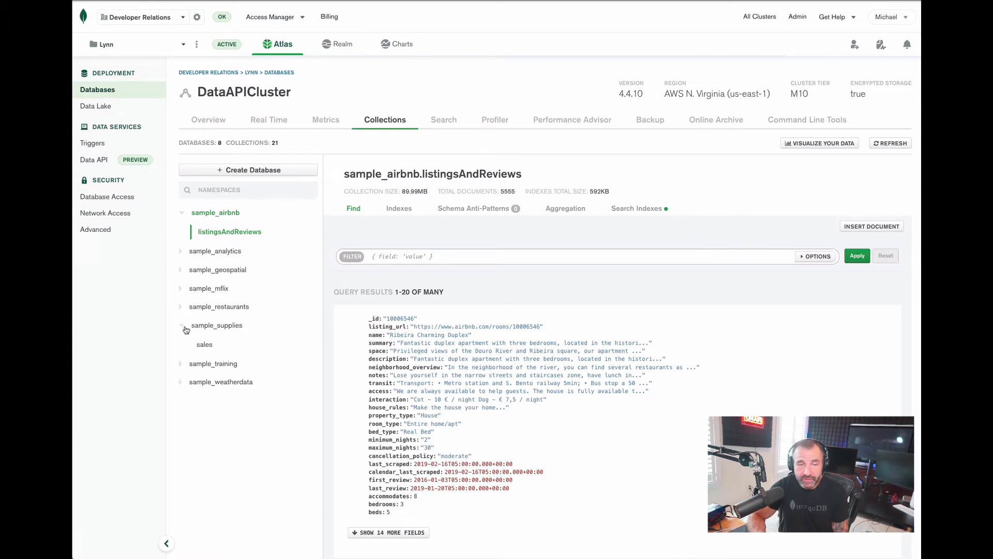
pyautogui.moveTo(203, 349)
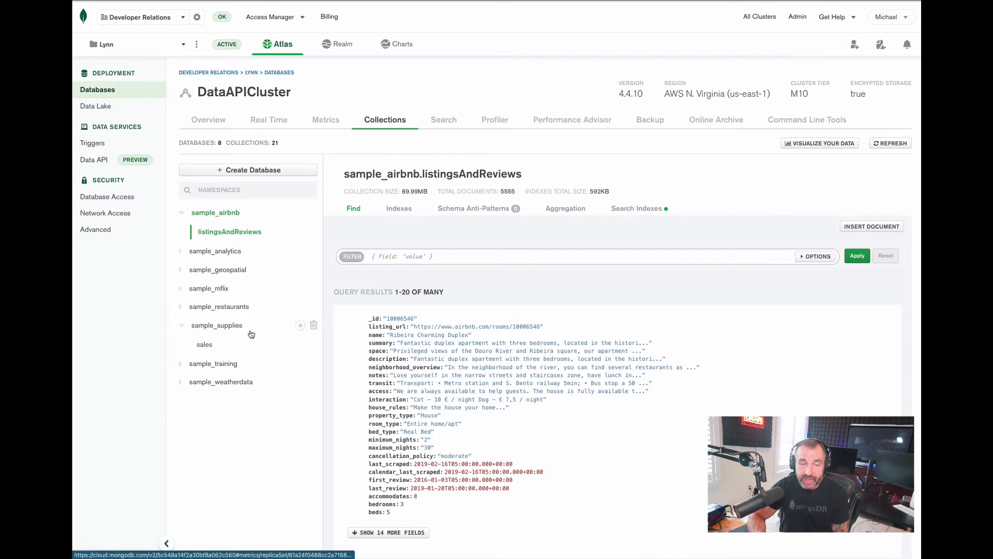
# Step: View the sales documents and expand the first sale's items array and item 4
pyautogui.click(204, 344)
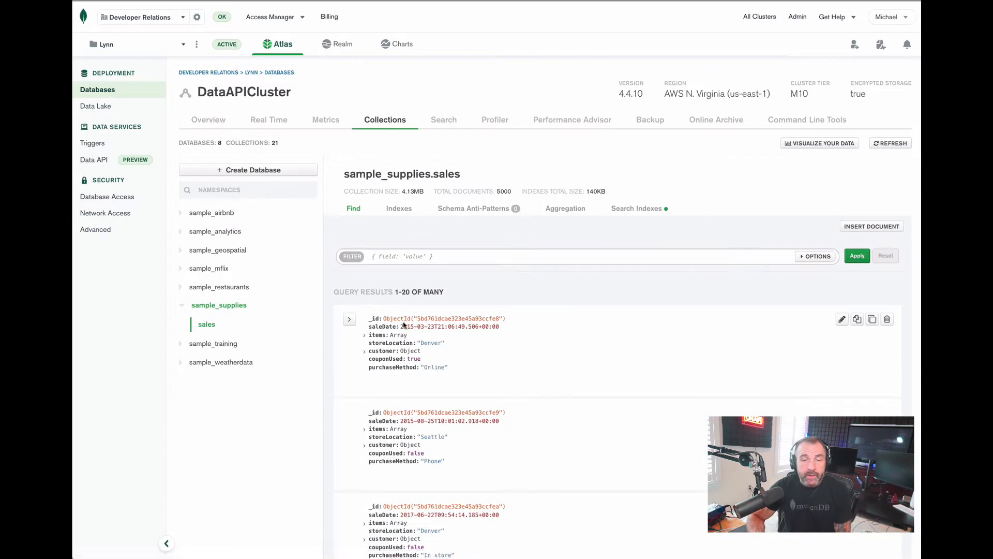
pyautogui.moveTo(421, 335)
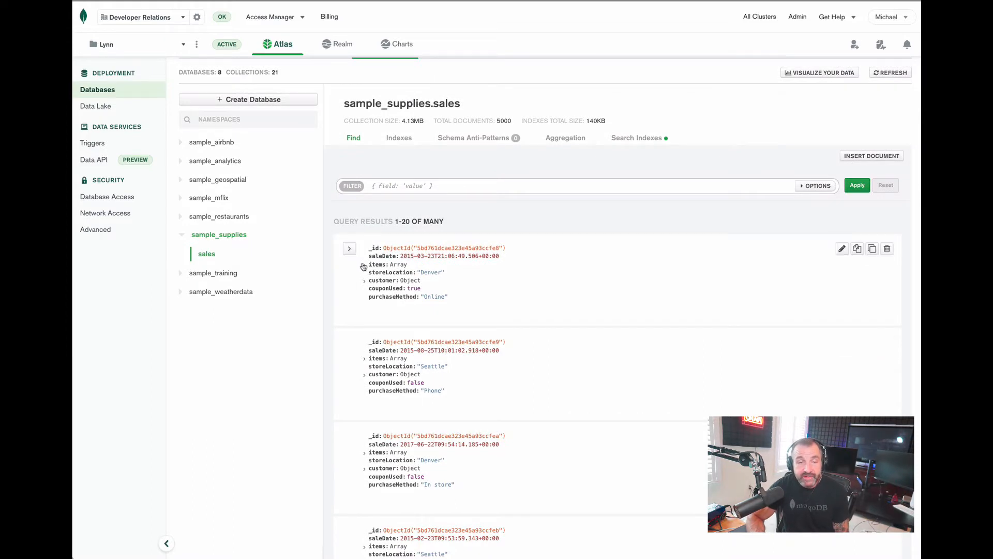
pyautogui.click(365, 264)
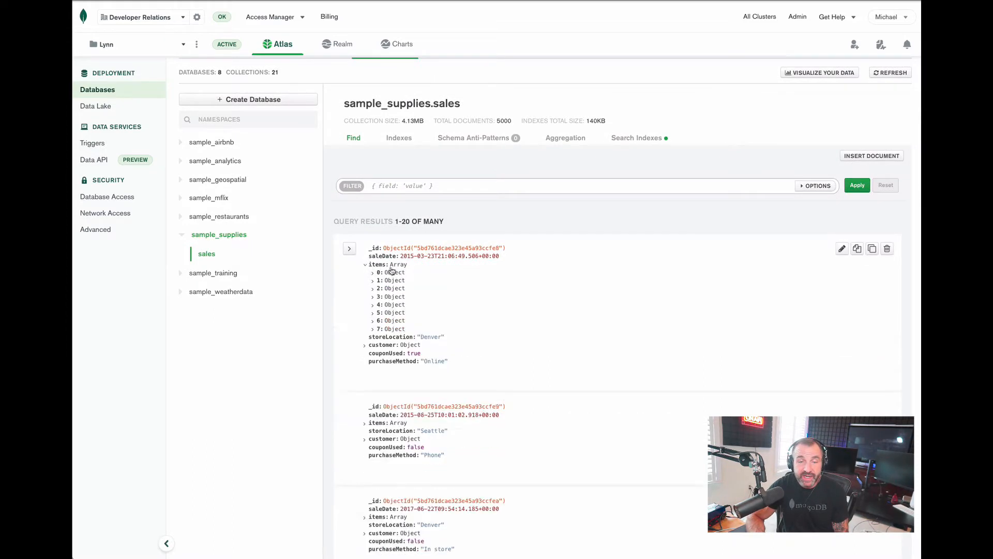
pyautogui.click(373, 304)
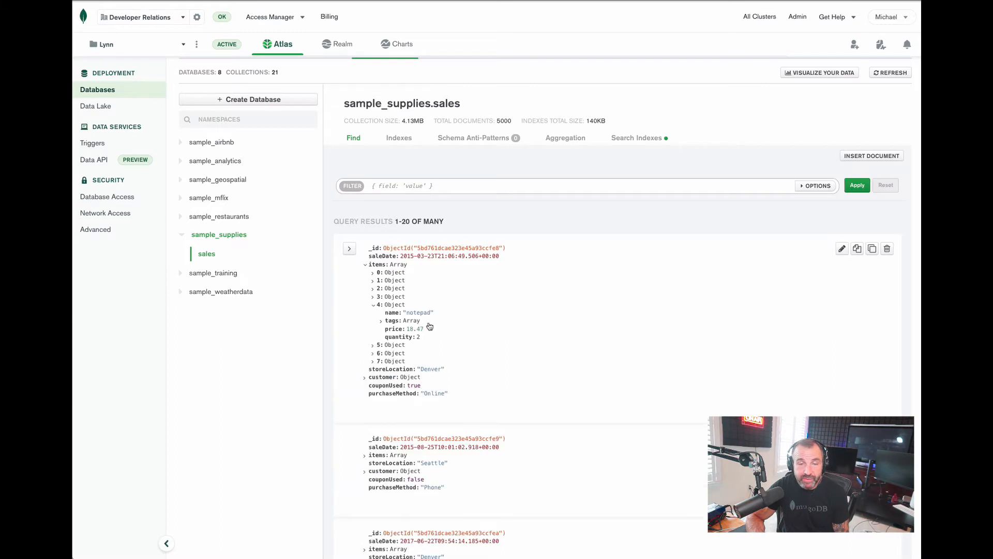
pyautogui.moveTo(496, 258)
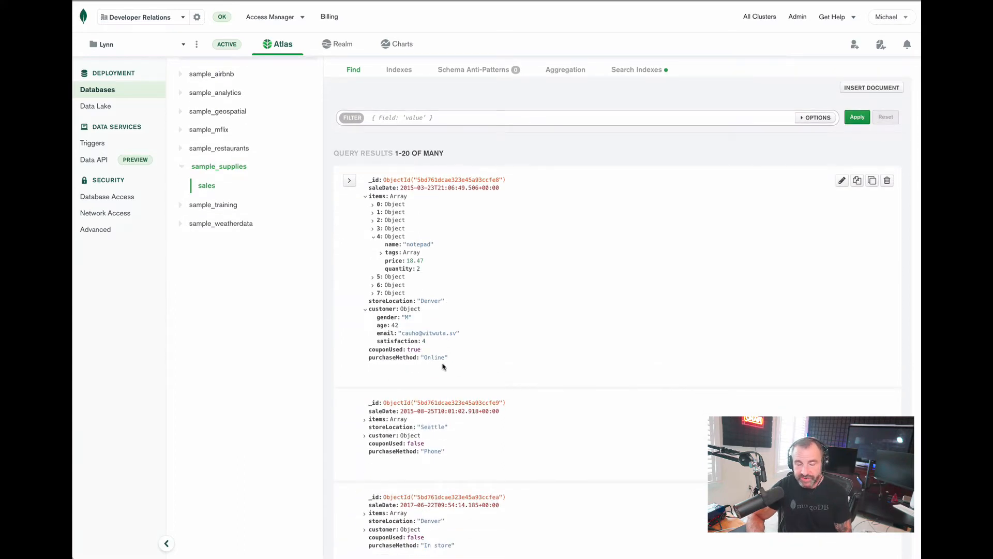
pyautogui.moveTo(575, 186)
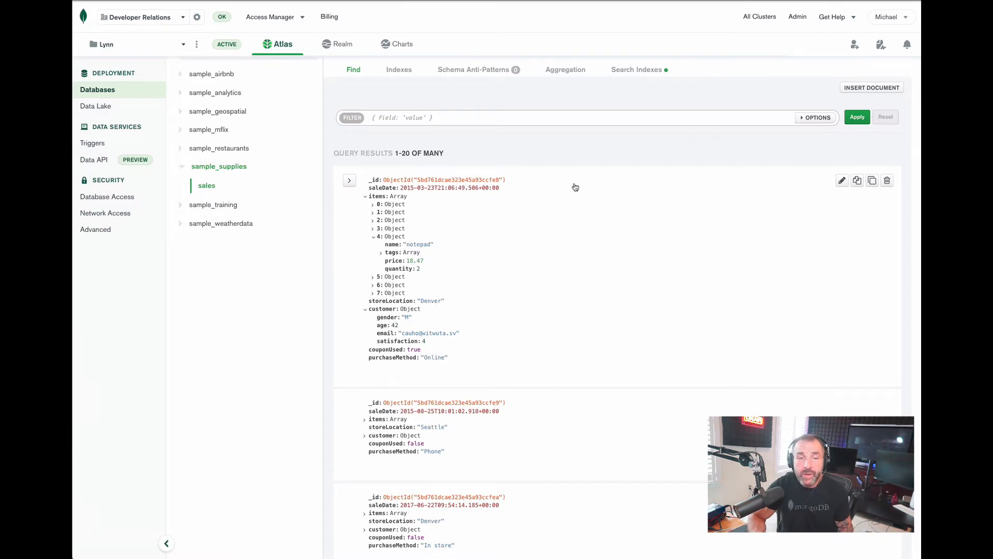
pyautogui.moveTo(384, 342)
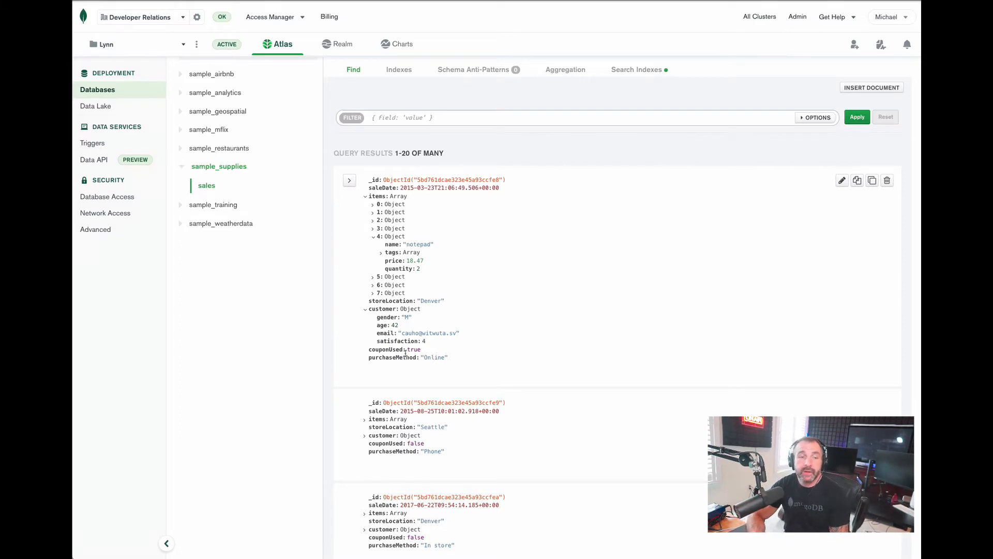
pyautogui.moveTo(94, 159)
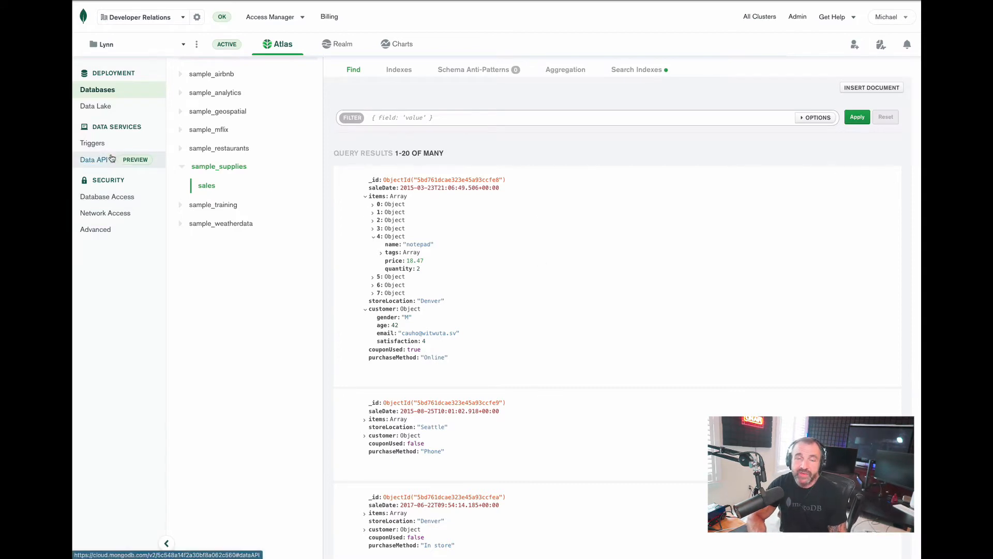
pyautogui.moveTo(98, 90)
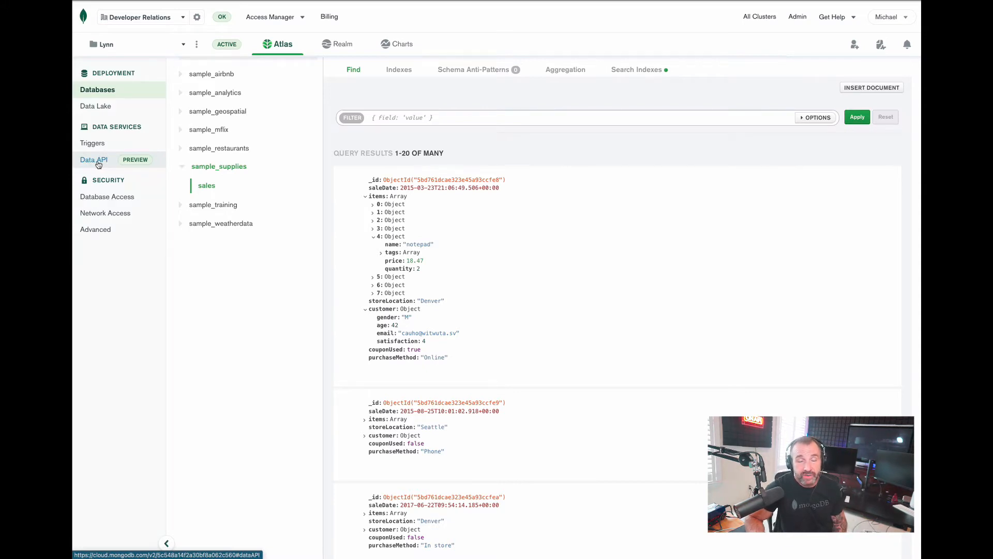
# Step: Go to the Data API page under Data Services
pyautogui.click(94, 159)
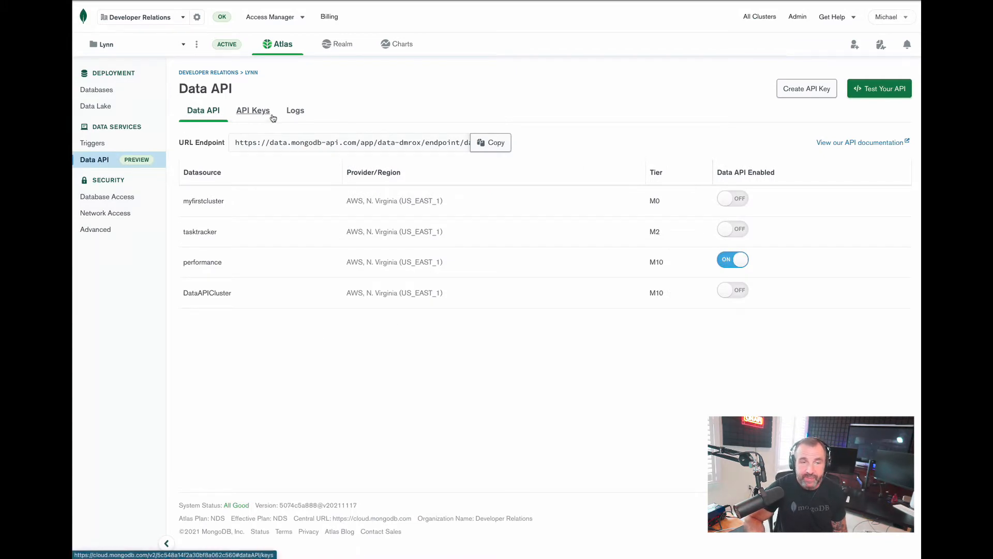
pyautogui.moveTo(248, 130)
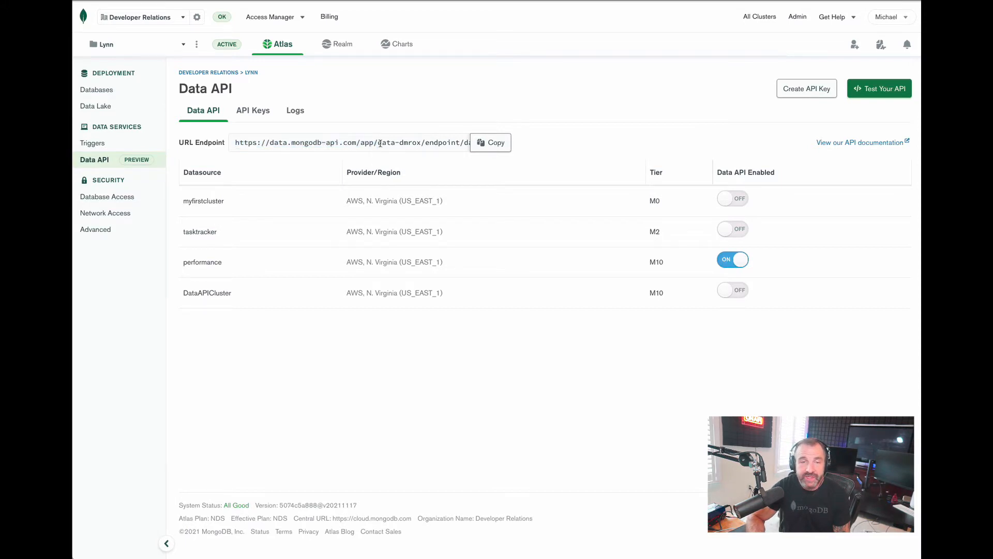
pyautogui.doubleClick(399, 141)
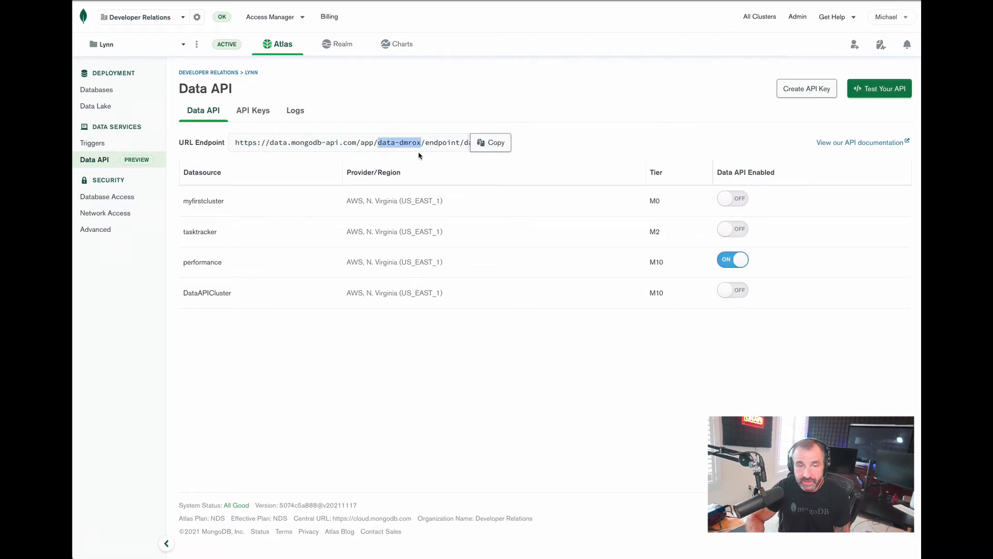
pyautogui.moveTo(413, 152)
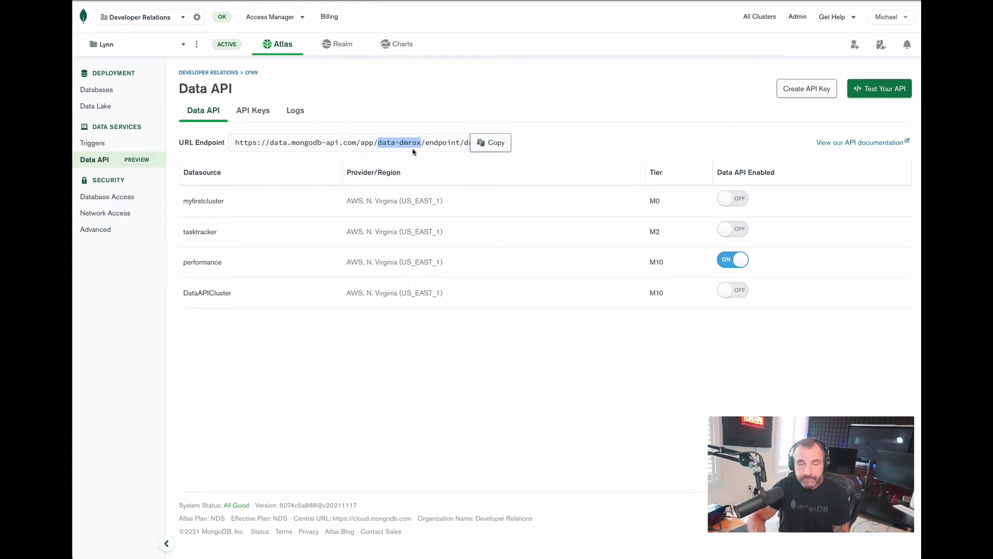
pyautogui.moveTo(362, 118)
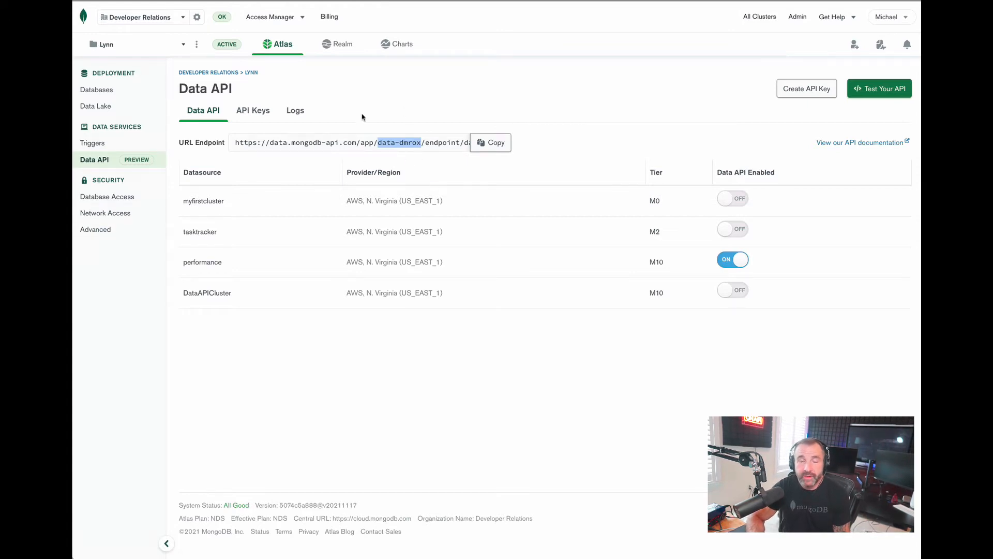
pyautogui.moveTo(414, 175)
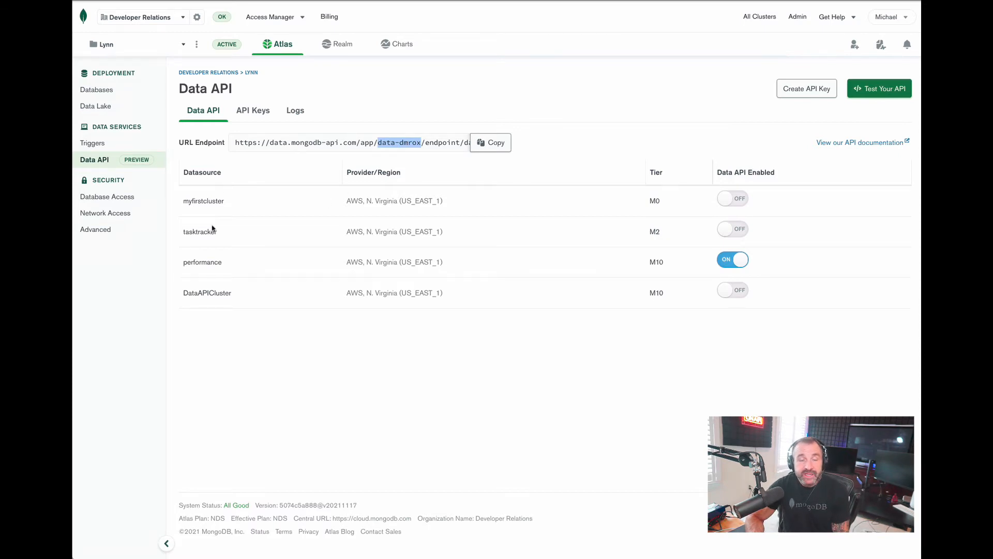
pyautogui.moveTo(210, 214)
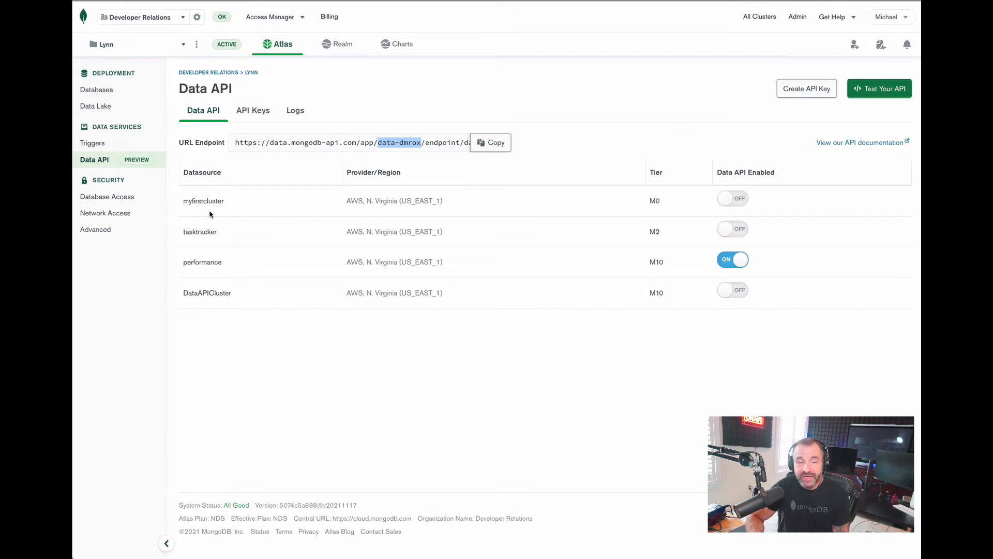
pyautogui.moveTo(203, 291)
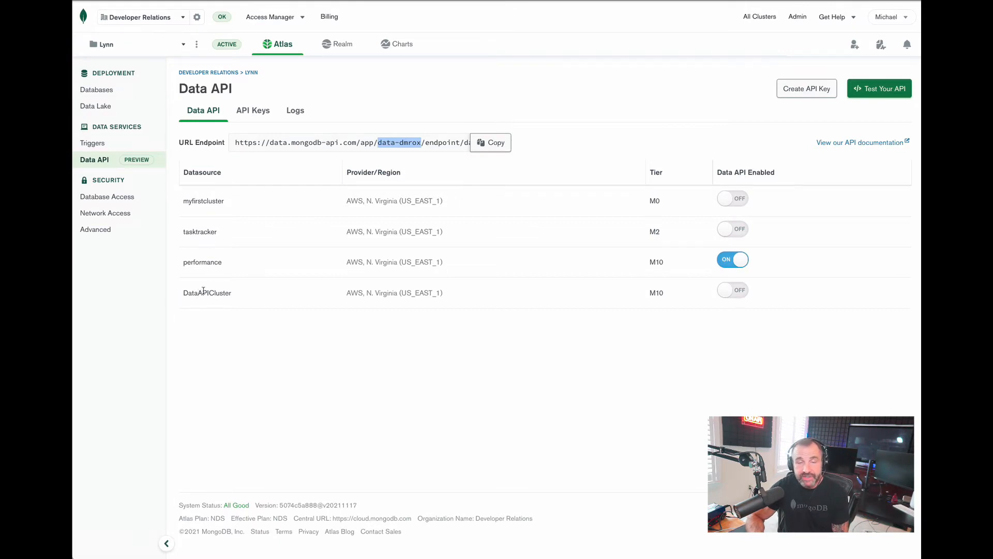
pyautogui.moveTo(245, 300)
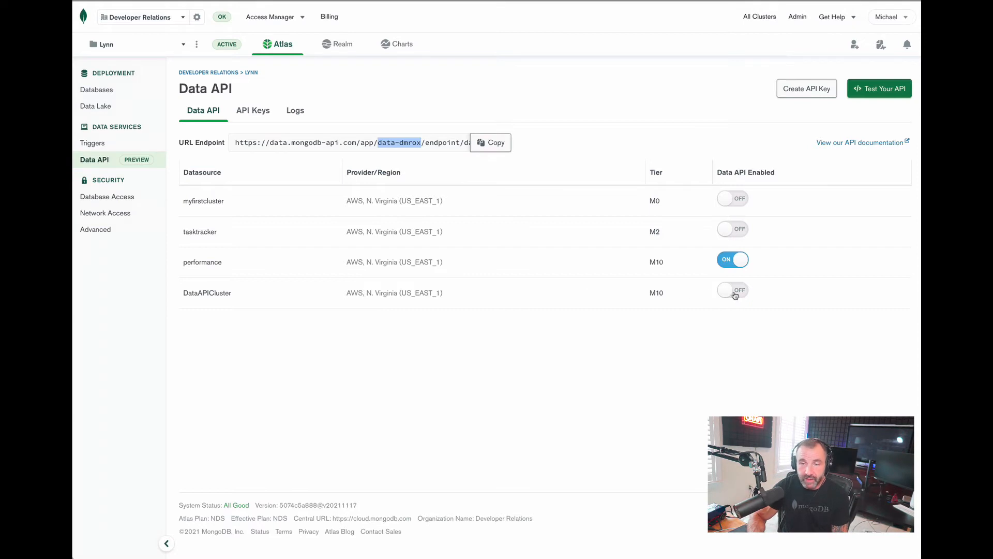
pyautogui.moveTo(756, 181)
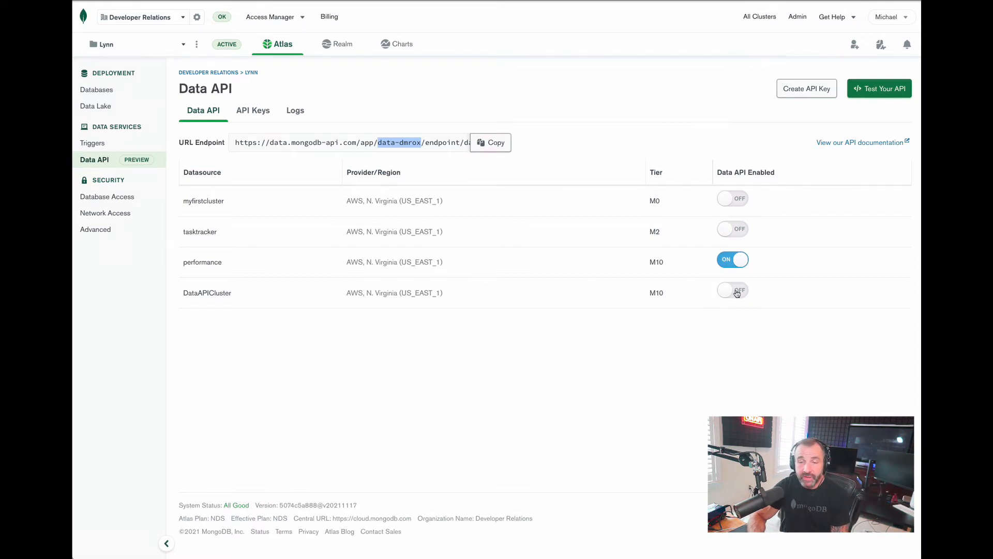
# Step: Toggle the Data API on for DataAPICluster to bring up the enable confirmation
pyautogui.click(733, 290)
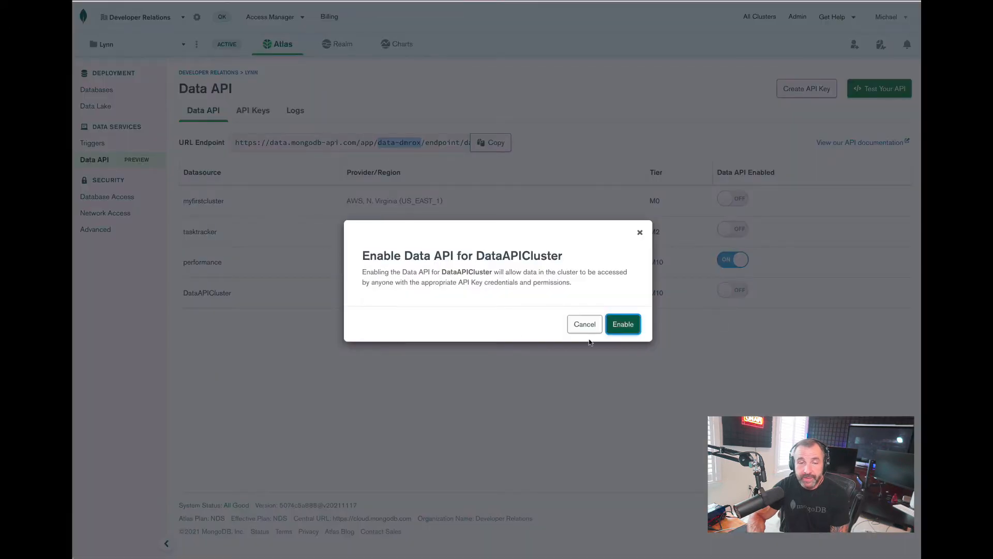
pyautogui.moveTo(549, 309)
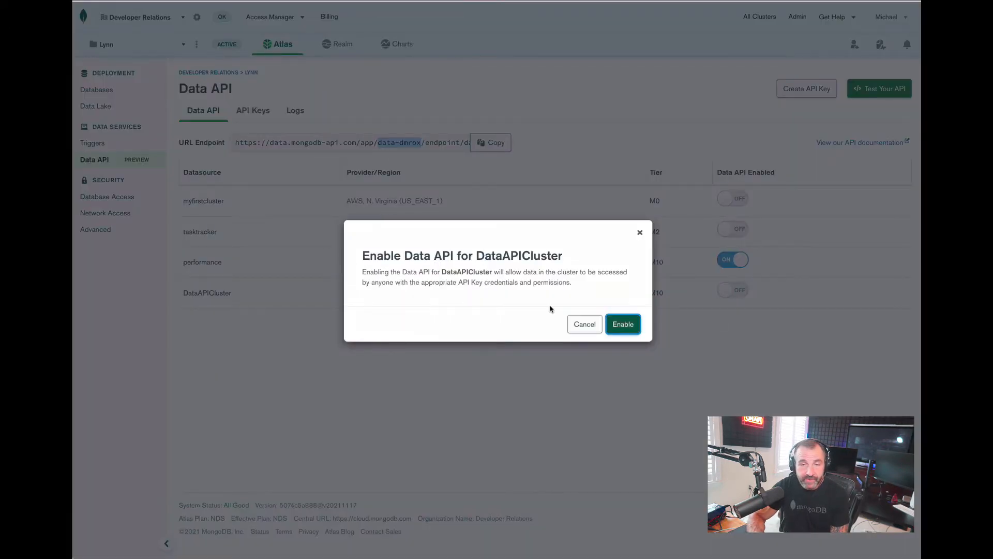
pyautogui.moveTo(553, 281)
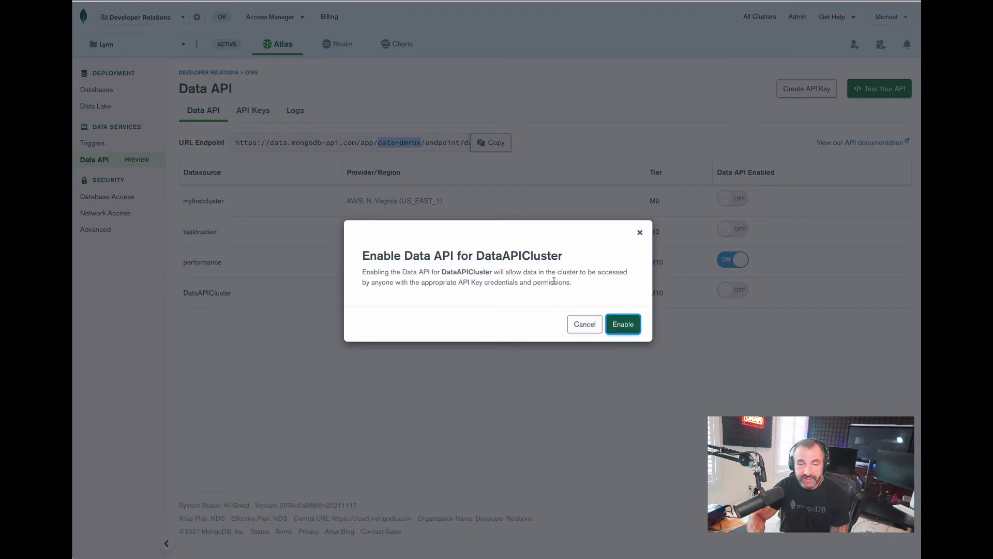
pyautogui.moveTo(487, 282)
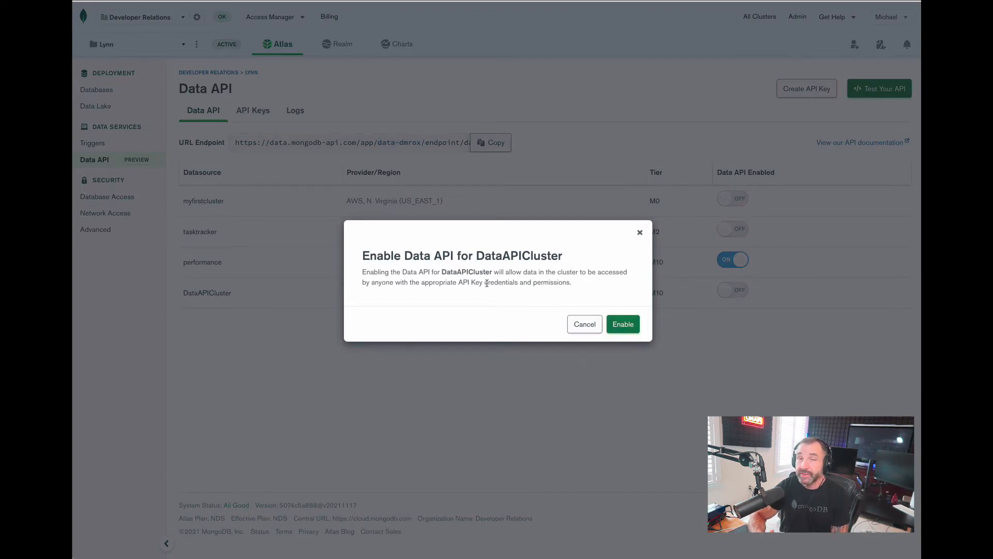
pyautogui.moveTo(623, 323)
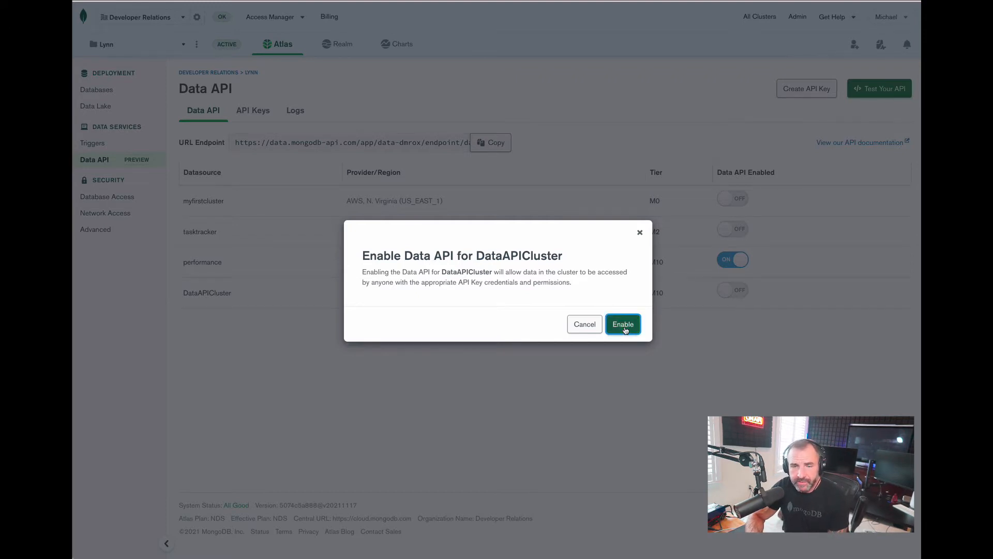
# Step: Confirm enabling the Data API for DataAPICluster
pyautogui.click(623, 324)
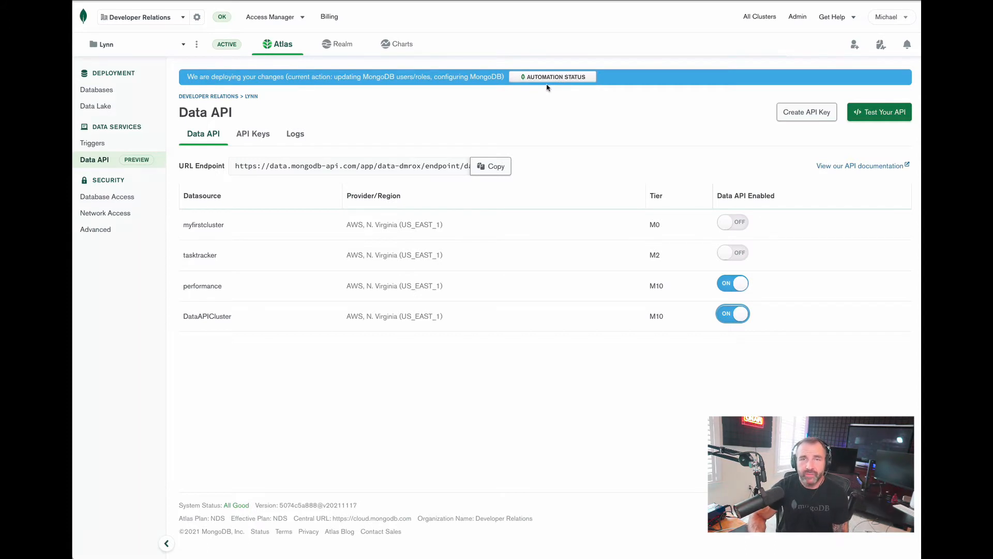
pyautogui.moveTo(547, 88)
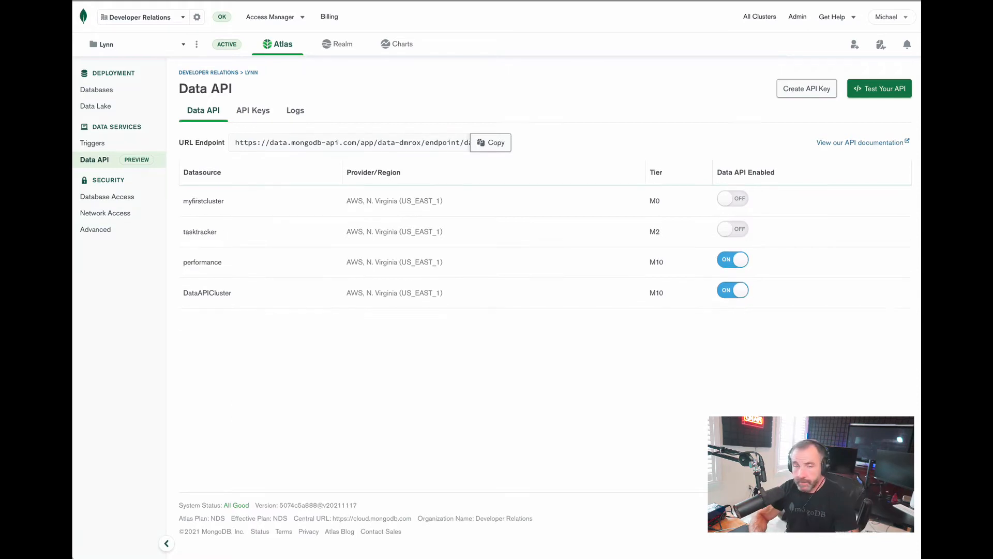
pyautogui.moveTo(516, 155)
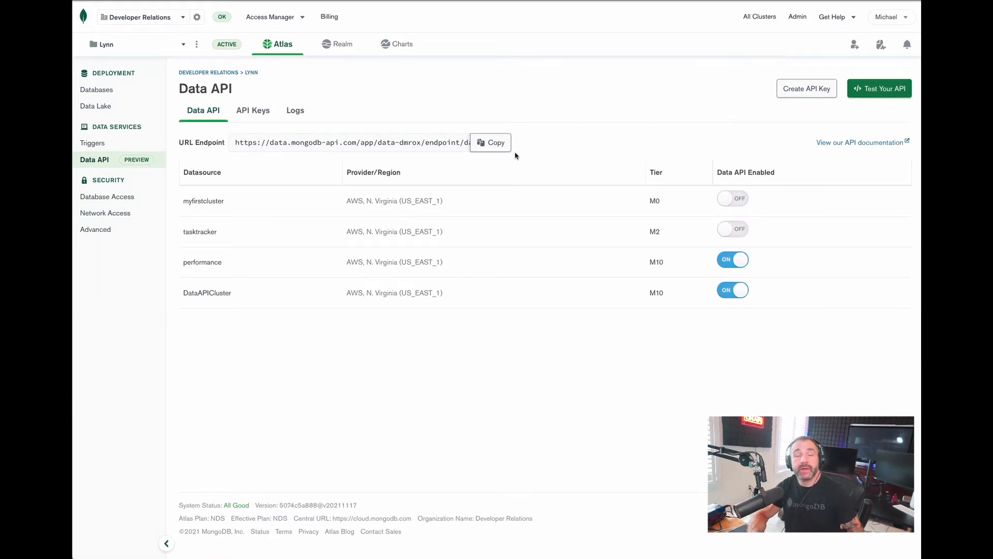
pyautogui.moveTo(534, 204)
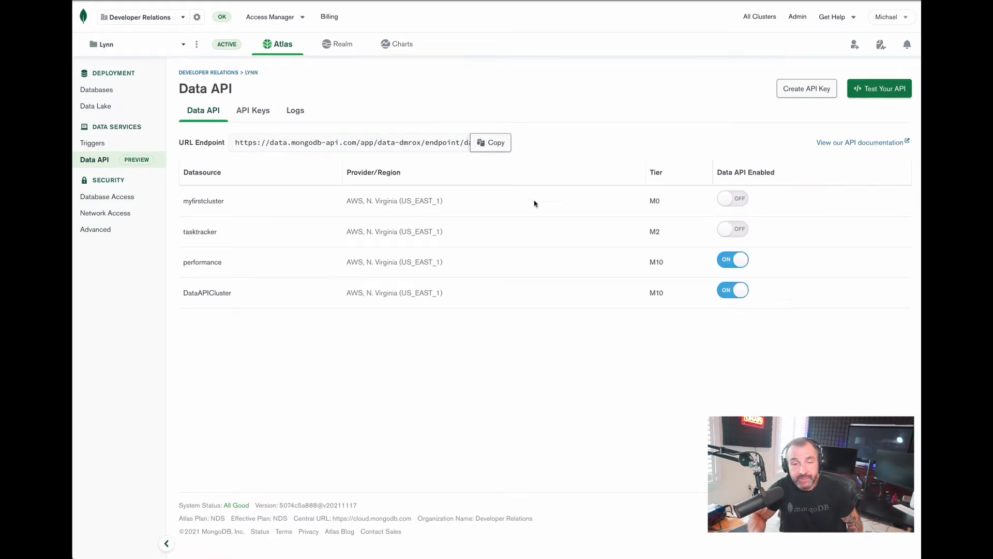
pyautogui.moveTo(322, 101)
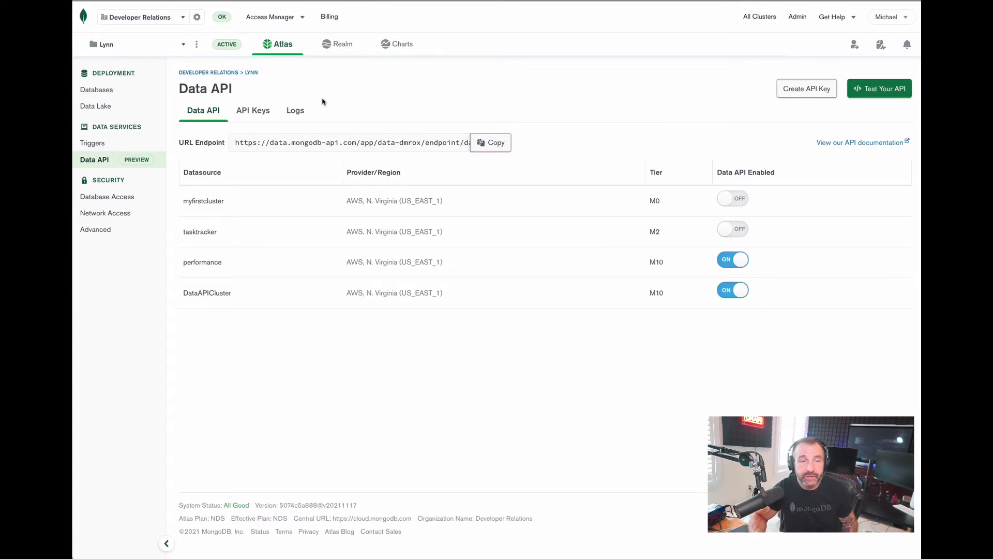
pyautogui.moveTo(252, 134)
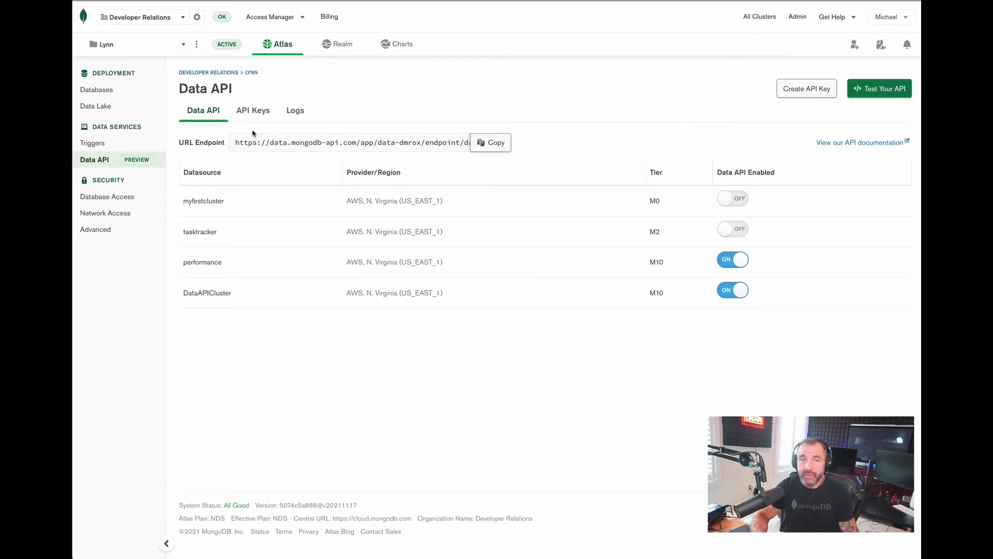
pyautogui.moveTo(219, 113)
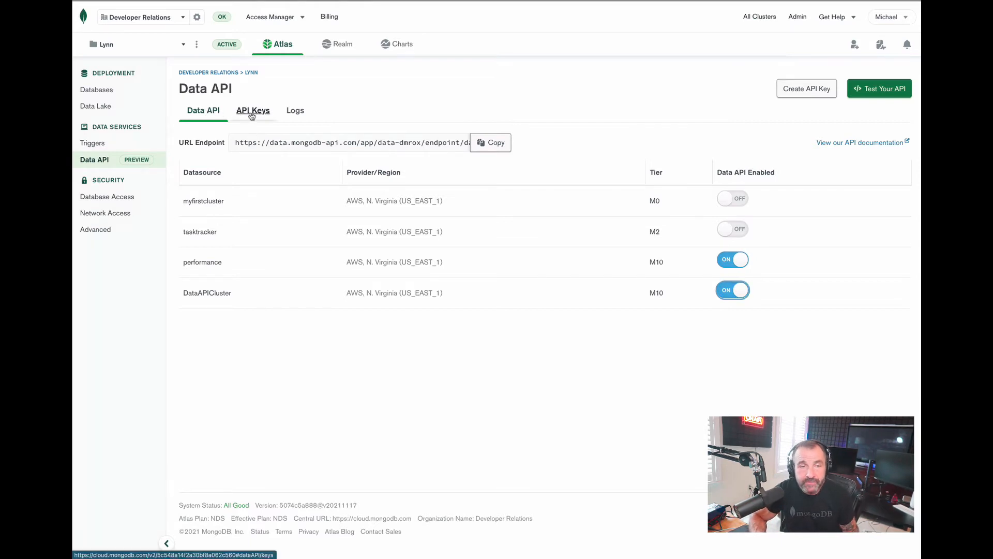
# Step: Delete the DataAPITest key from the API Keys list, leaving only sheets
pyautogui.click(253, 110)
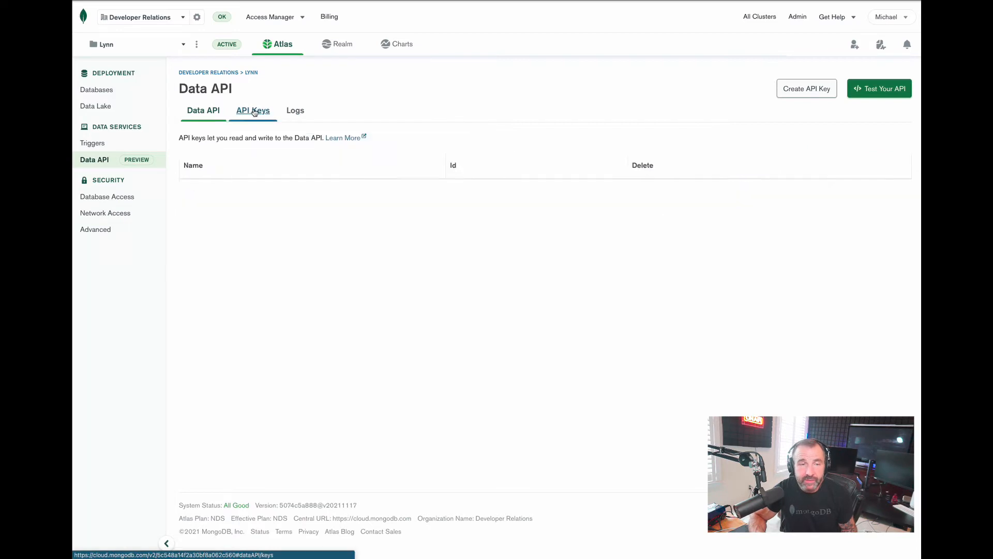
pyautogui.click(252, 110)
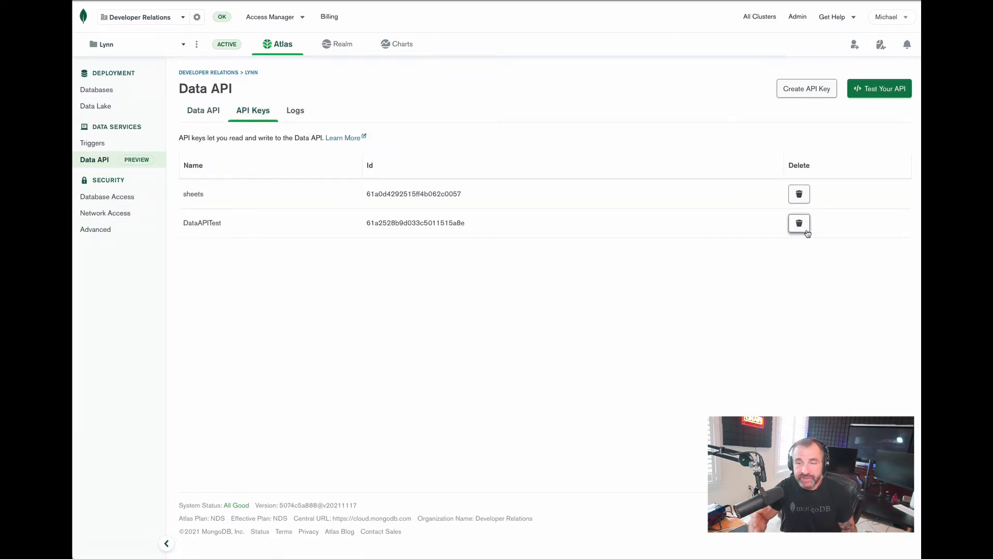
pyautogui.click(798, 222)
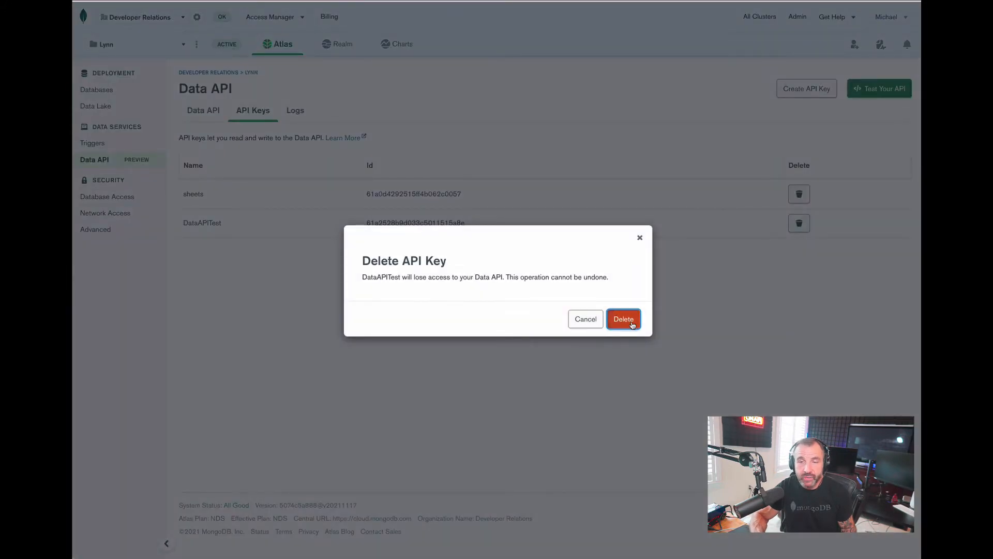
pyautogui.click(623, 319)
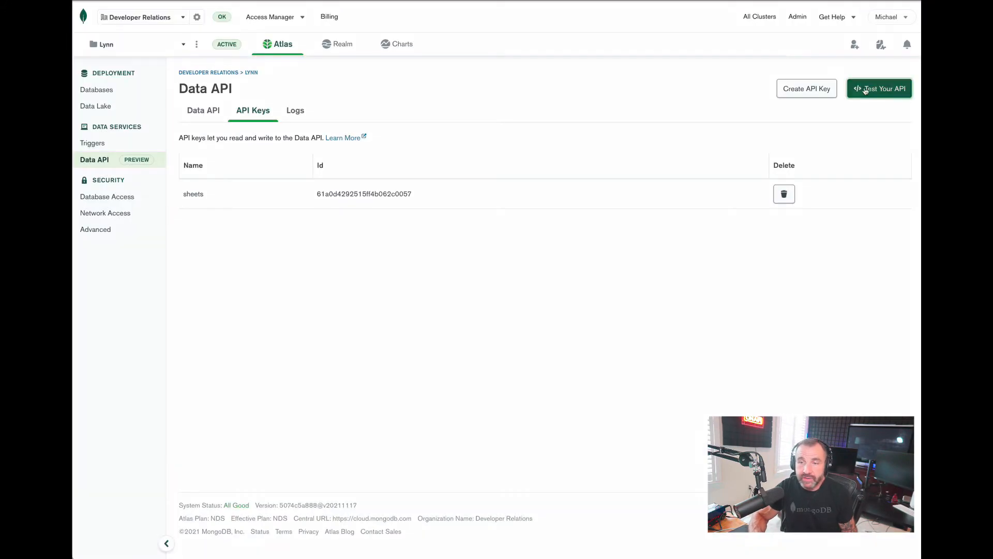
# Step: Generate a new Data API key named DataAPITest
pyautogui.click(807, 87)
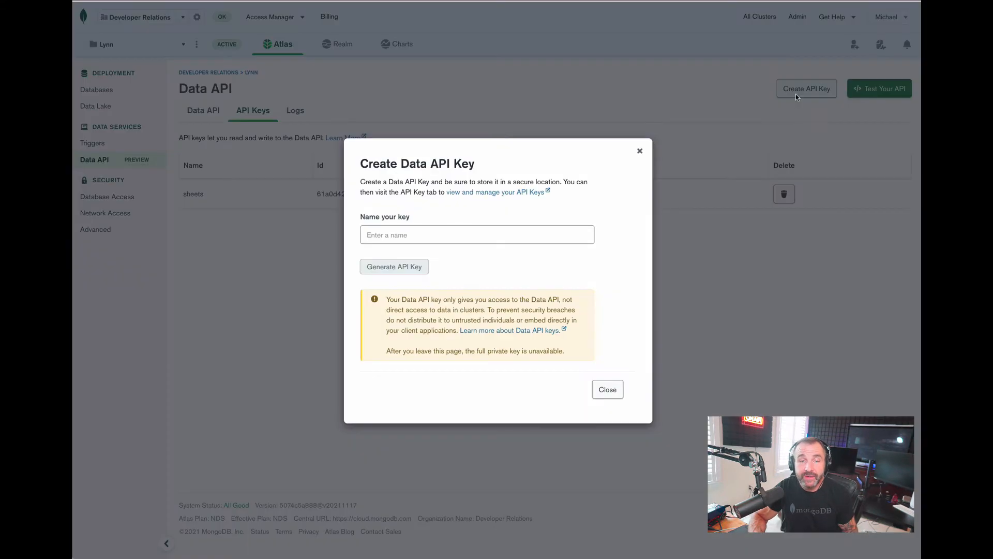
pyautogui.click(477, 234)
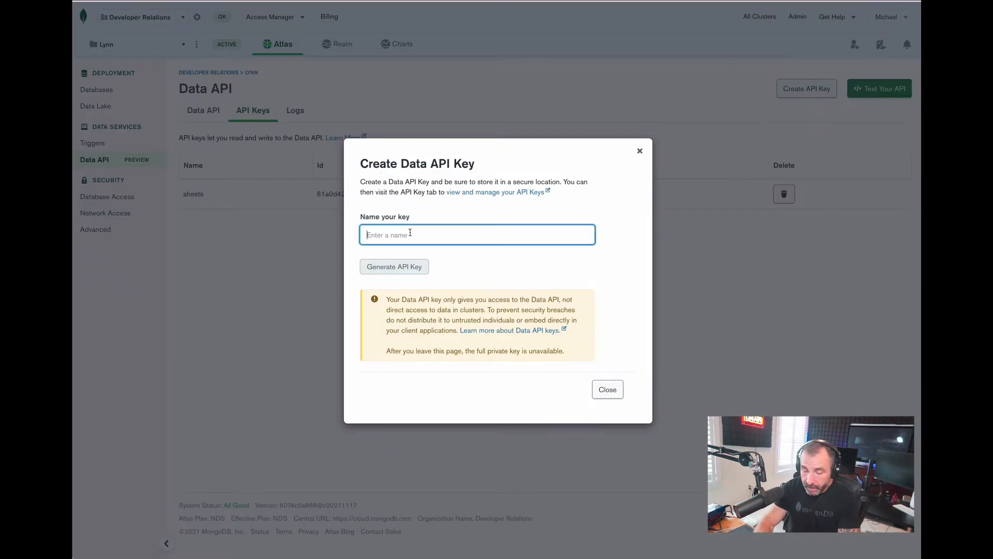
pyautogui.write('DataAPITest')
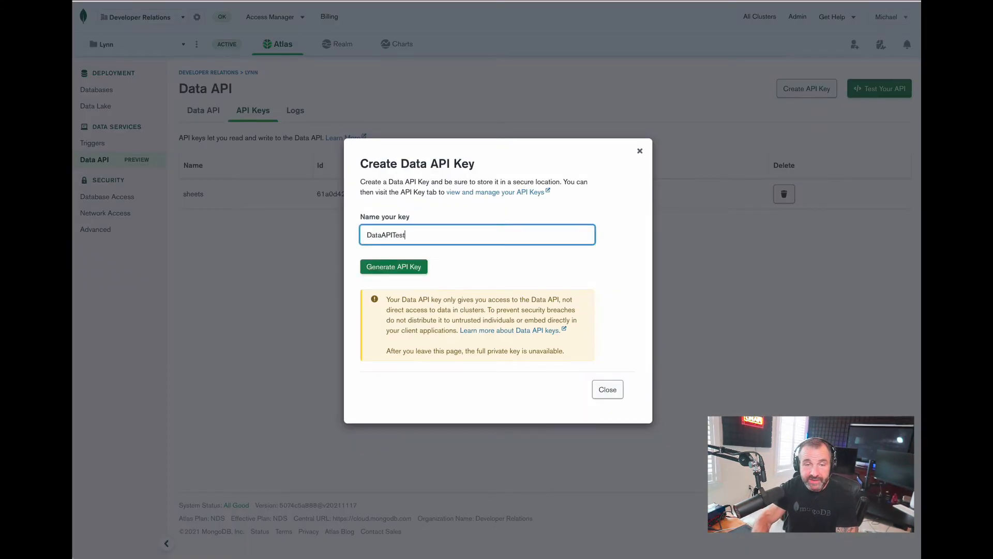
pyautogui.moveTo(392, 265)
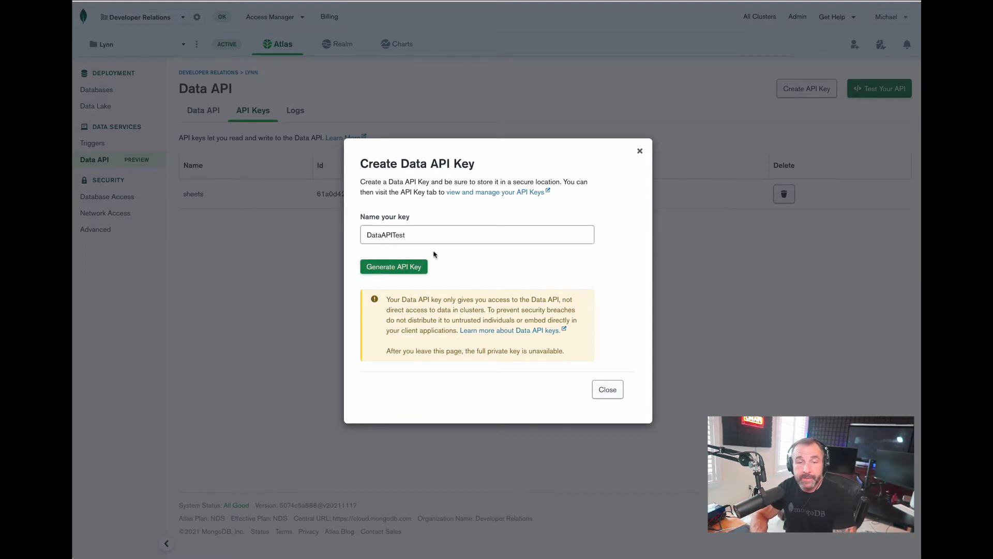
pyautogui.click(393, 266)
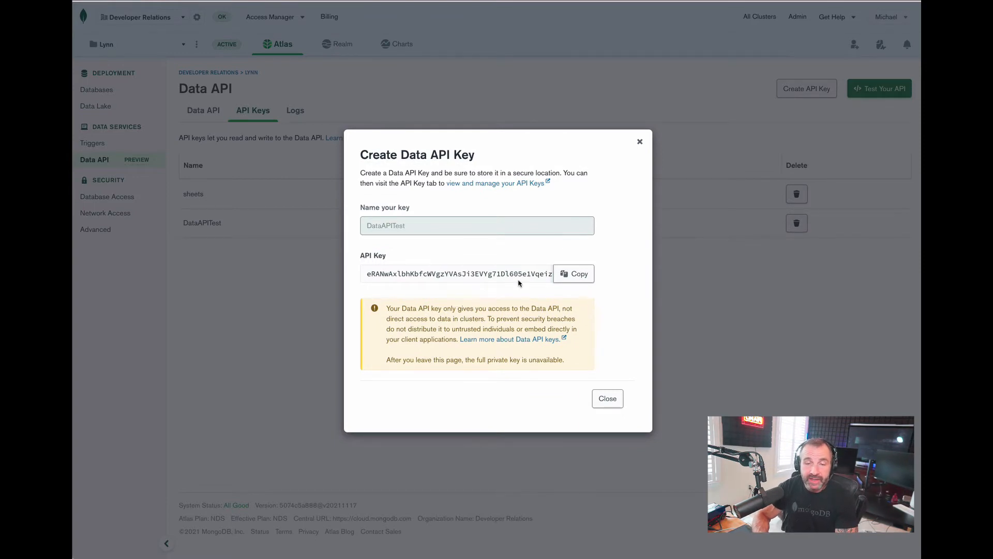
pyautogui.moveTo(443, 233)
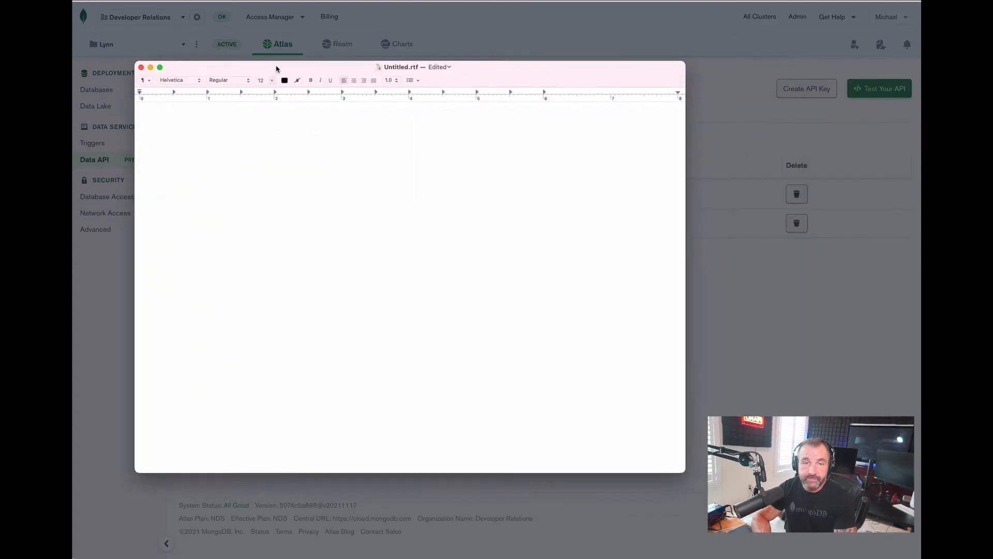
# Step: Paste the generated DataAPITest key value into the blank TextEdit document
pyautogui.moveTo(401, 66); pyautogui.dragTo(482, 28)
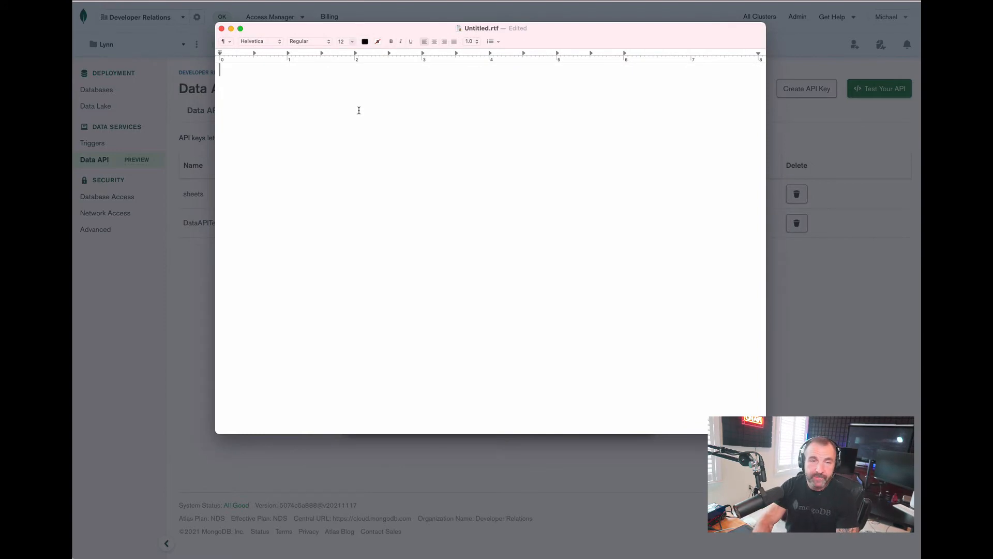
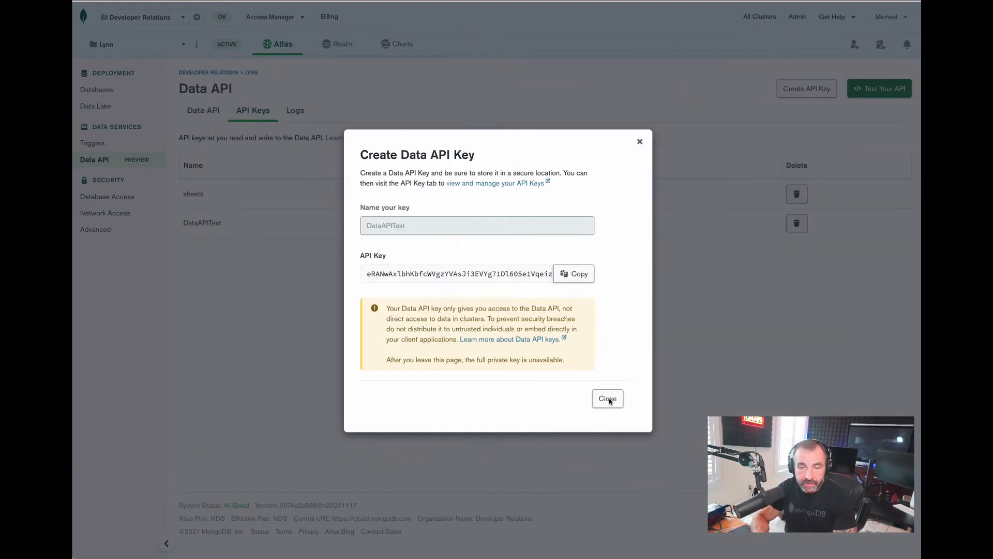
# Step: Close the Create Data API Key dialog to return to the keys list
pyautogui.click(607, 398)
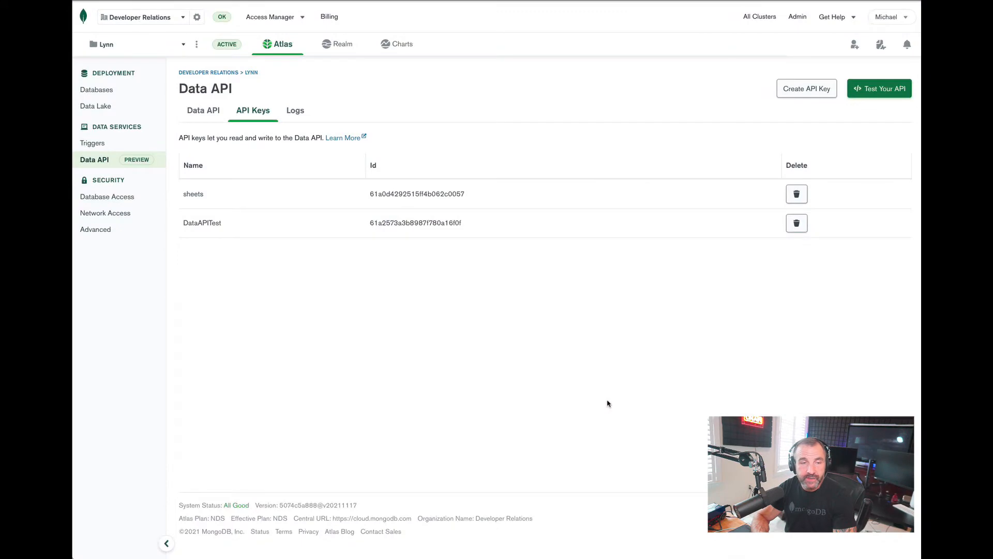
pyautogui.moveTo(403, 216)
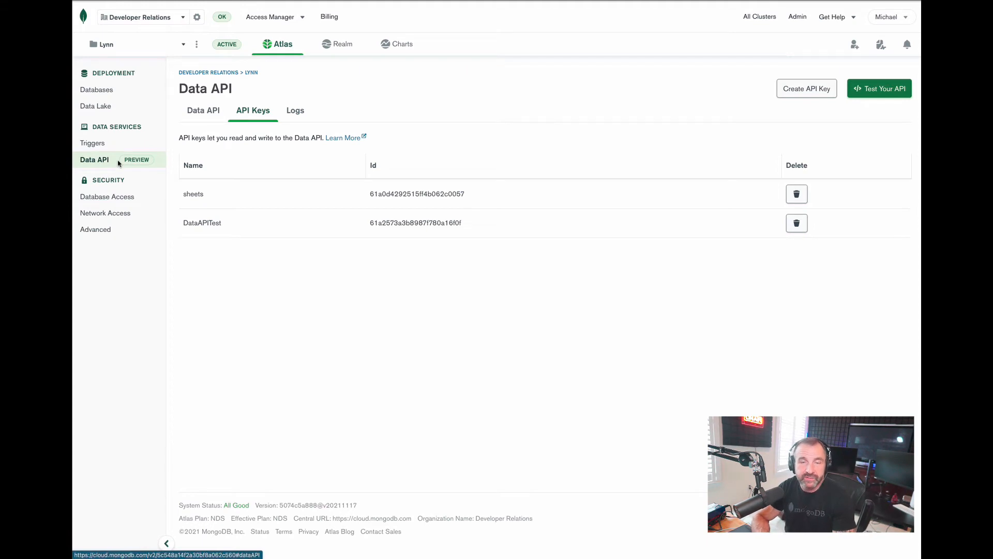
pyautogui.moveTo(458, 255)
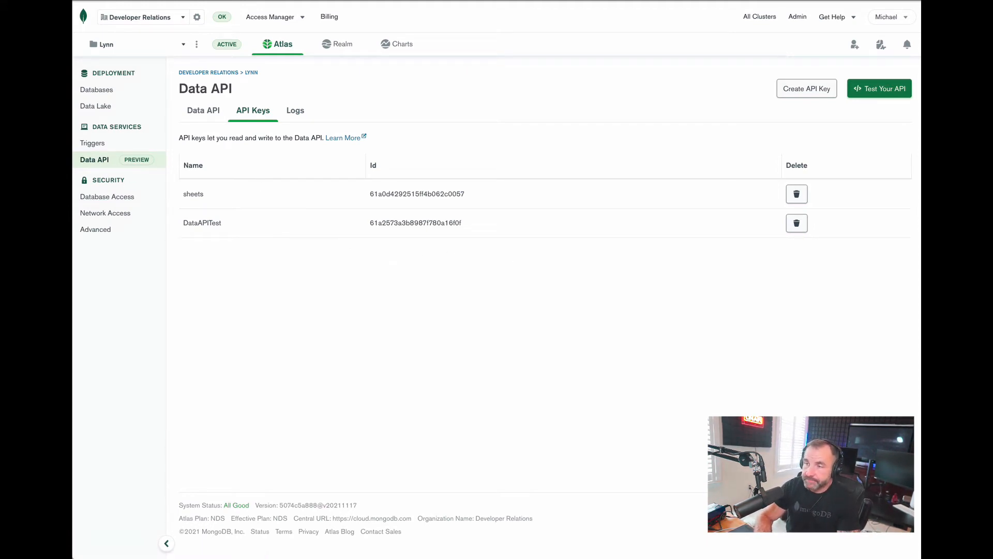
pyautogui.moveTo(886, 191)
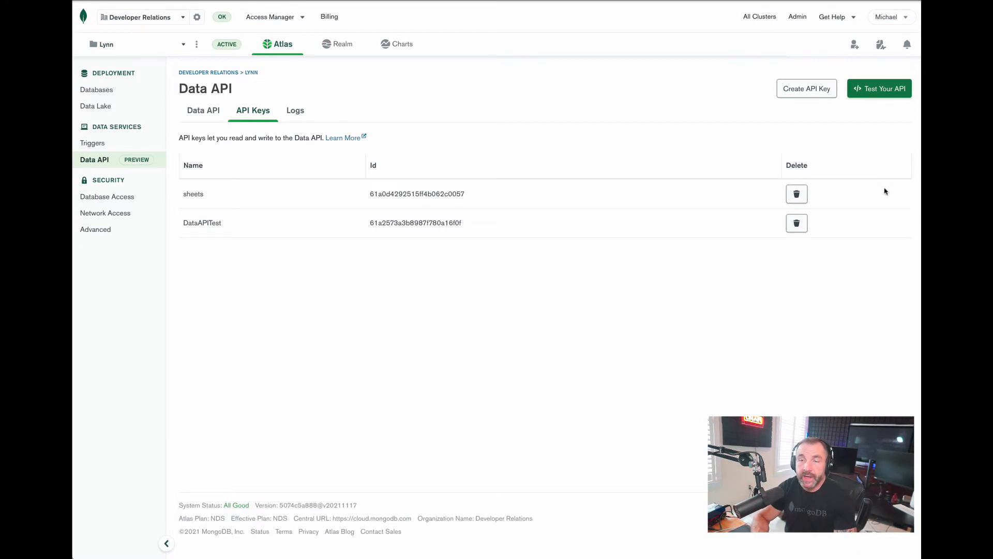
pyautogui.moveTo(879, 88)
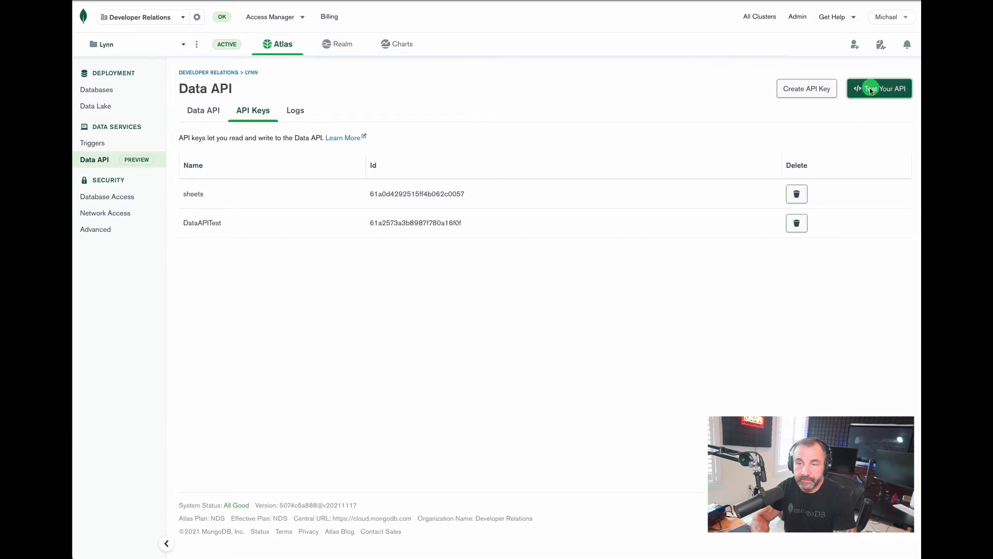
# Step: Target the test snippet at cluster DataAPICluster and database sample_supplies
pyautogui.click(879, 88)
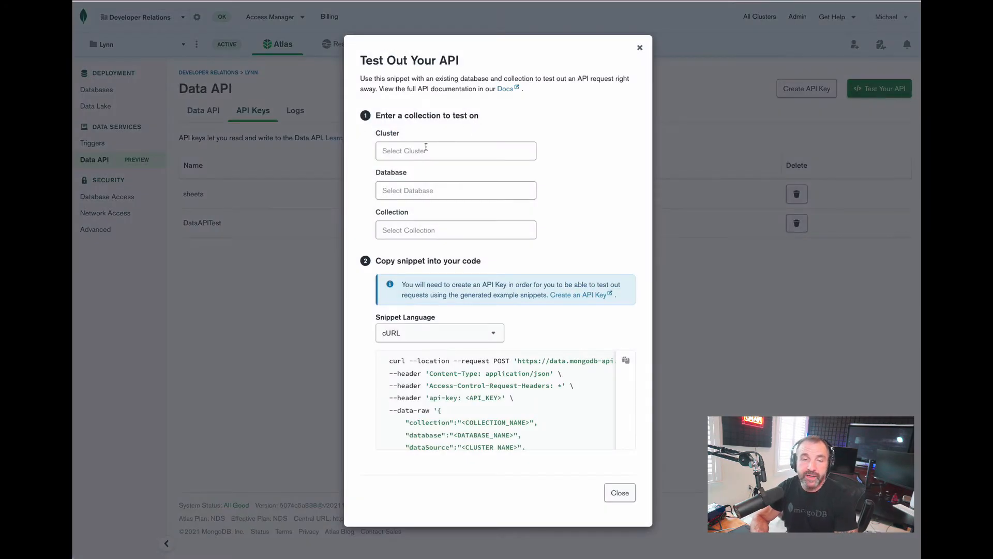
pyautogui.click(455, 150)
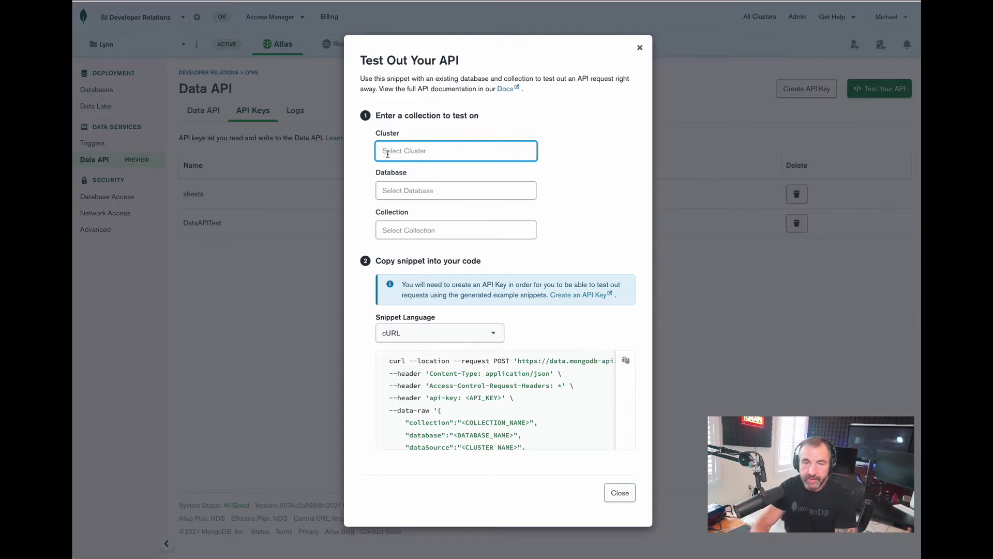
pyautogui.write('Data')
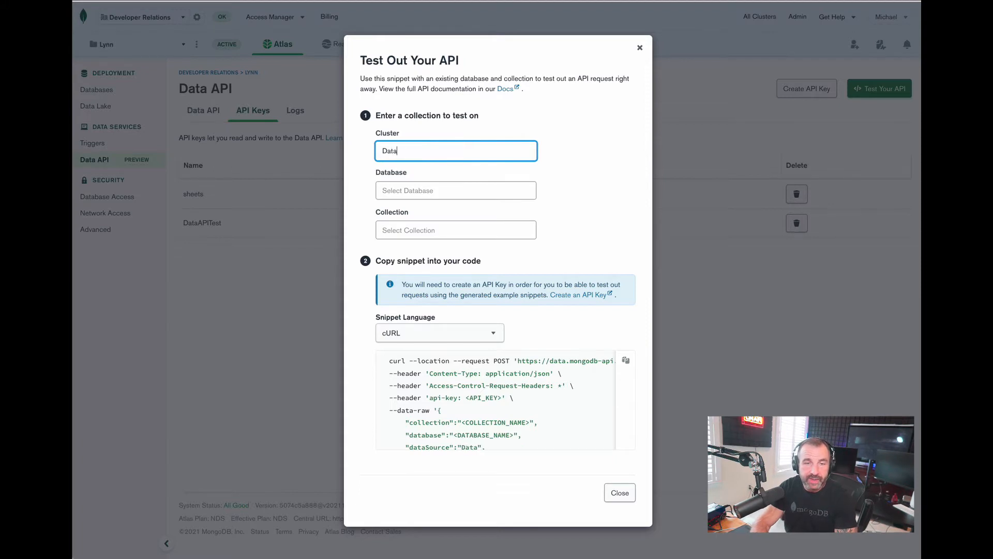
pyautogui.write('APICl')
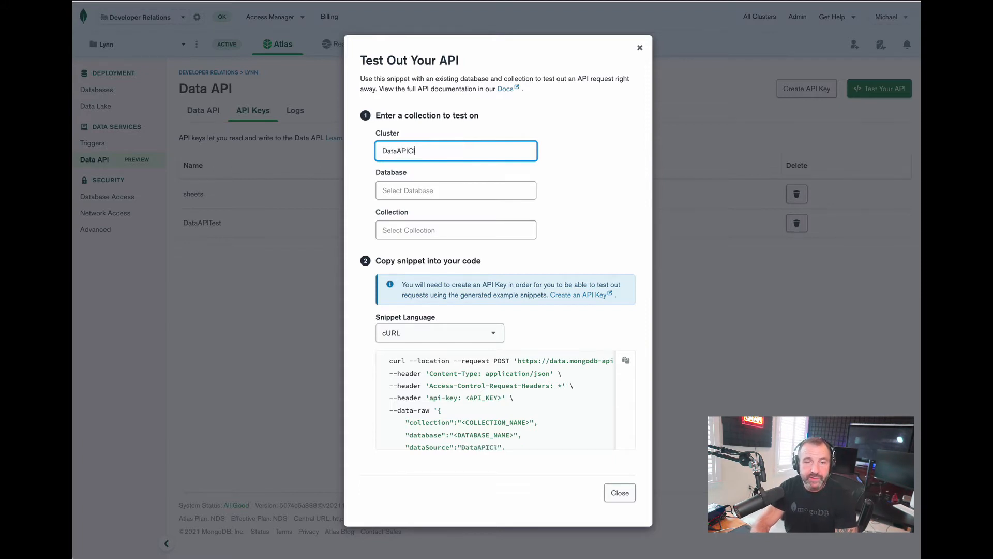
pyautogui.write('uster')
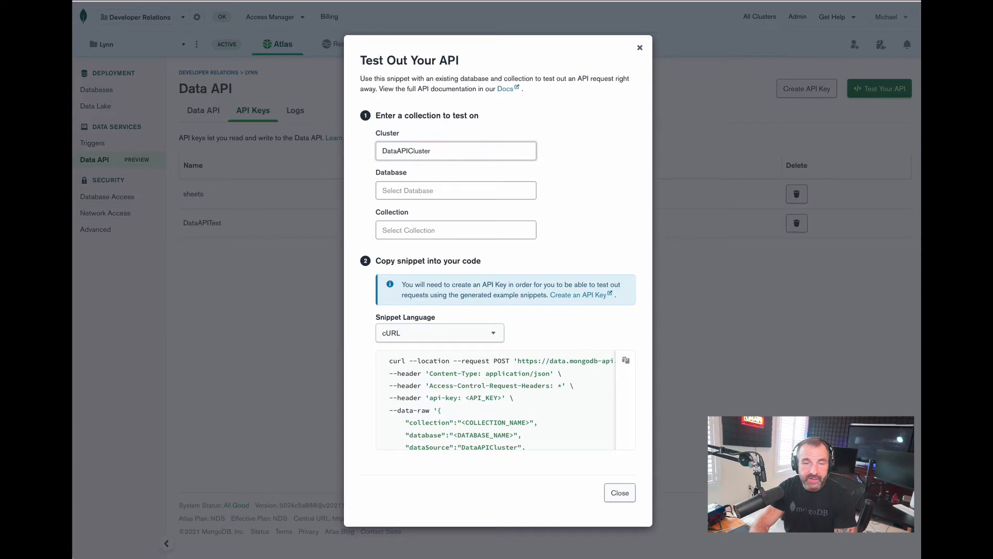
pyautogui.click(455, 190)
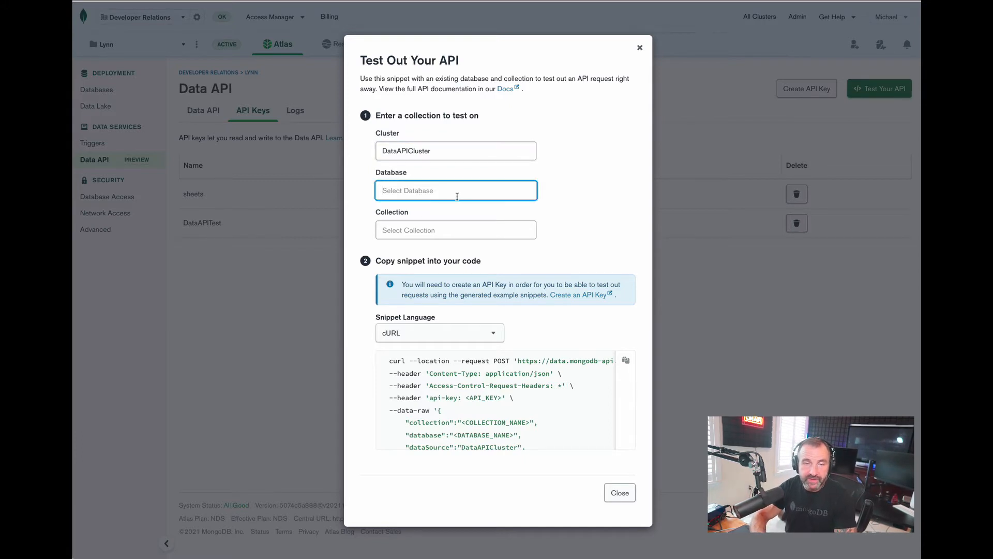
pyautogui.write('sample_s')
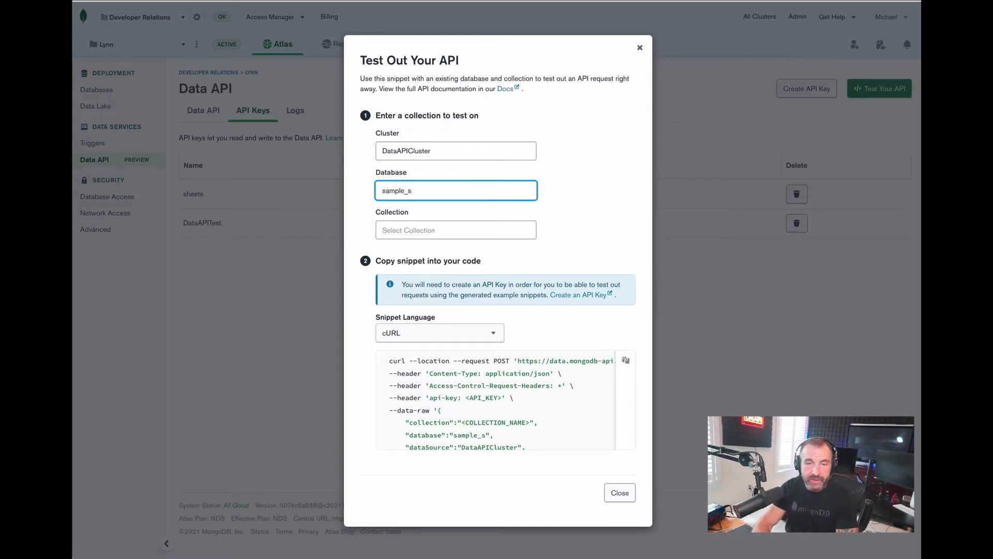
pyautogui.write('upplies')
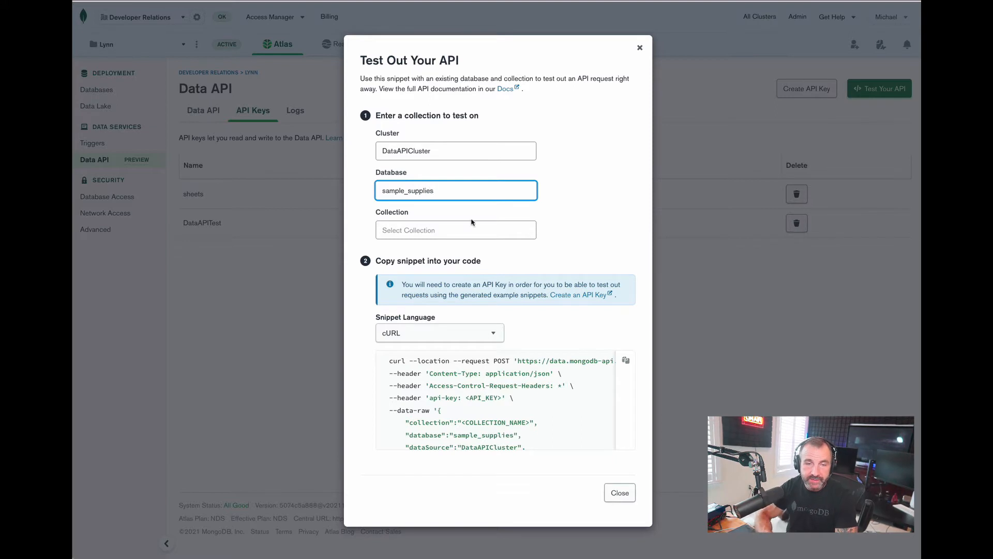
# Step: Set the snippet's collection to sales, correcting a mistyped entry
pyautogui.write('sale')
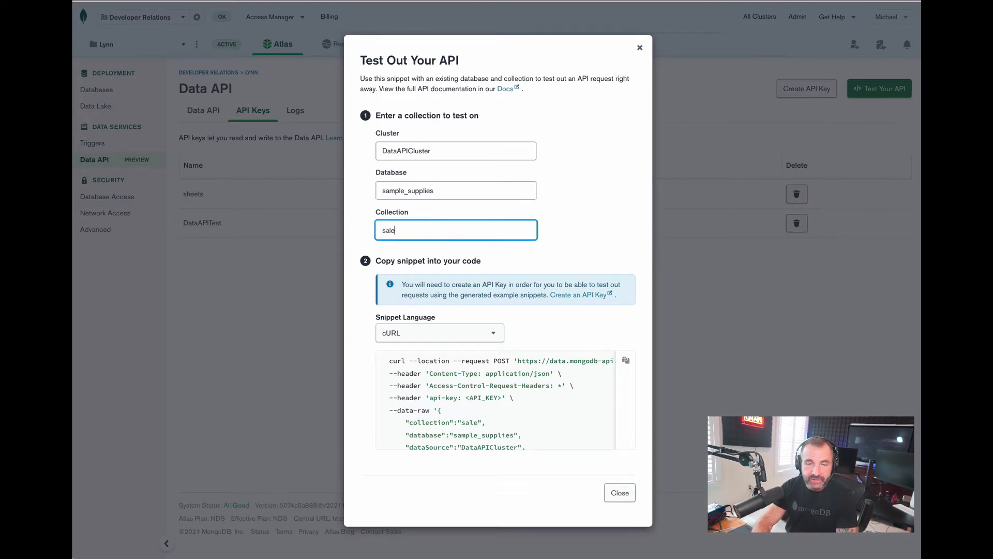
pyautogui.write('s')
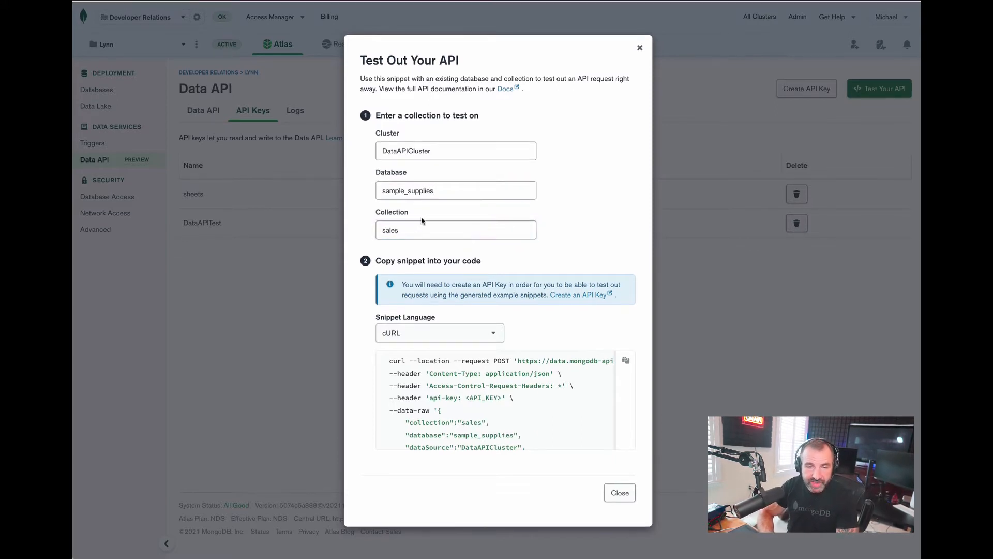
pyautogui.click(457, 229)
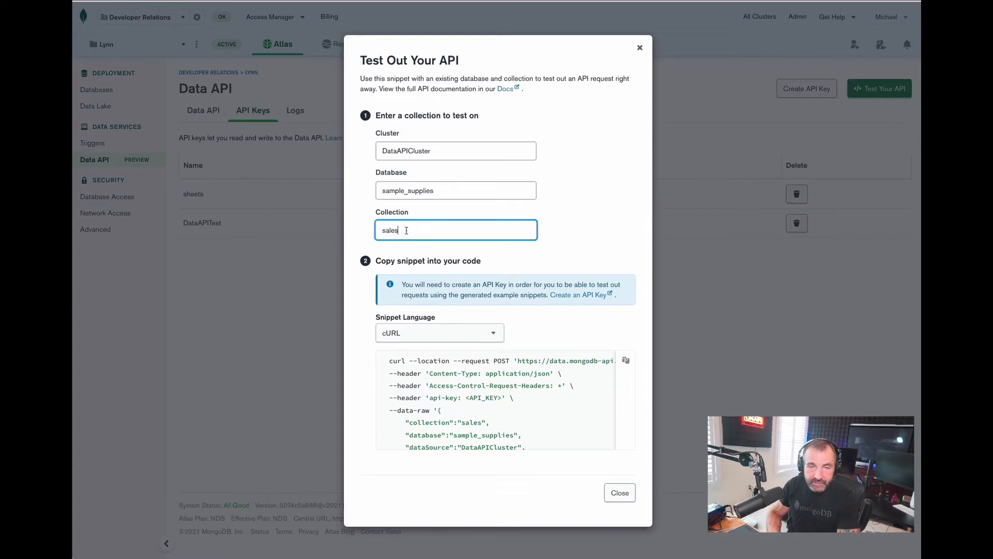
pyautogui.write('fdfdf')
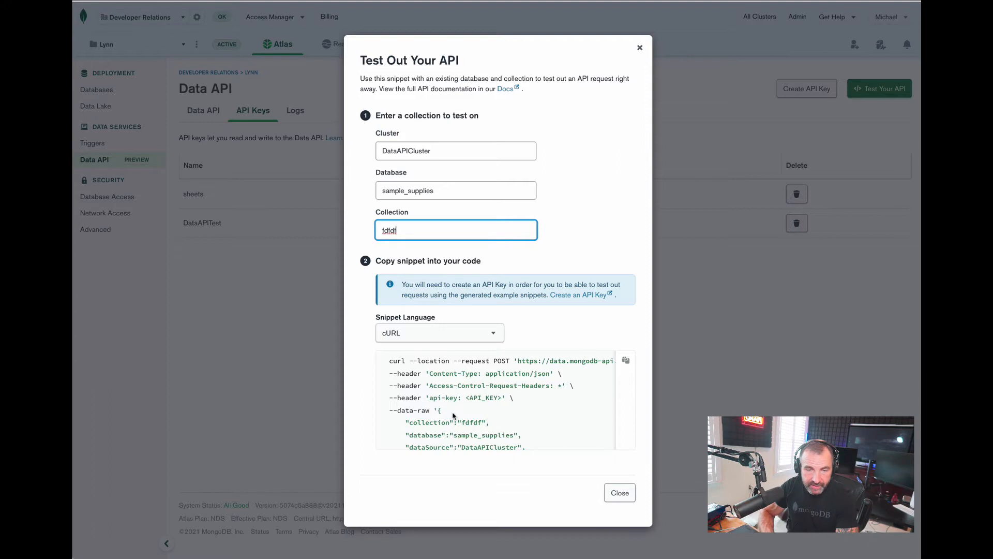
pyautogui.moveTo(472, 423)
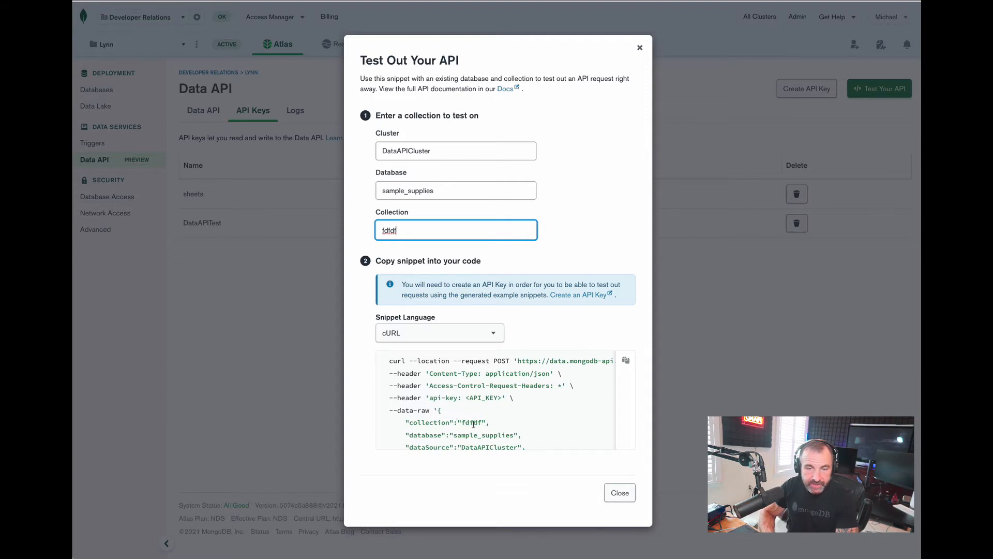
pyautogui.write('sale')
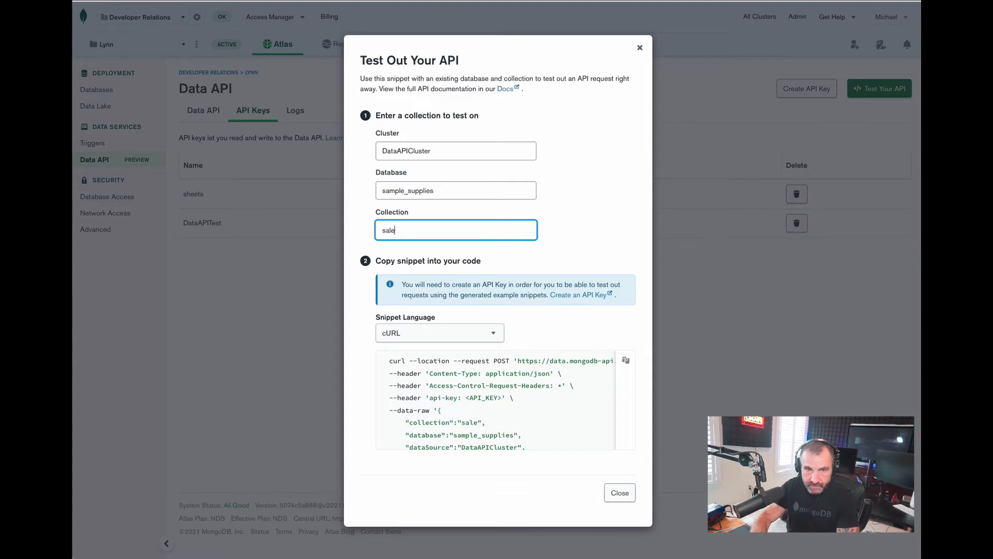
pyautogui.write('s')
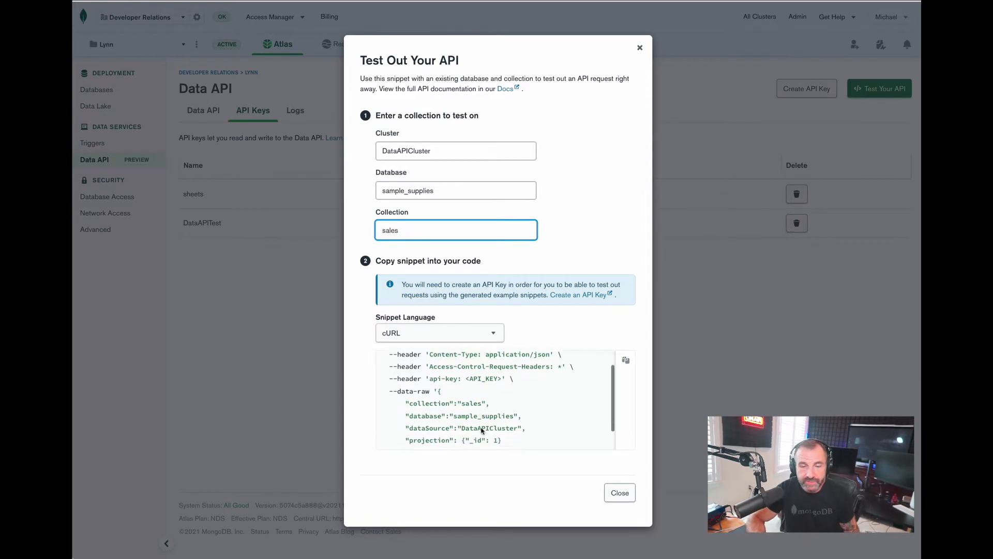
pyautogui.scroll(3)
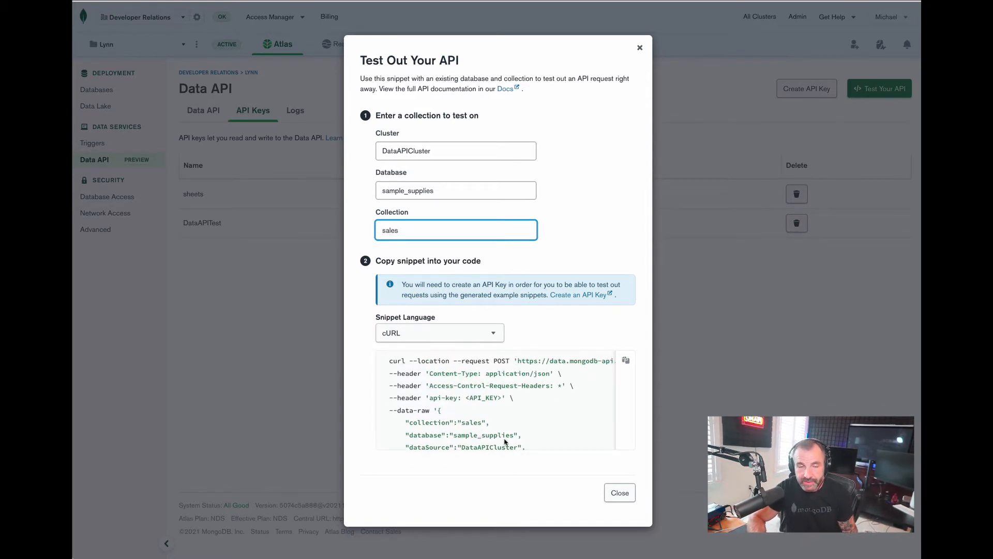
pyautogui.scroll(-3)
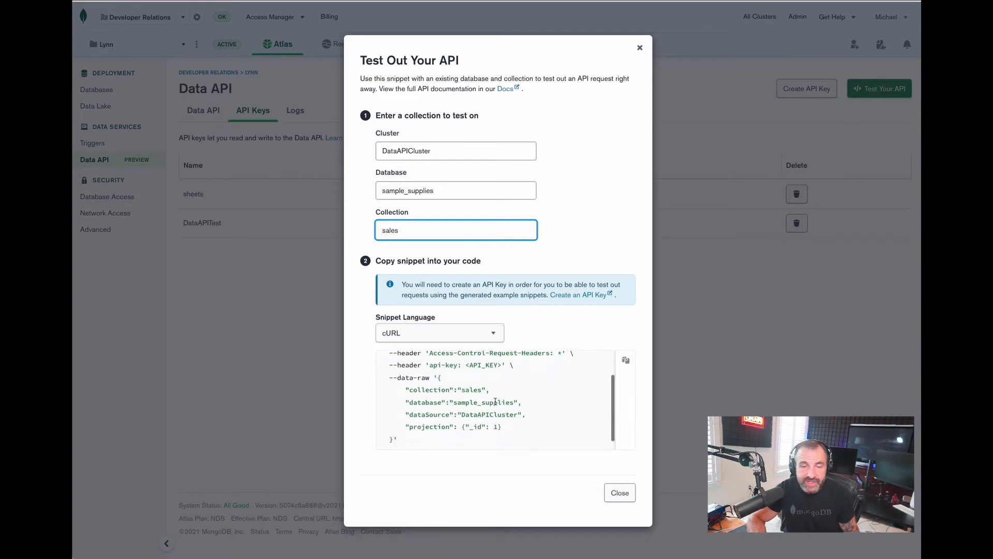
pyautogui.scroll(3)
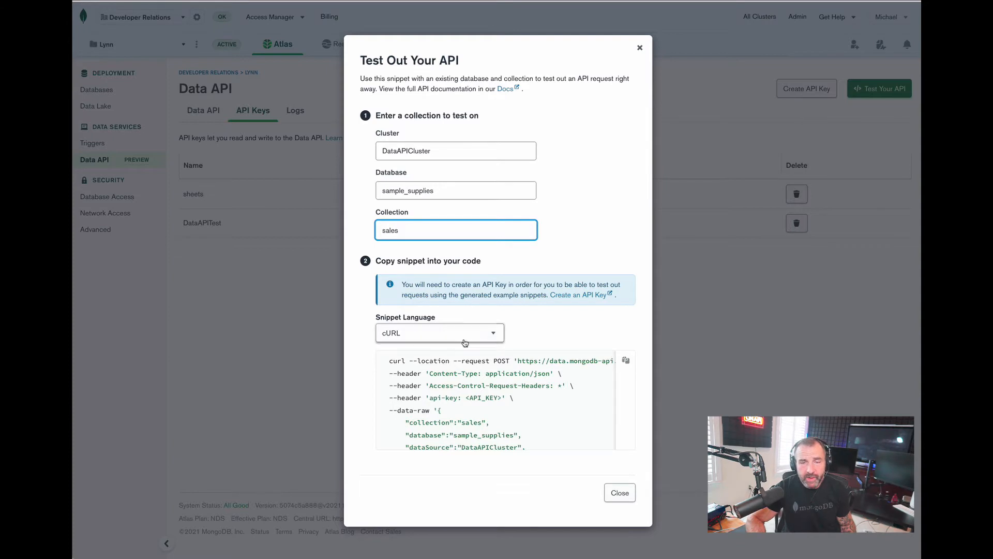
# Step: Switch the snippet language to Node, inspect it, then back to cURL
pyautogui.click(439, 333)
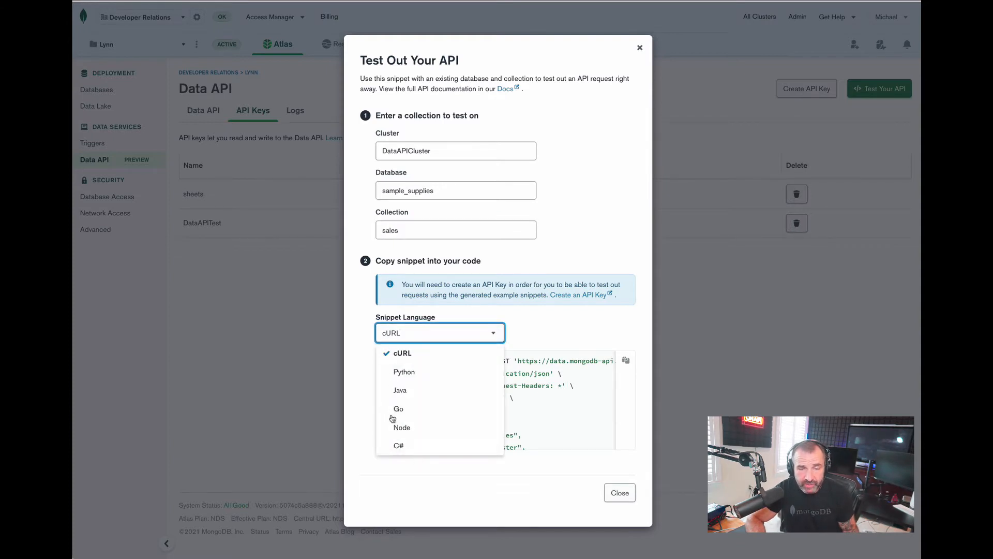
pyautogui.moveTo(402, 427)
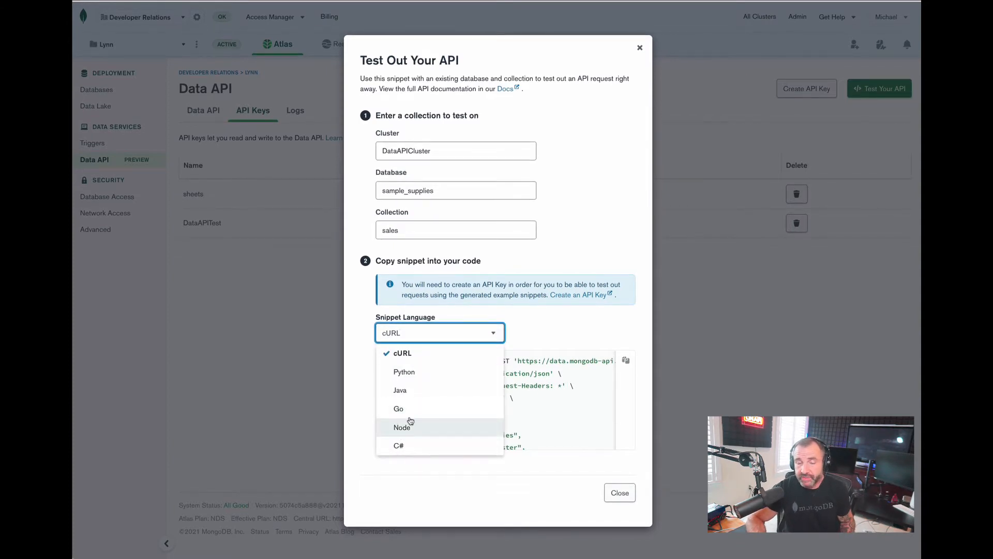
pyautogui.moveTo(402, 427)
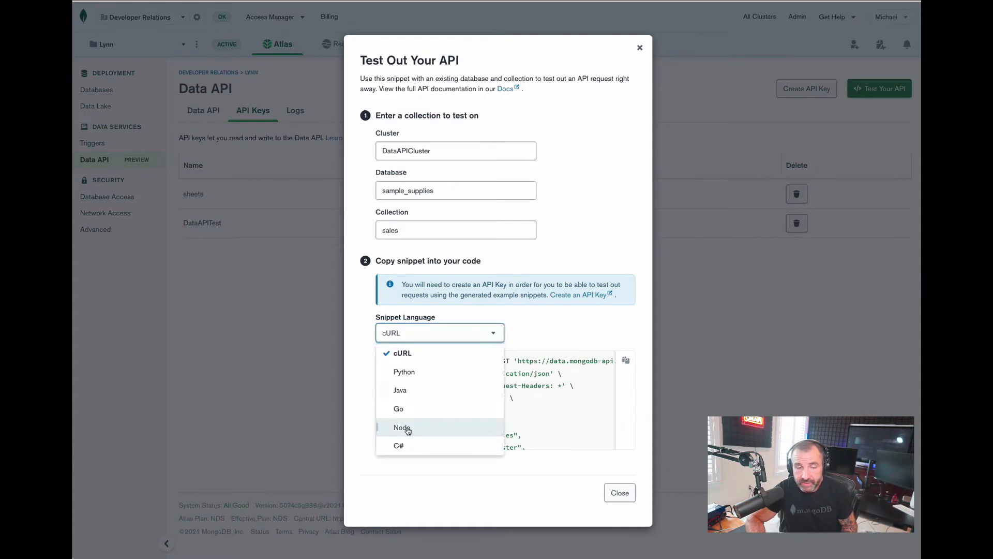
pyautogui.click(402, 428)
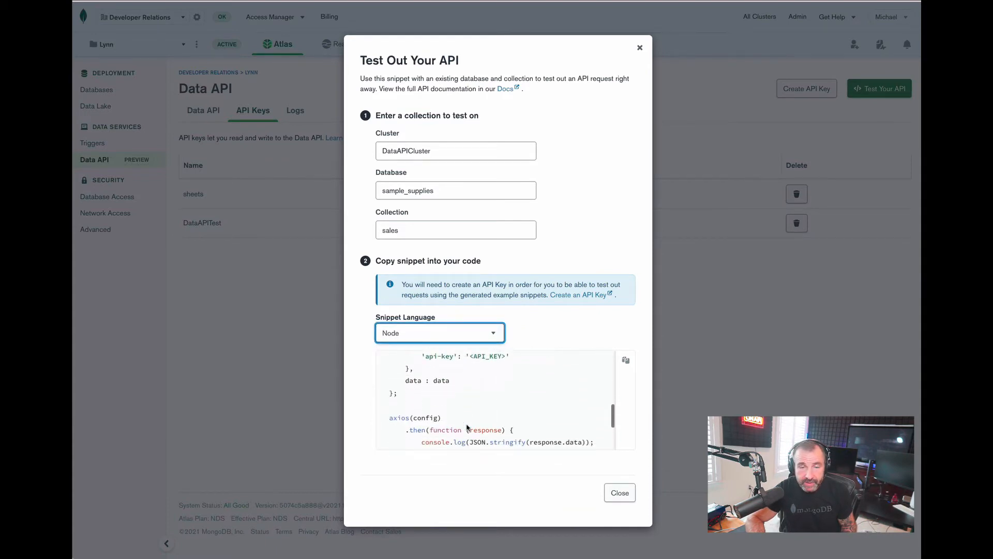
pyautogui.scroll(3)
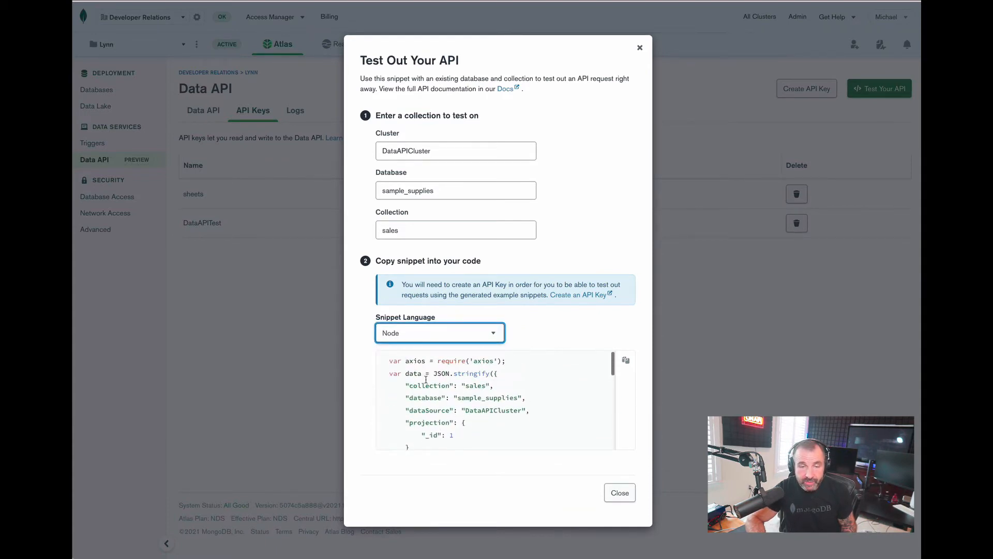
pyautogui.doubleClick(415, 361)
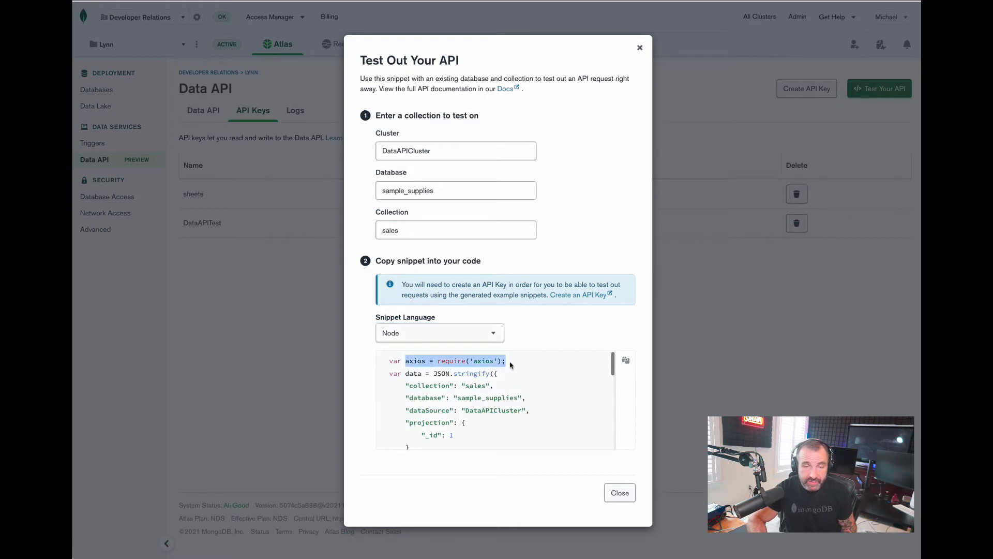
pyautogui.click(439, 333)
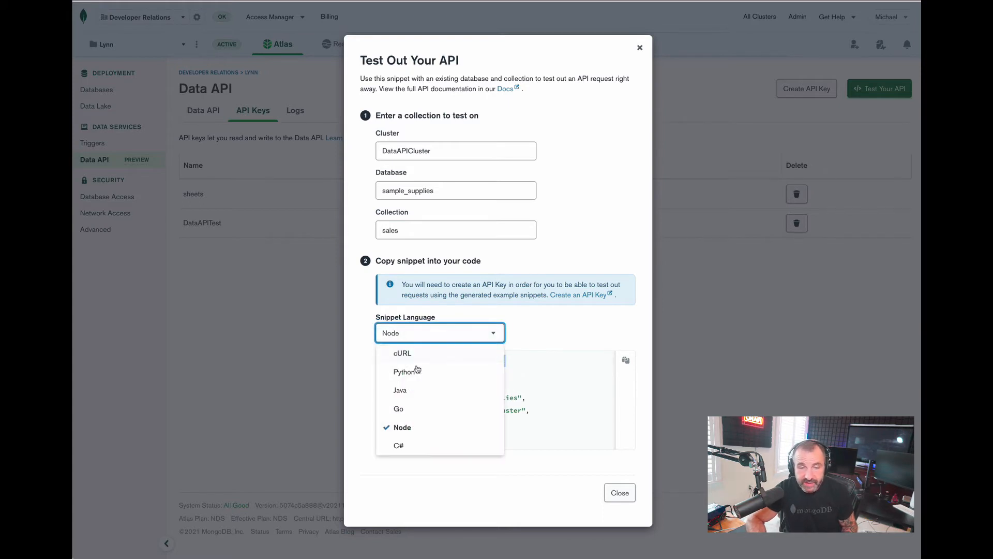
pyautogui.moveTo(402, 353)
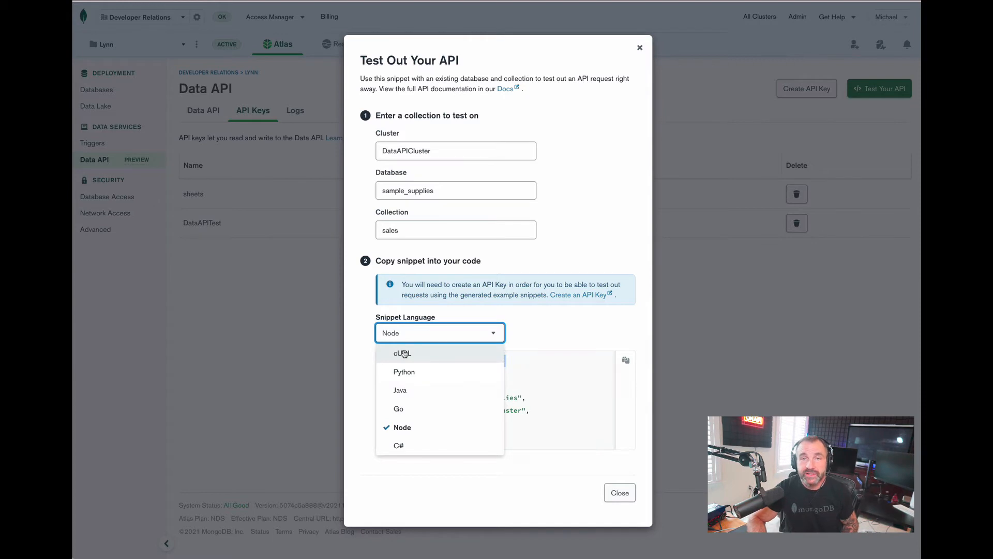
pyautogui.click(401, 352)
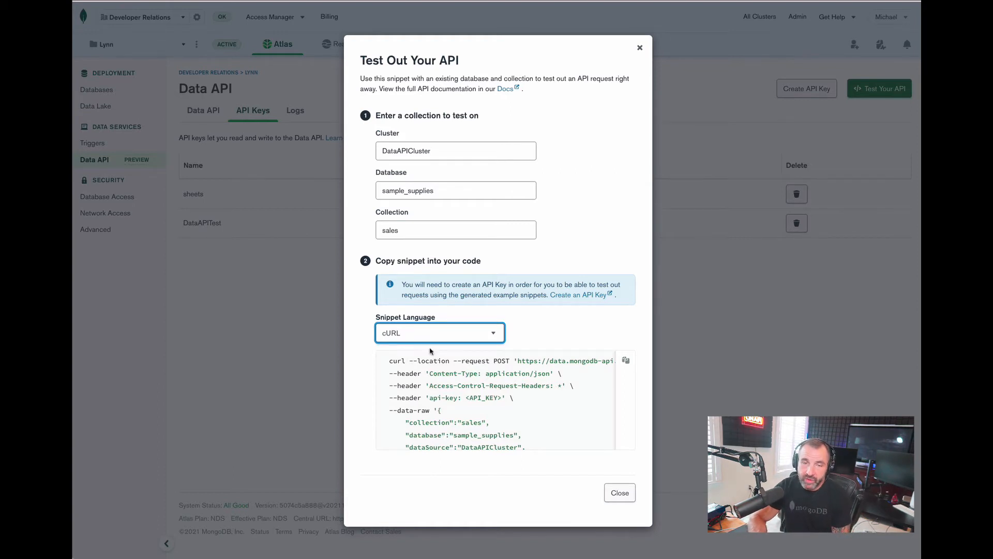
pyautogui.moveTo(491, 341)
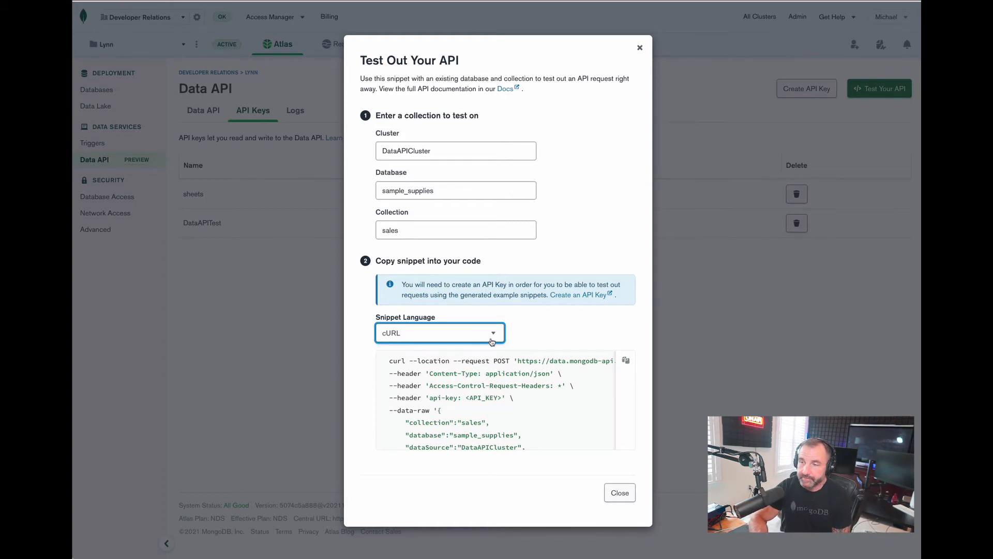
pyautogui.moveTo(511, 365)
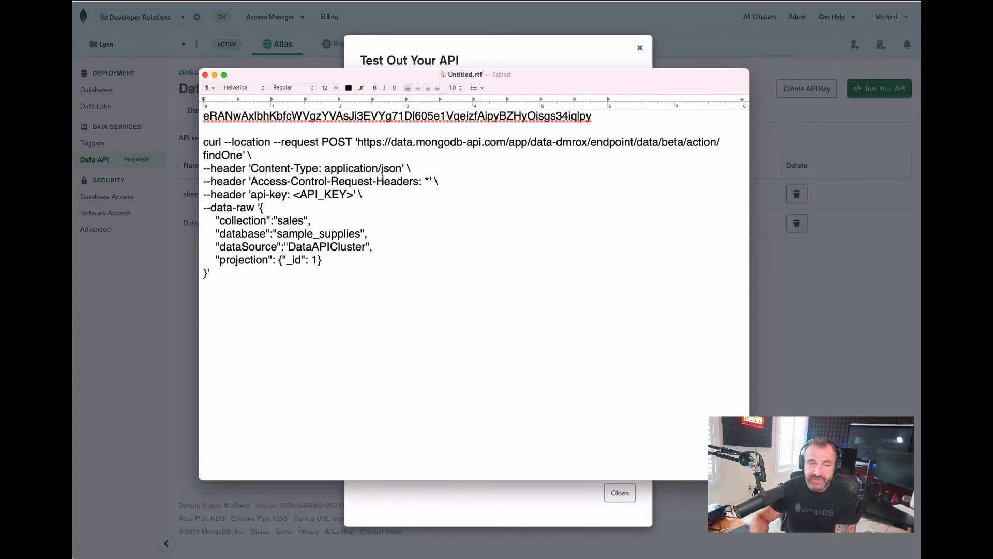
pyautogui.doubleClick(268, 181)
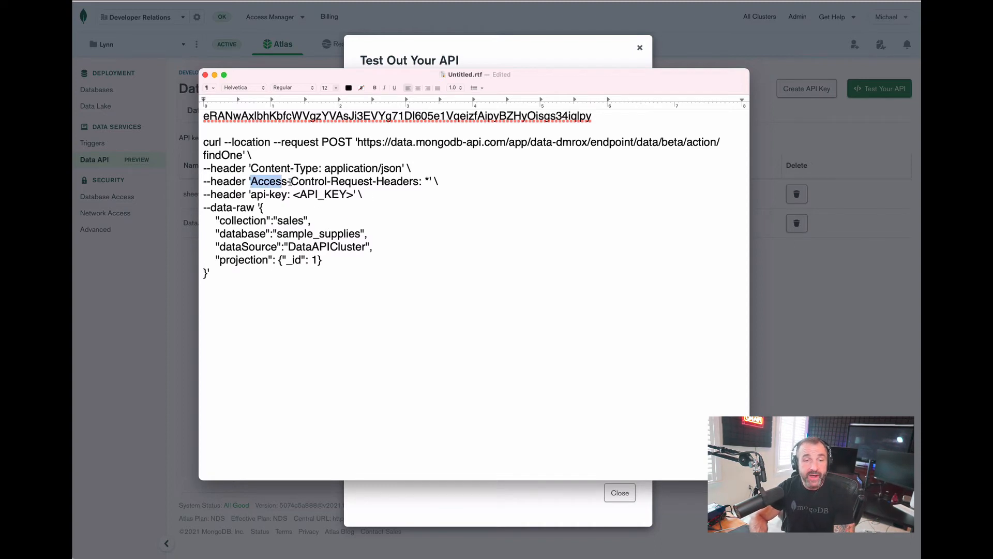
pyautogui.moveTo(252, 181); pyautogui.dragTo(430, 181)
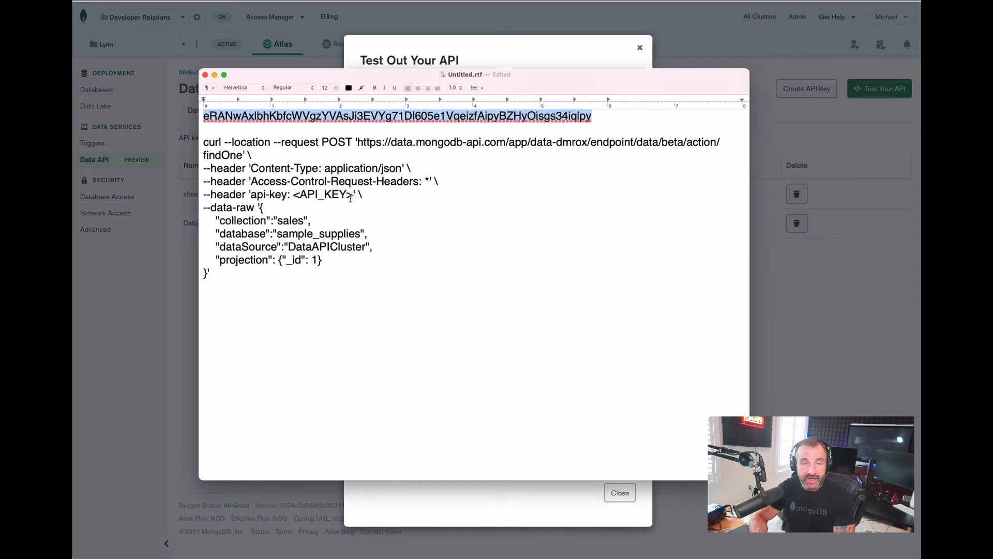
pyautogui.doubleClick(324, 194)
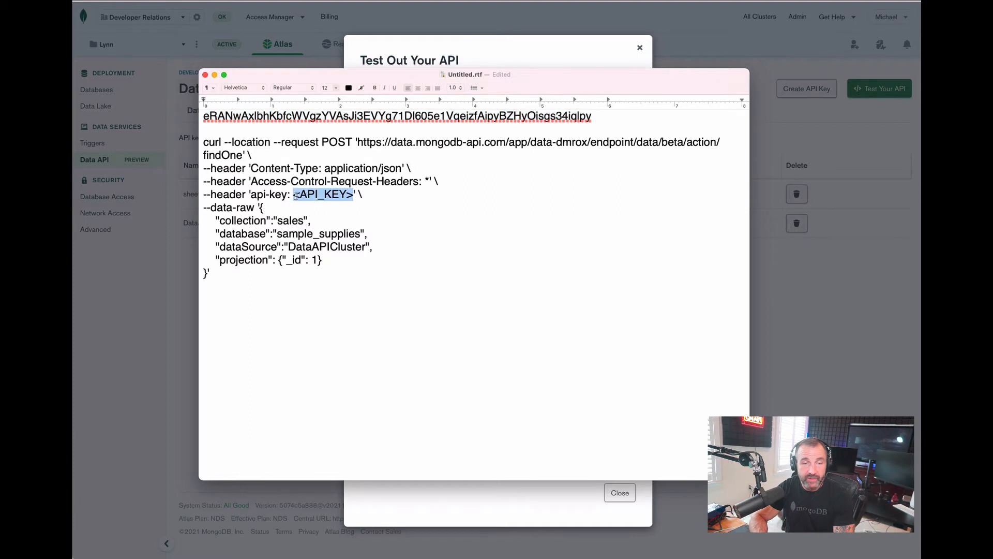
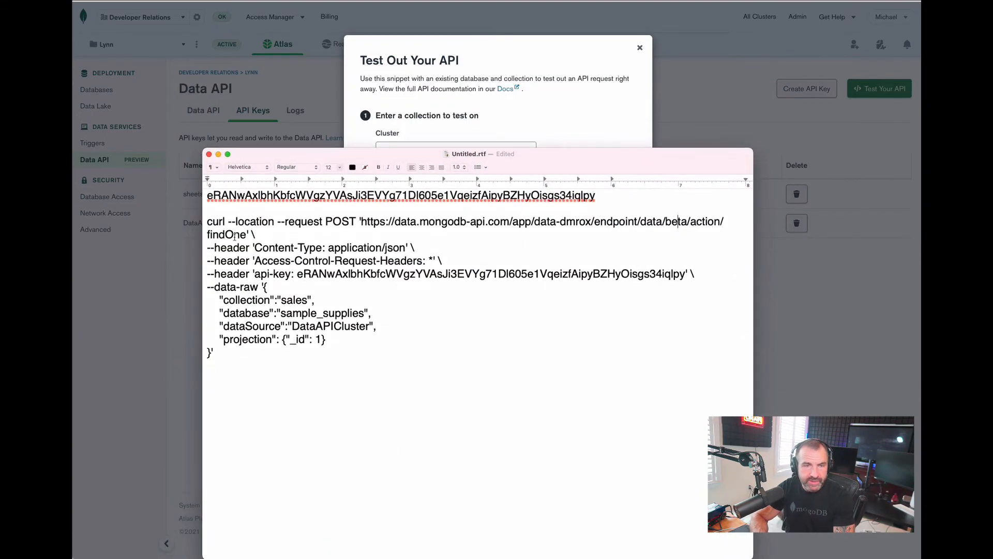
pyautogui.doubleClick(228, 234)
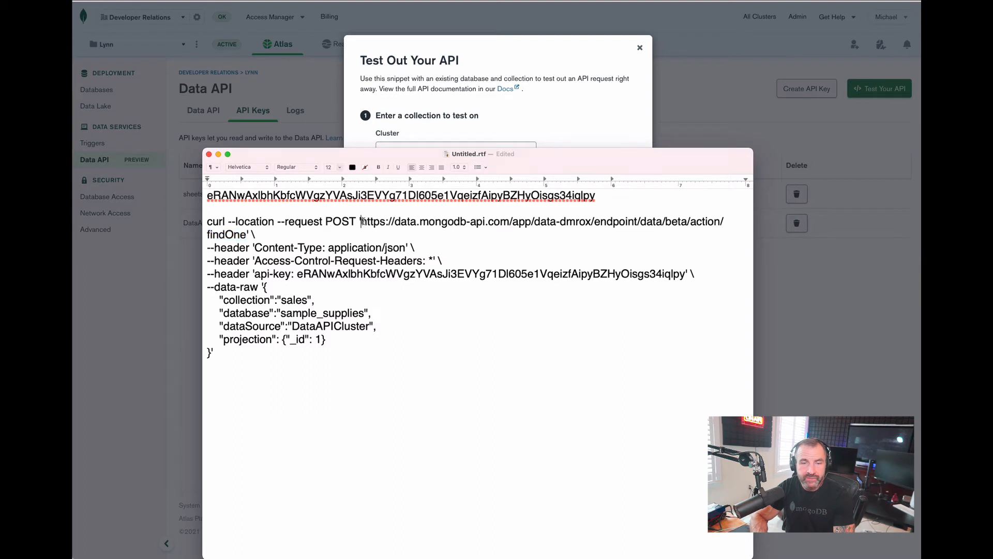
pyautogui.doubleClick(228, 235)
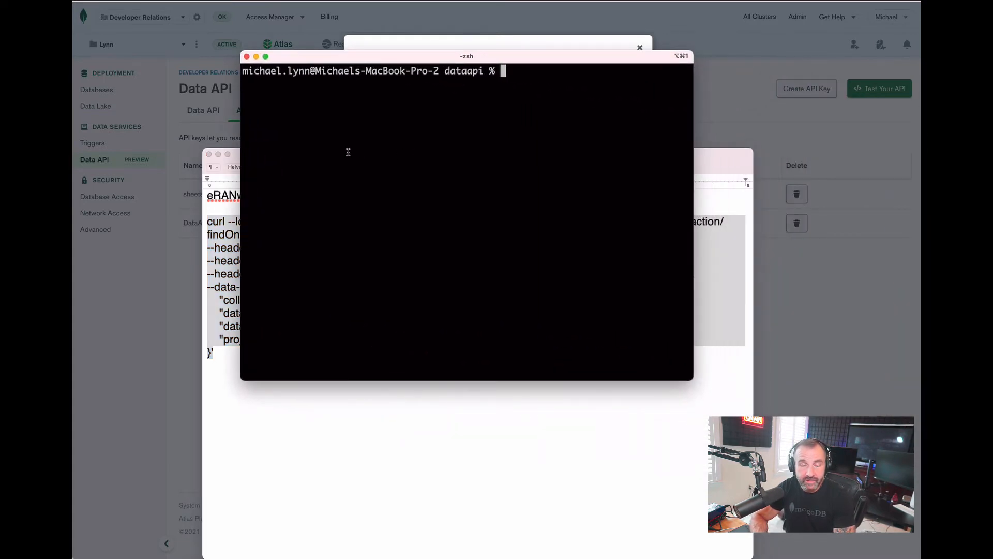
# Step: Run curl --help to print curl's full option listing
pyautogui.write('curl')
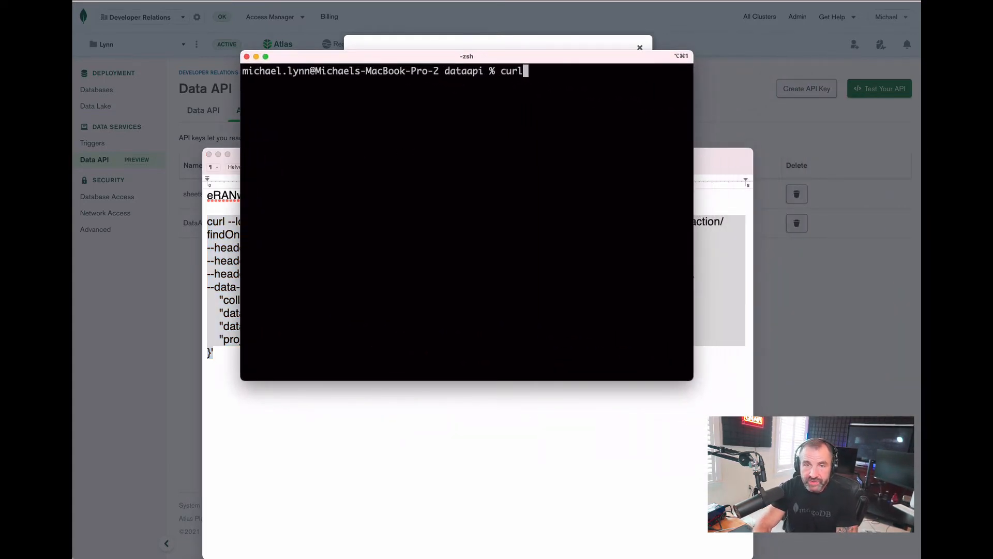
pyautogui.write('--help')
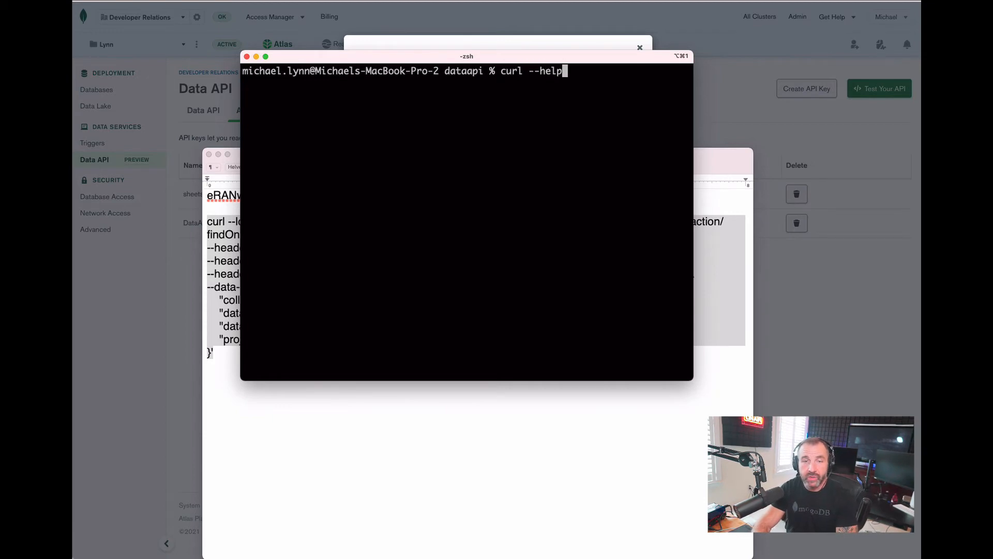
pyautogui.press('Return')
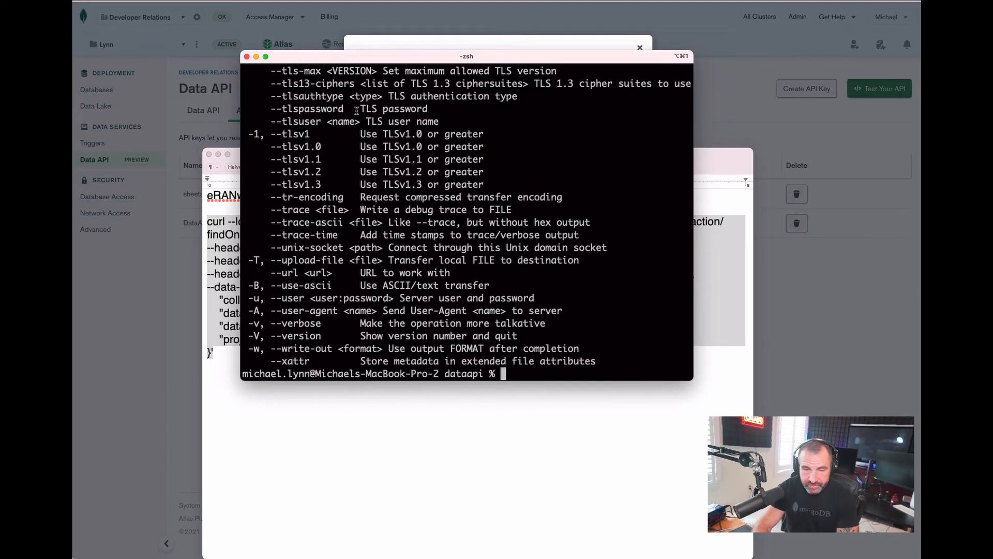
pyautogui.write('vi')
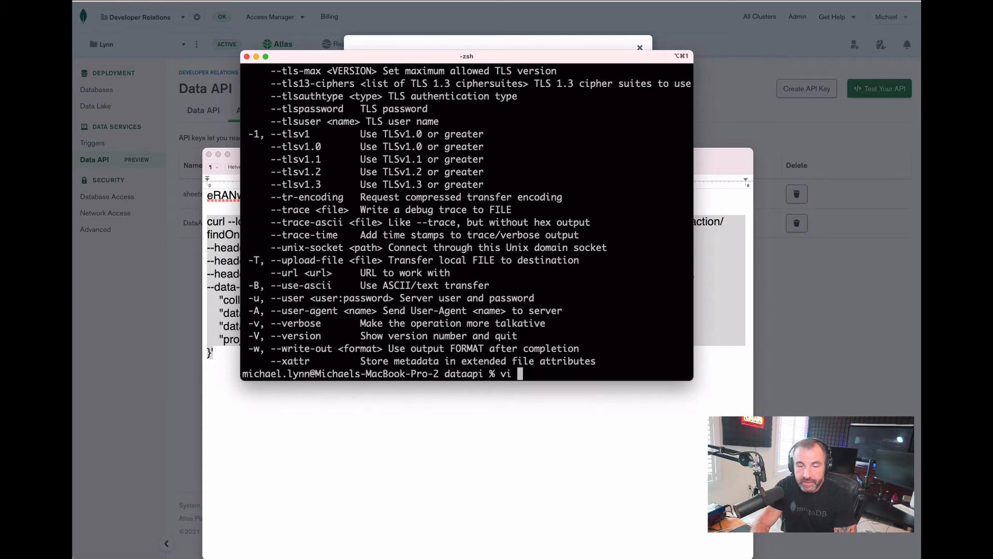
# Step: Write test.sh in vi with the curl --location --request POST findOne request and save it
pyautogui.write('test.')
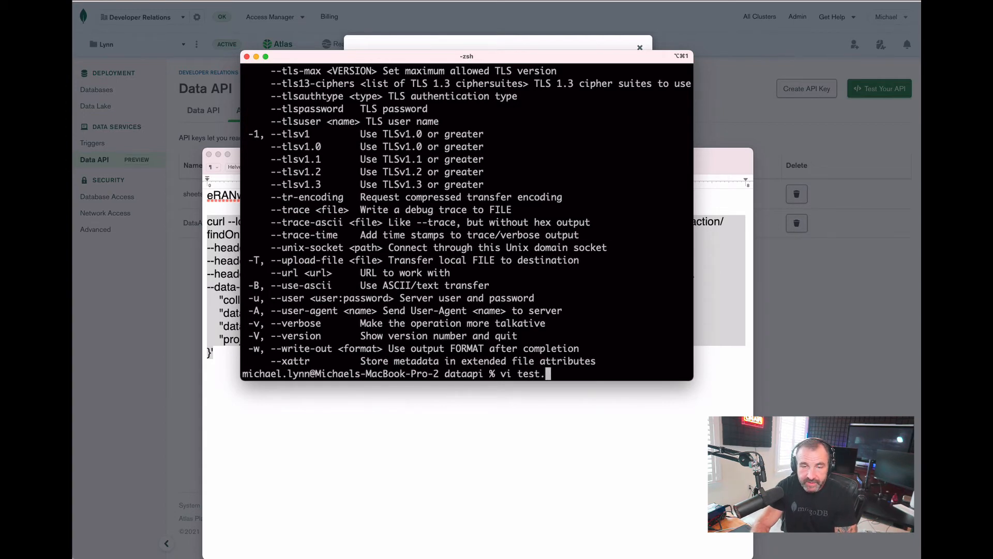
pyautogui.press('Return')
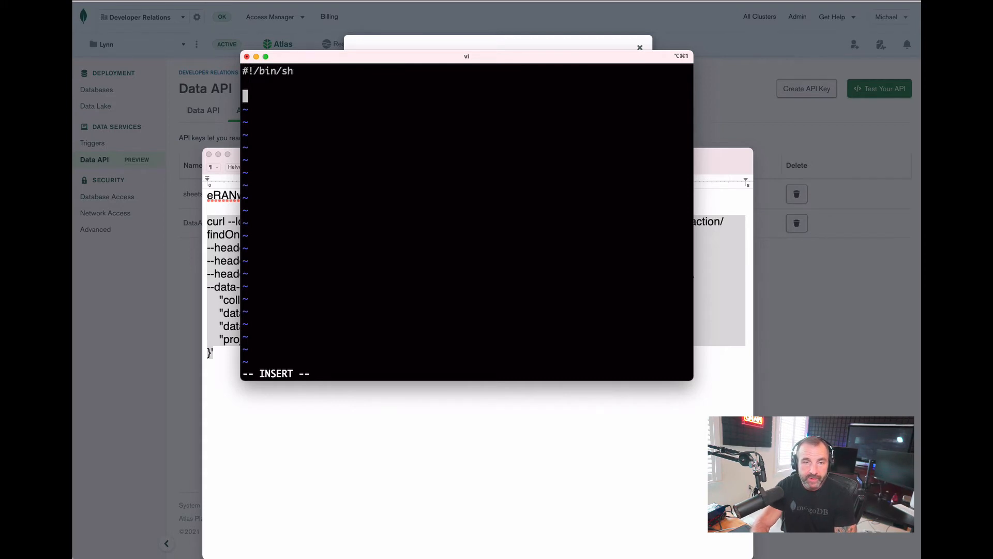
pyautogui.write("curl --location --request POST 'https://data.mongodb-api.com/app/data-dmrox/endpoint/data/beta/action/findOne' \\")
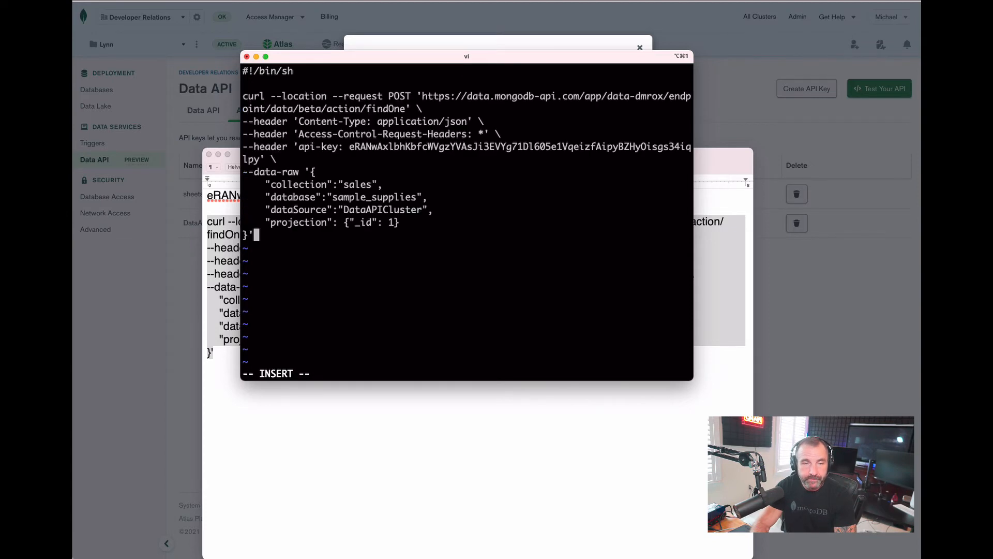
pyautogui.press('Escape')
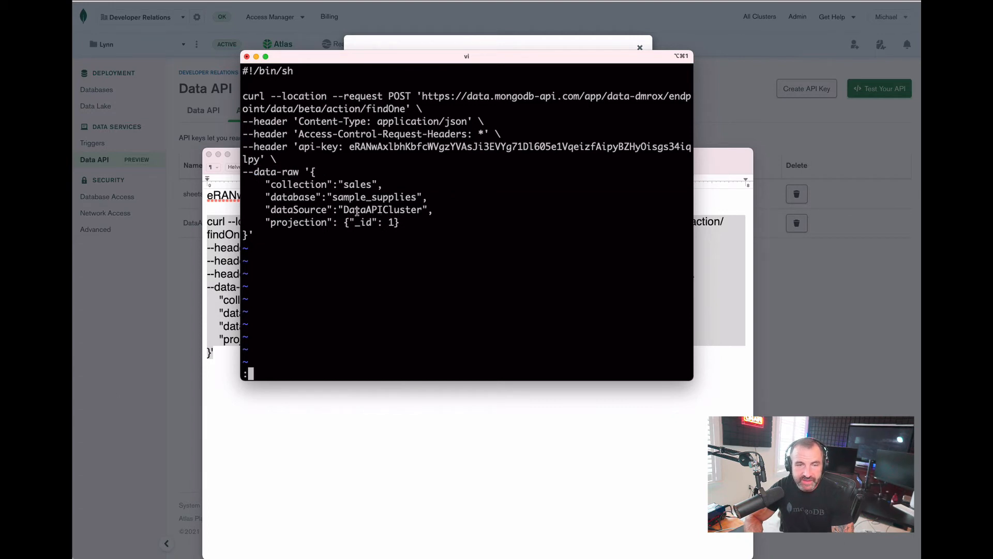
pyautogui.doubleClick(381, 209)
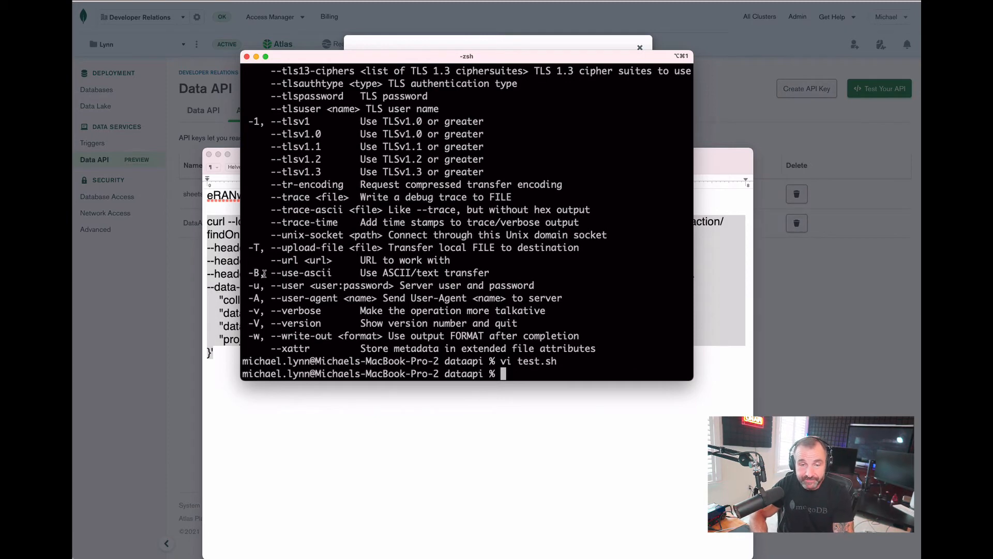
# Step: Run sh test.sh, returning the document _id 5bd761dcae323e45a93ccfe8
pyautogui.write('sh test.sh')
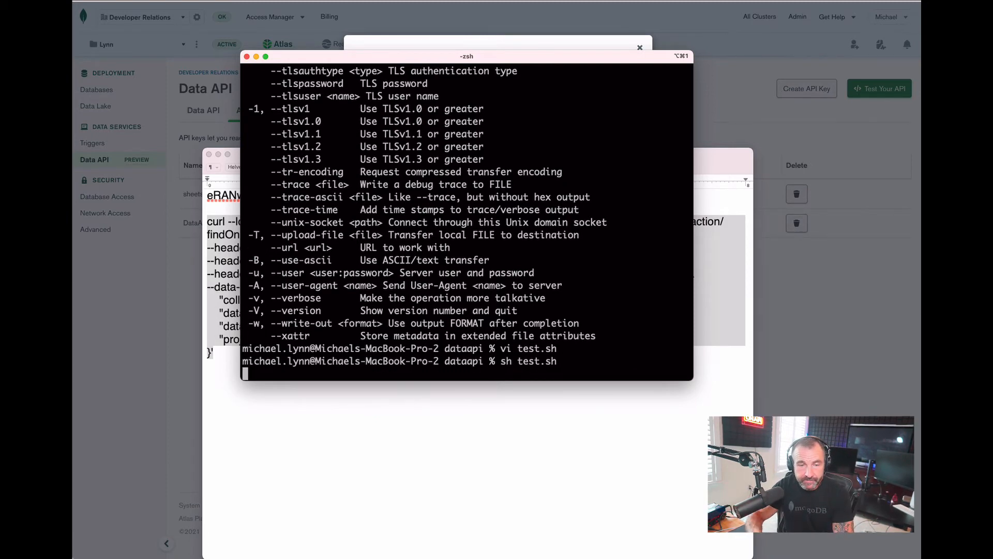
pyautogui.press('Return')
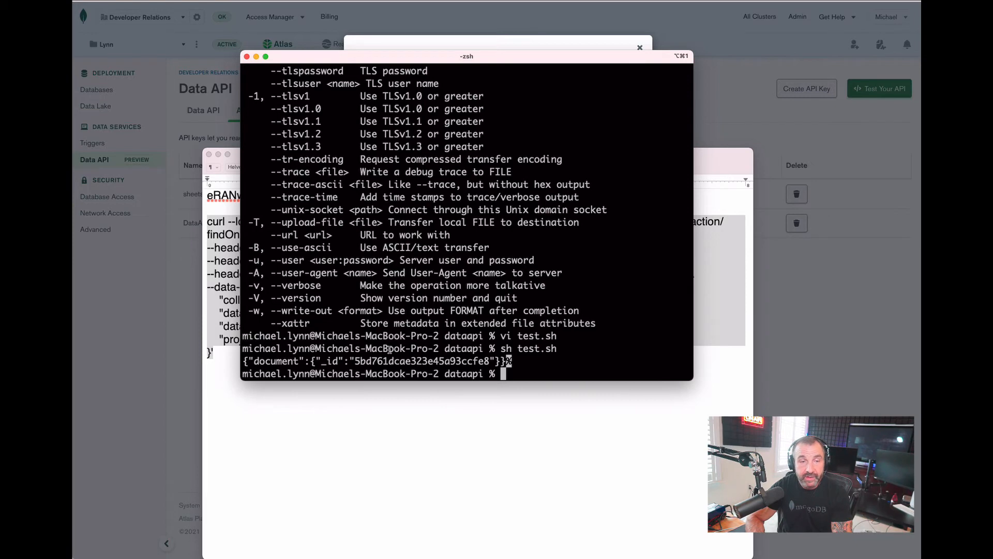
pyautogui.scroll(3)
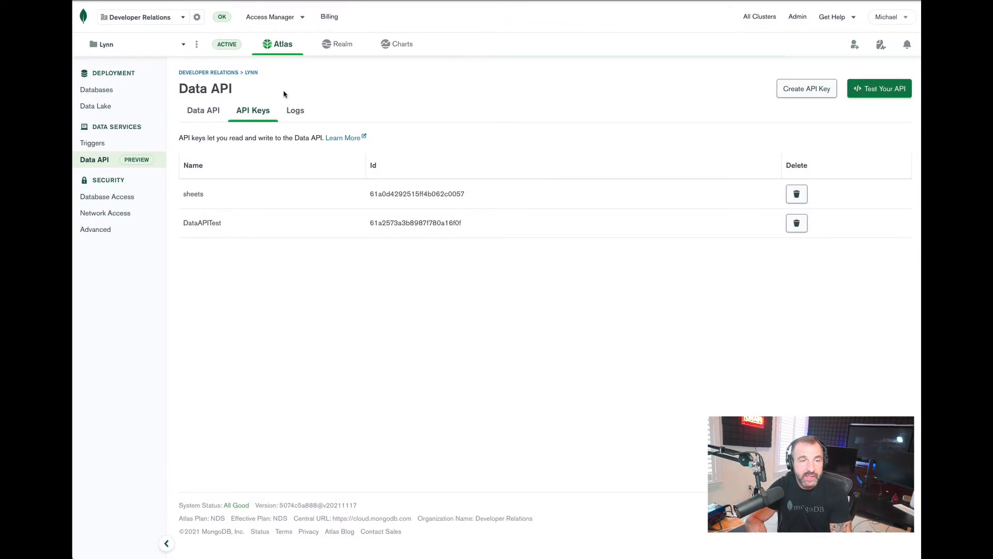
pyautogui.moveTo(245, 80)
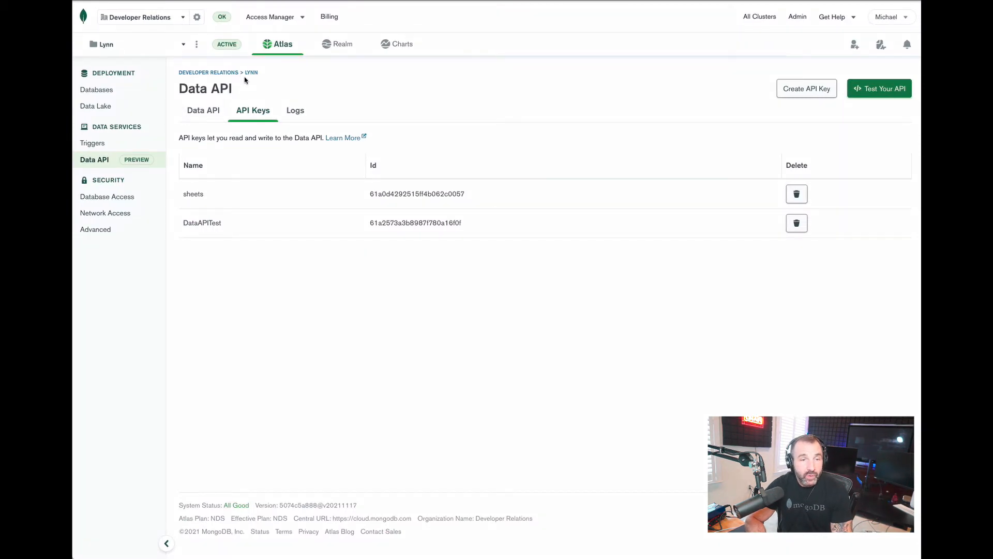
# Step: Browse DataAPICluster's sample_supplies.sales and enter filter {"_id":"5bd761dcae323e45a93ccfe8"}
pyautogui.click(97, 89)
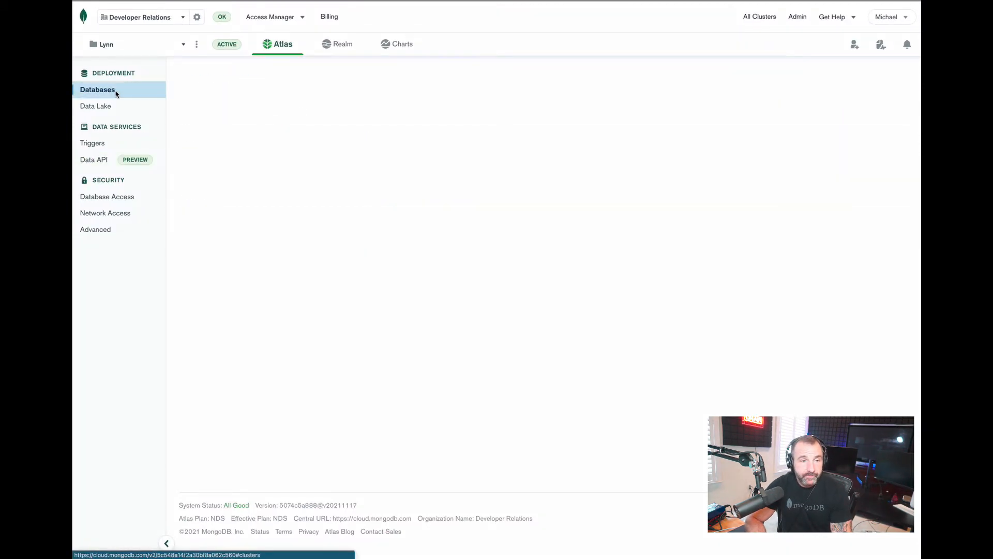
pyautogui.click(98, 90)
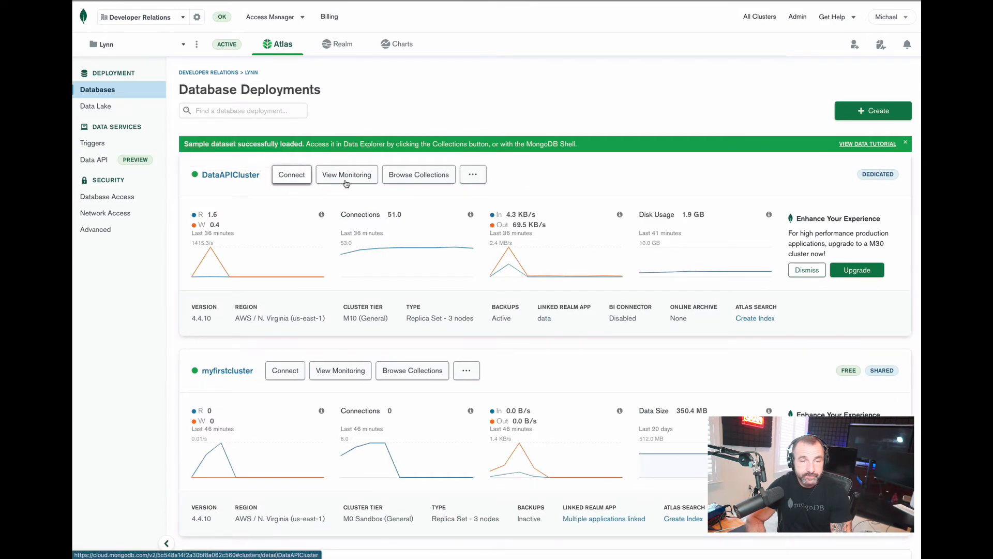
pyautogui.click(228, 174)
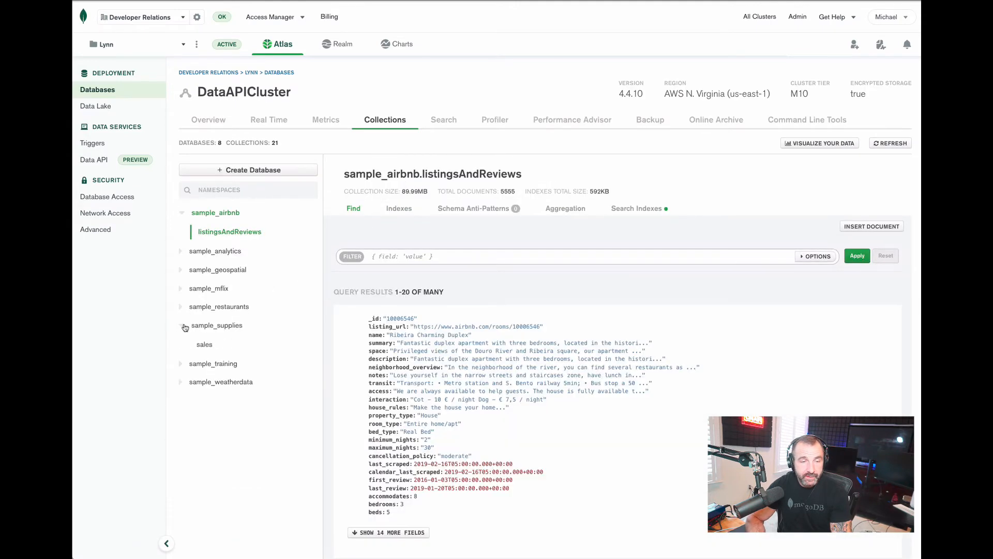
pyautogui.click(203, 344)
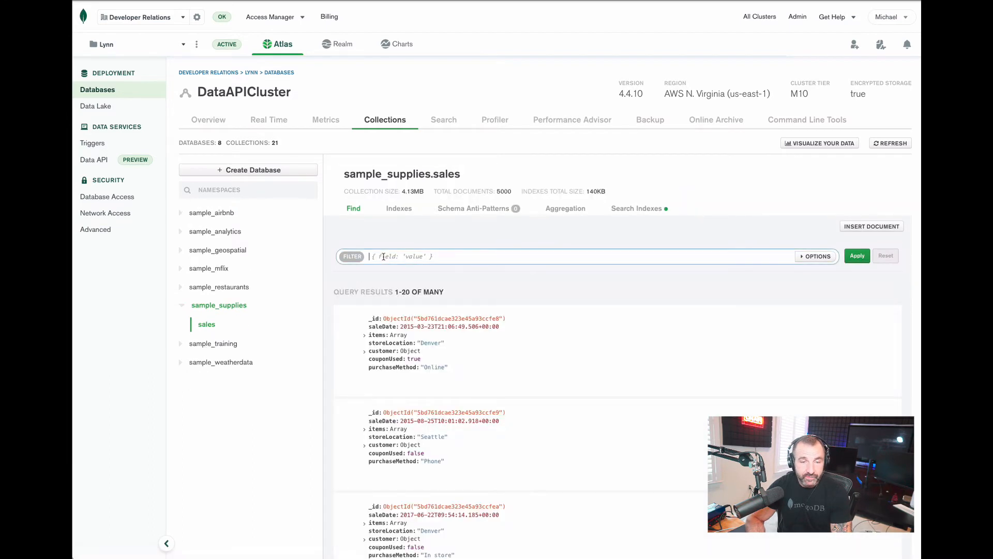
pyautogui.write('{"_id":"5bd761dcae323e45a93ccfe8"}')
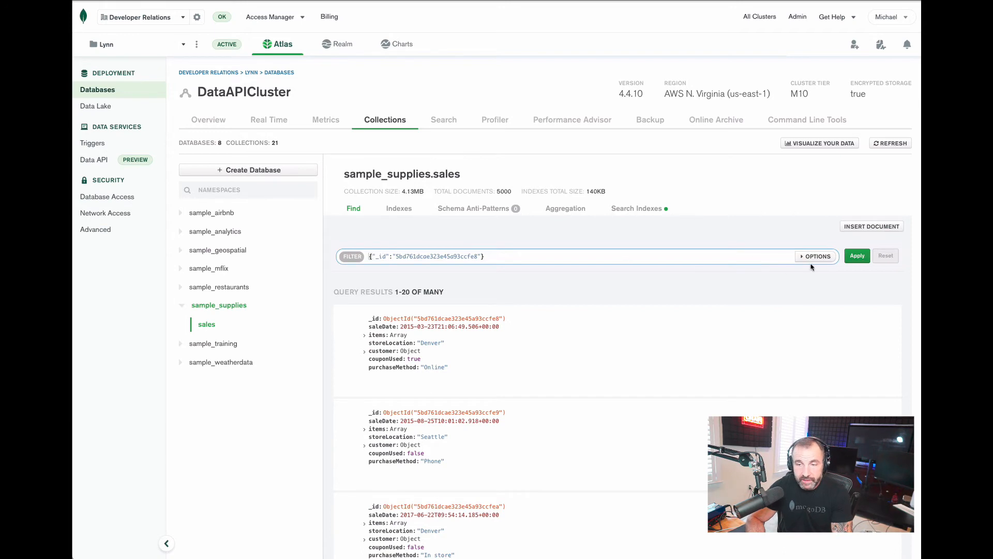
# Step: Apply the plain-string _id filter, which returns zero results
pyautogui.click(856, 256)
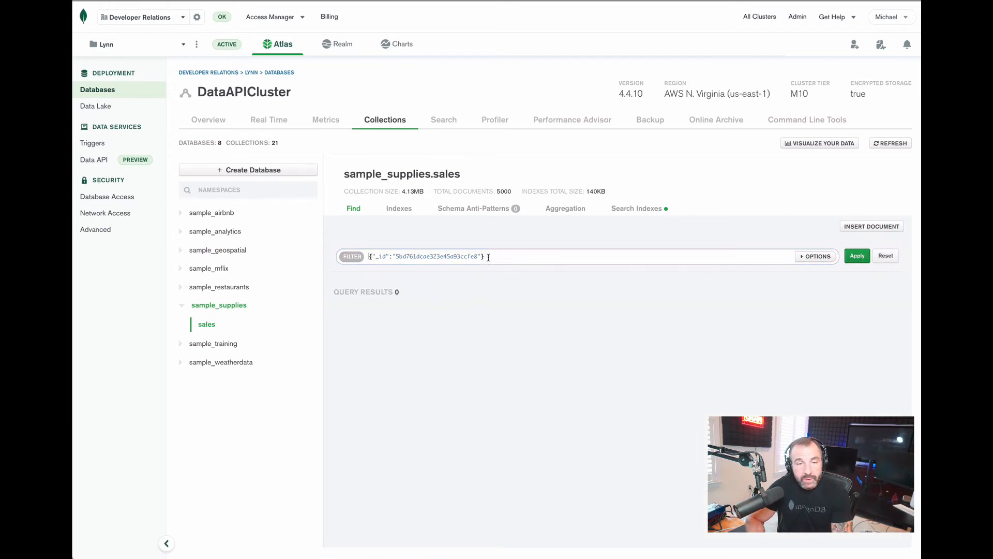
pyautogui.moveTo(725, 186)
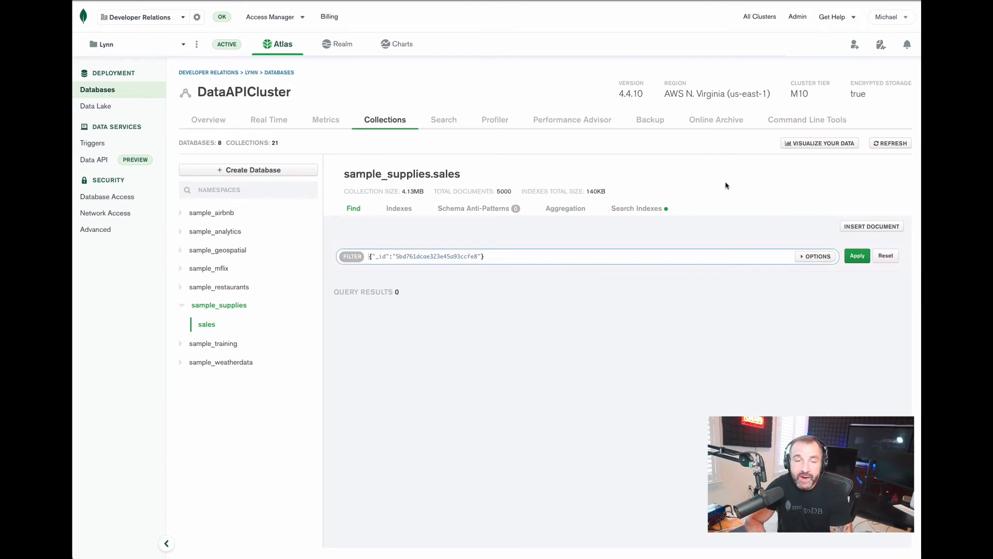
pyautogui.moveTo(397, 271)
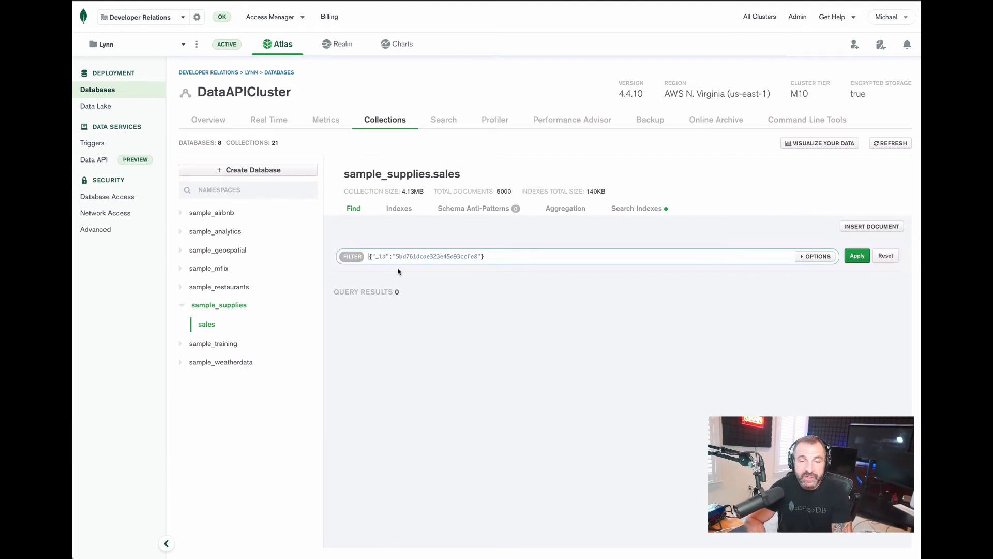
pyautogui.moveTo(525, 302)
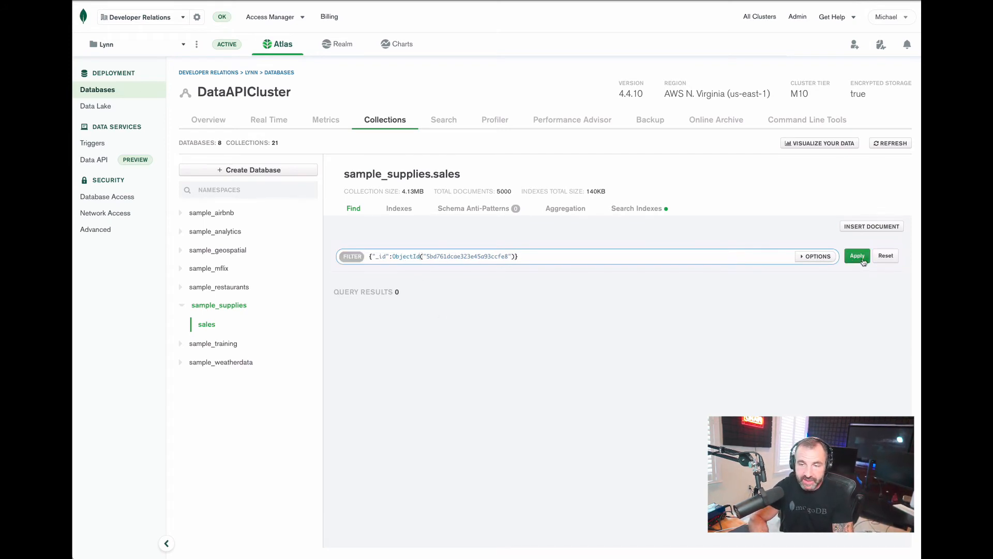
# Step: Apply the ObjectId-wrapped _id filter, returning the single Denver online sale
pyautogui.click(856, 255)
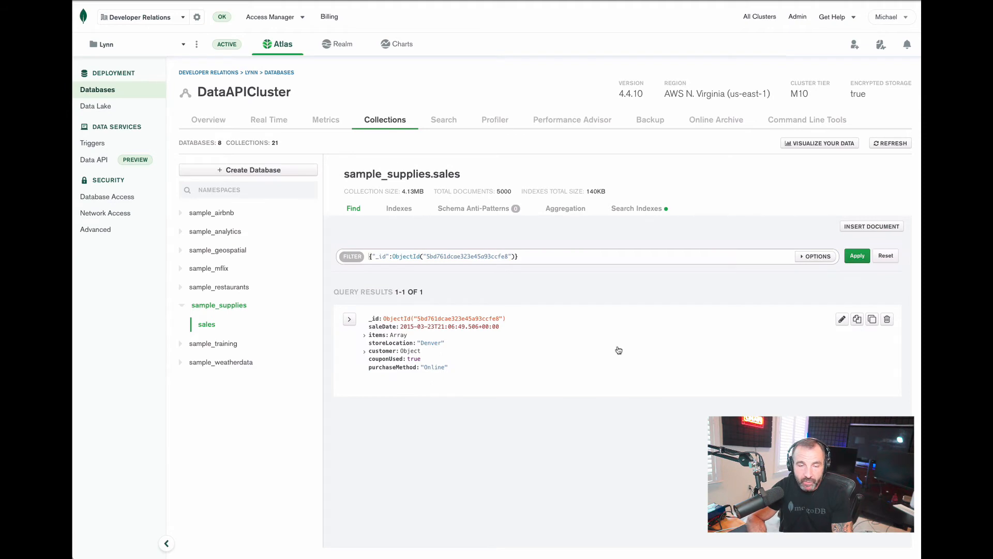
pyautogui.moveTo(378, 341)
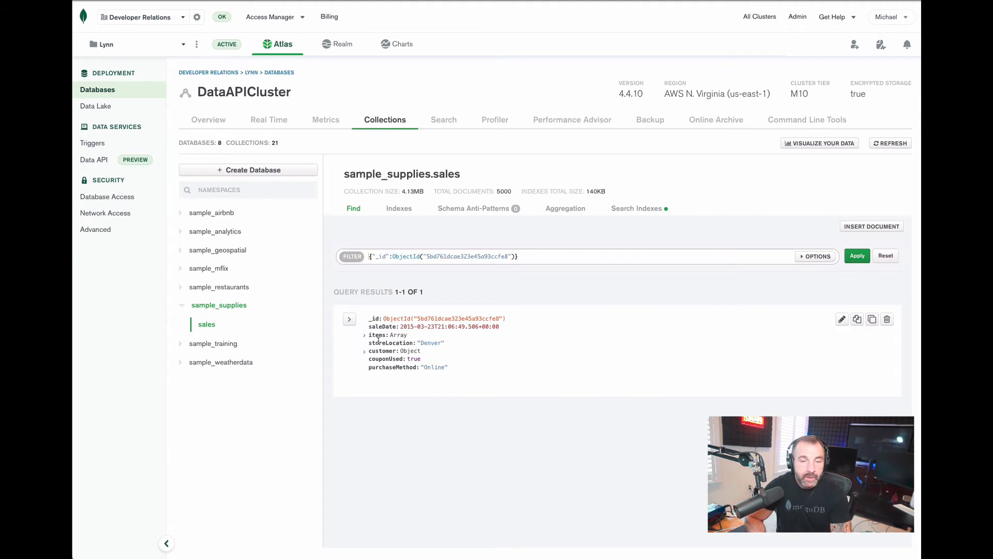
pyautogui.moveTo(364, 303)
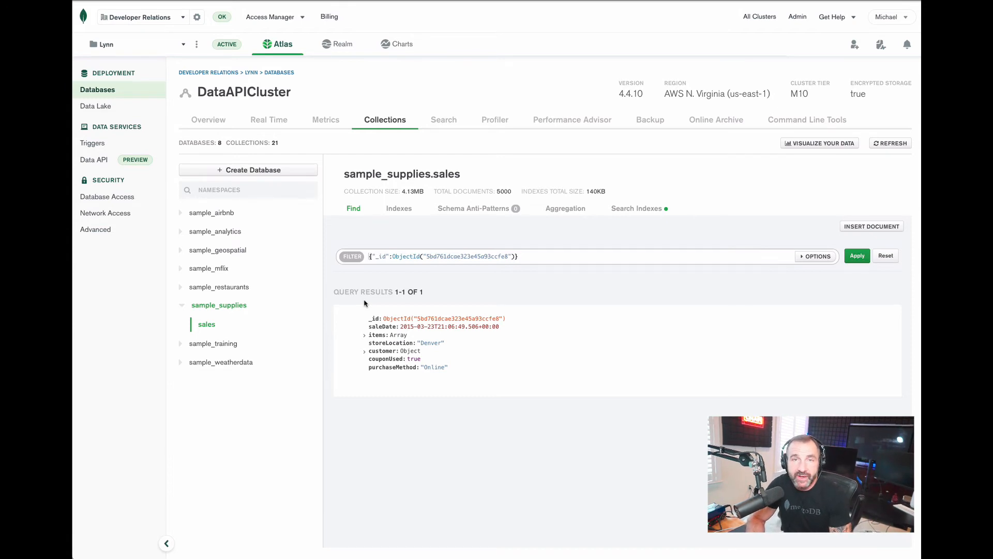
pyautogui.moveTo(502, 346)
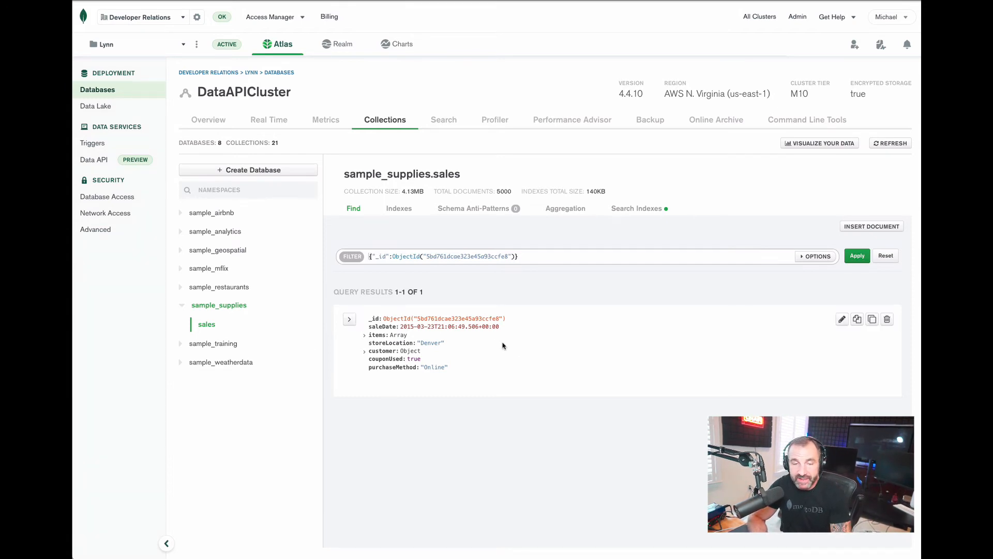
pyautogui.moveTo(454, 369)
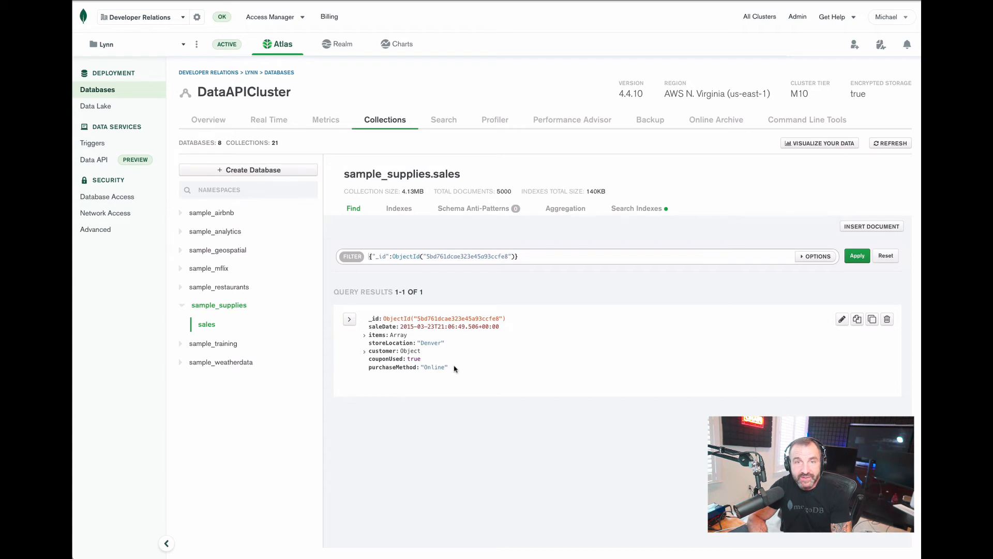
pyautogui.moveTo(418, 376)
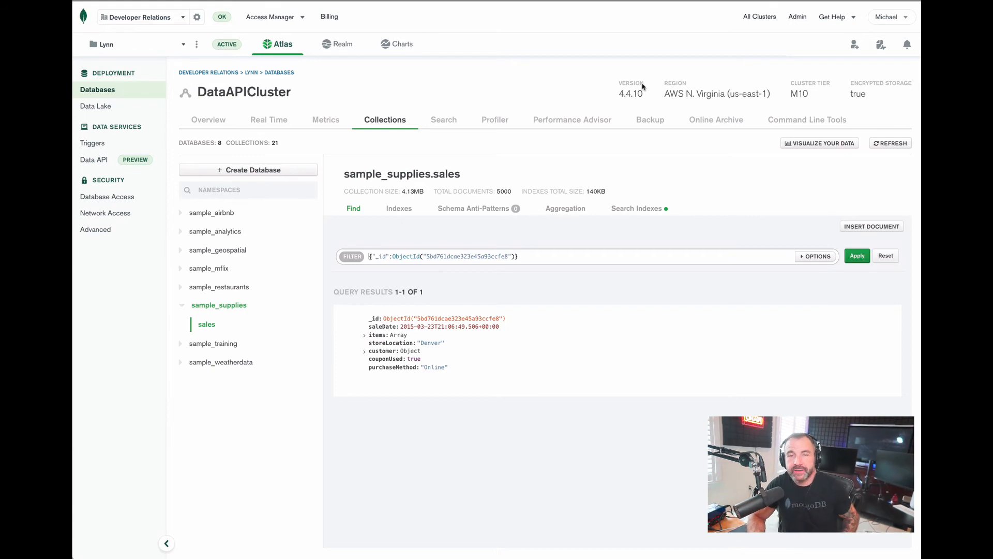
pyautogui.moveTo(572, 74)
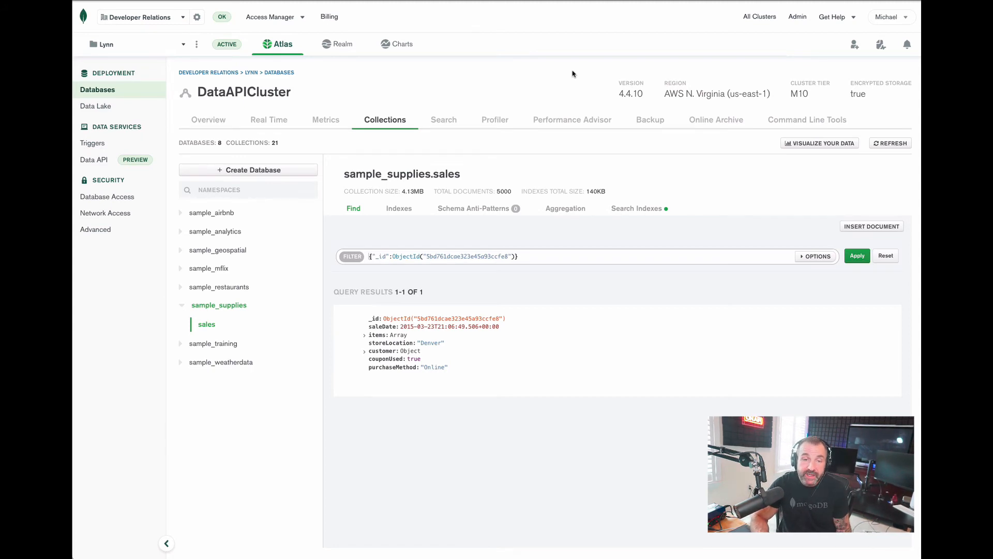
pyautogui.moveTo(563, 94)
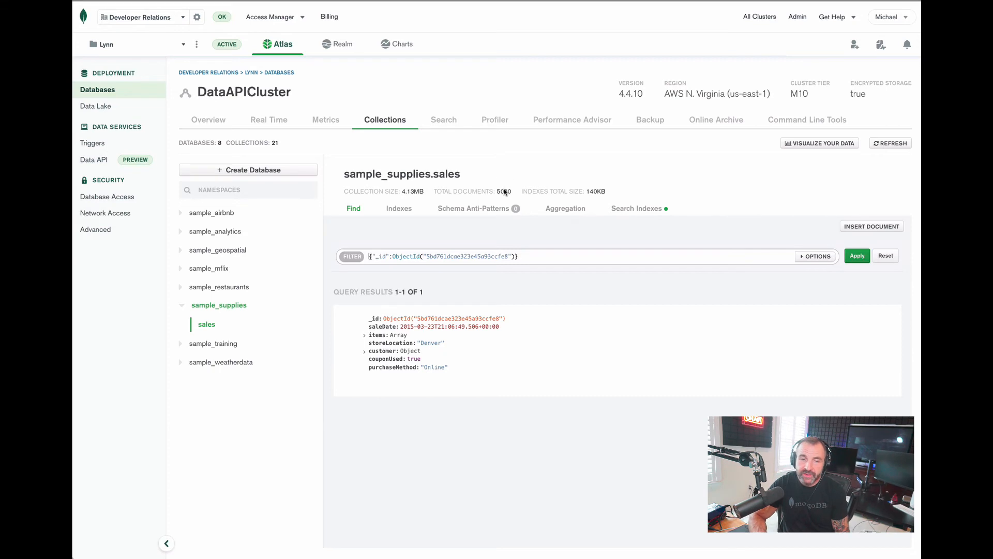
pyautogui.moveTo(508, 354)
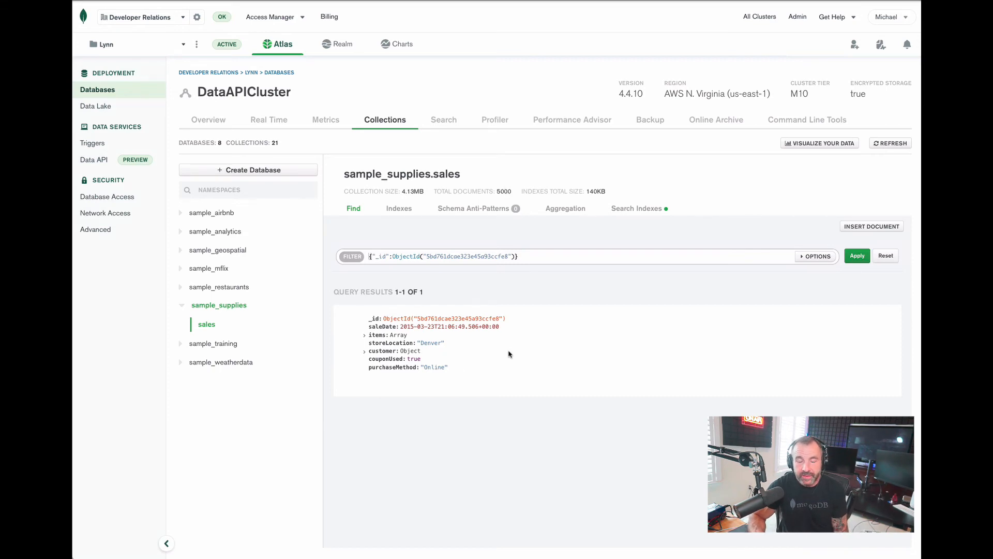
pyautogui.moveTo(616, 422)
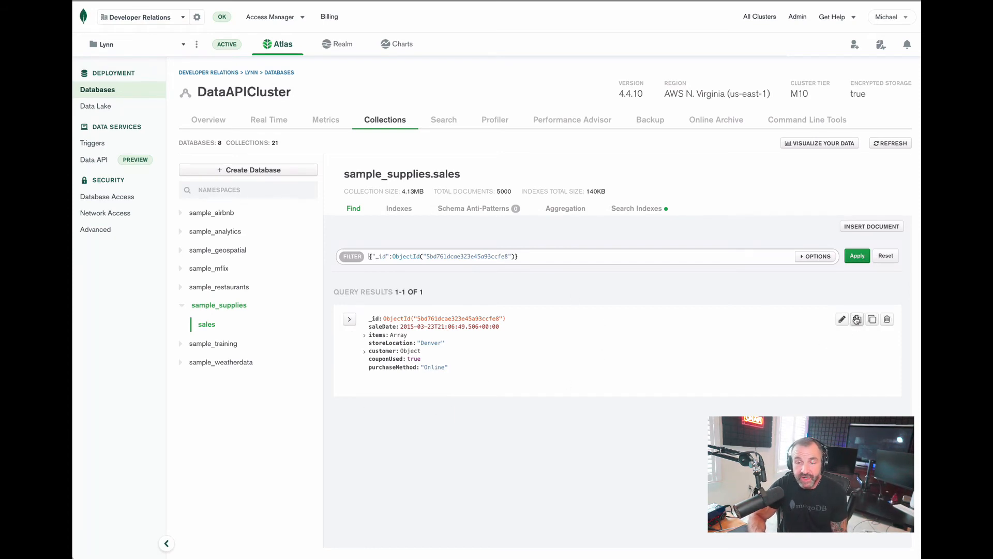
pyautogui.moveTo(857, 319)
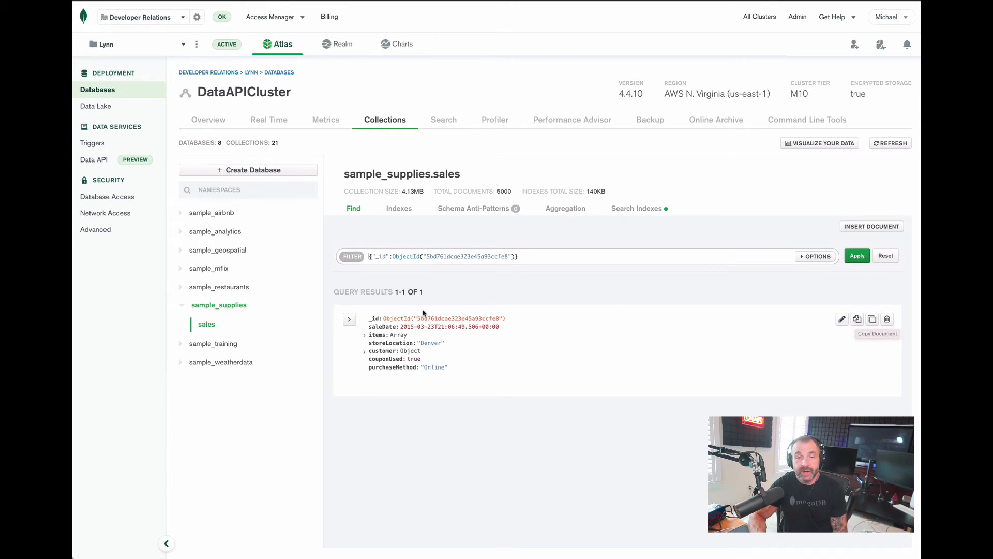
pyautogui.moveTo(871, 318)
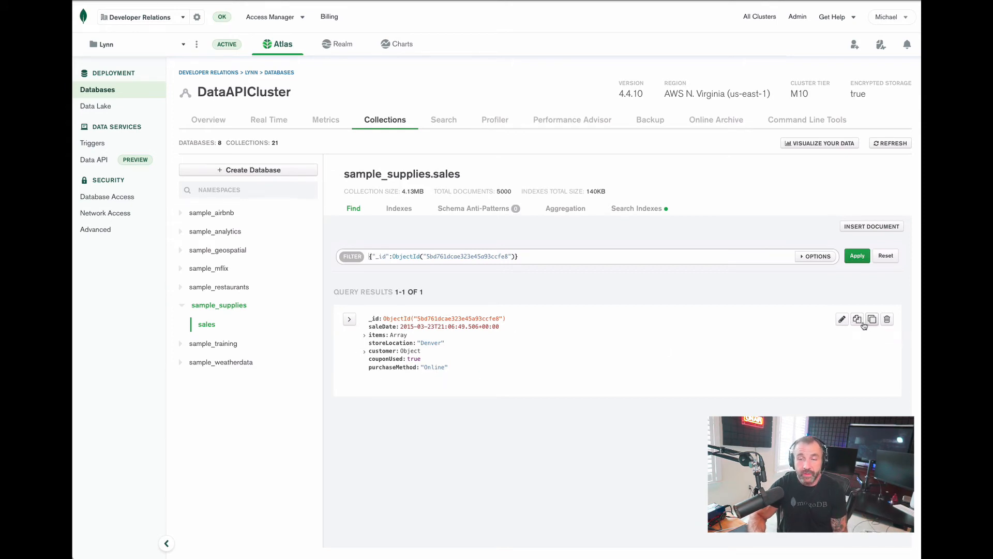
pyautogui.moveTo(808, 330)
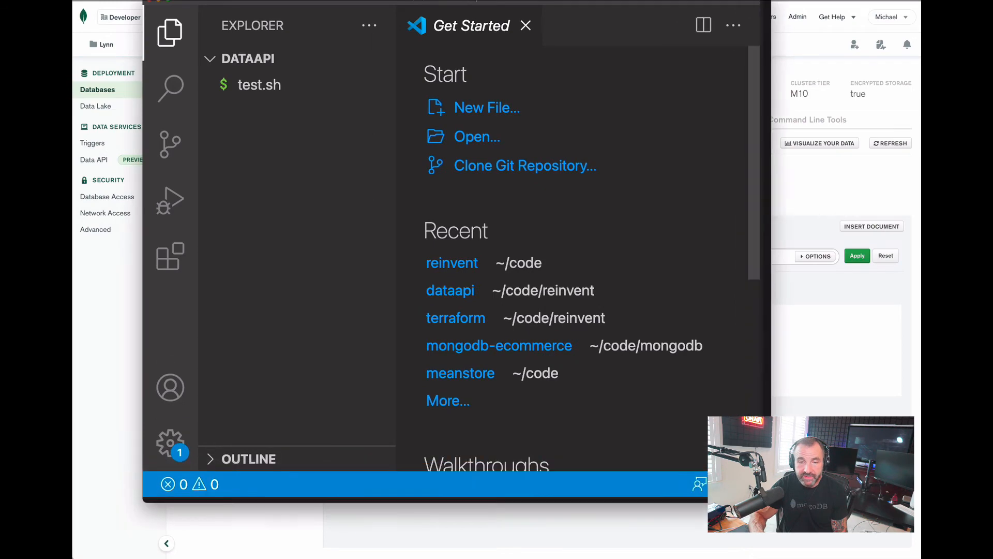
# Step: View test.sh, then create a new file test.json in the DATAAPI folder
pyautogui.click(259, 84)
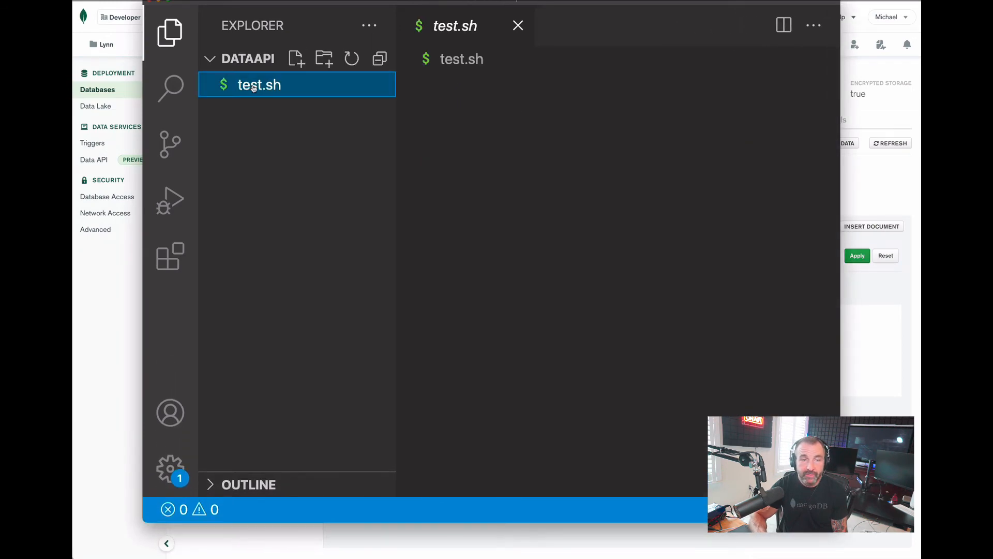
pyautogui.click(258, 84)
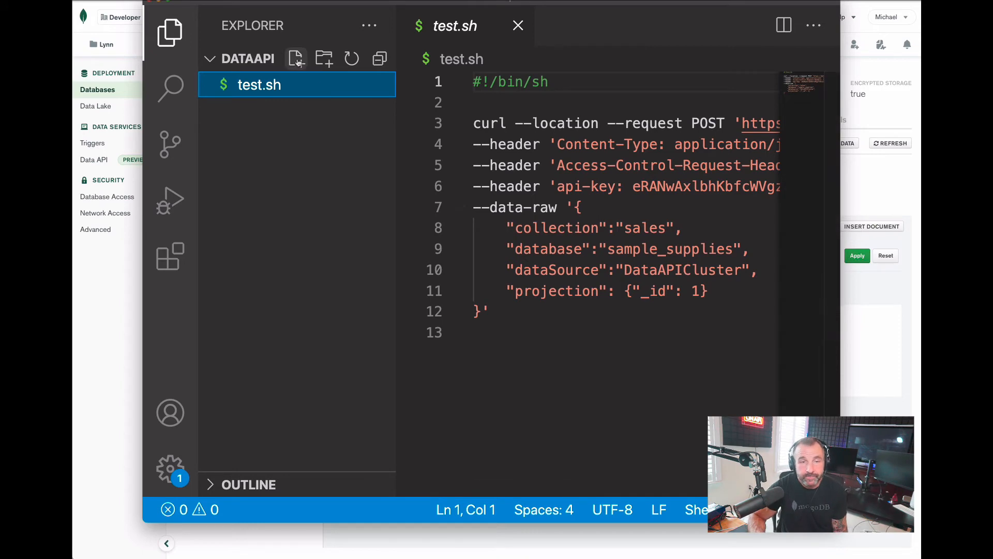
pyautogui.click(296, 58)
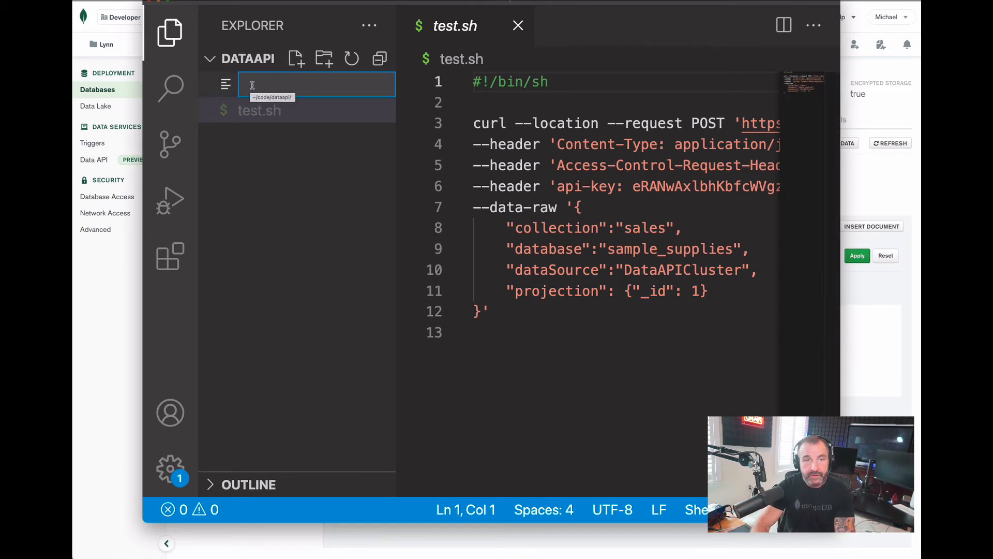
pyautogui.write('test.json')
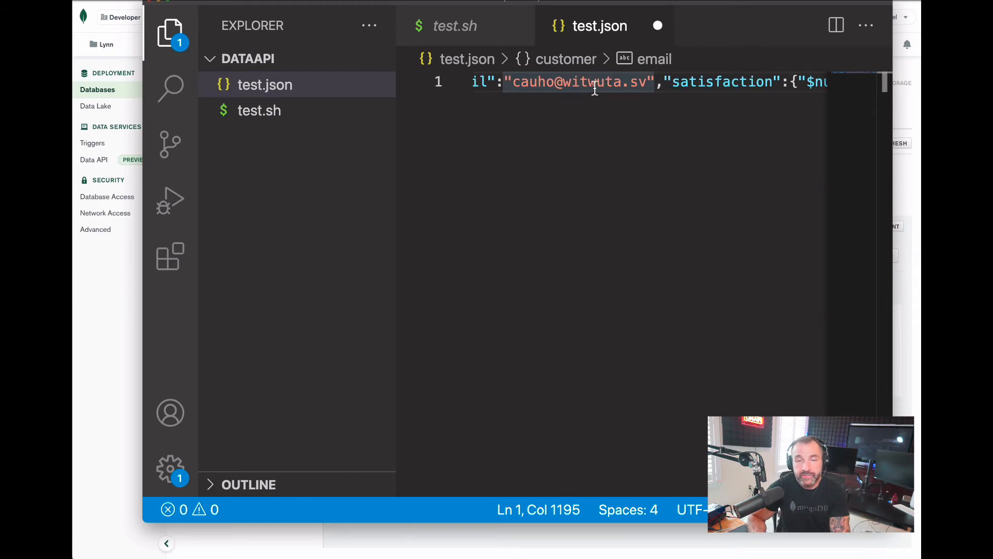
# Step: Format Document on test.json so the sales JSON spreads over indented lines
pyautogui.hscroll(3)
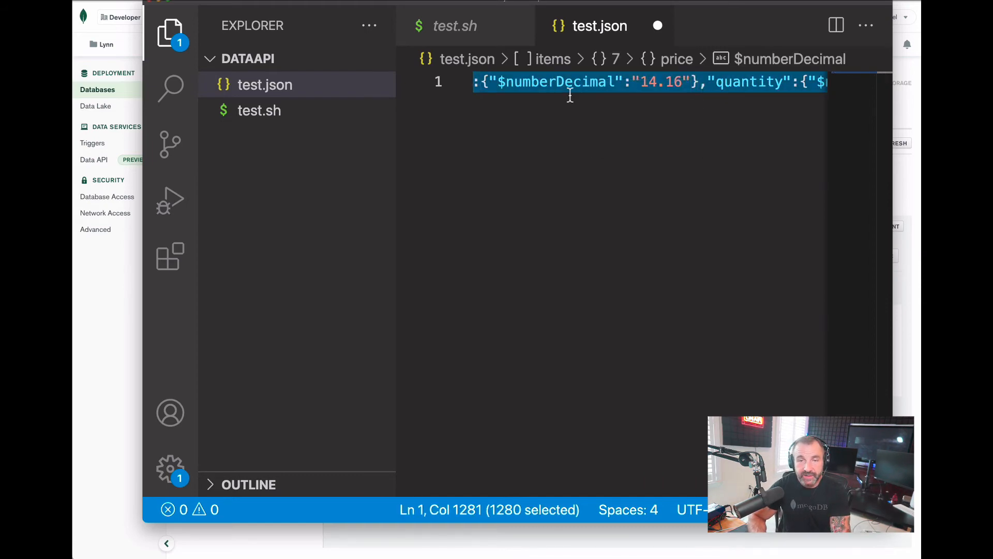
pyautogui.rightClick(569, 95)
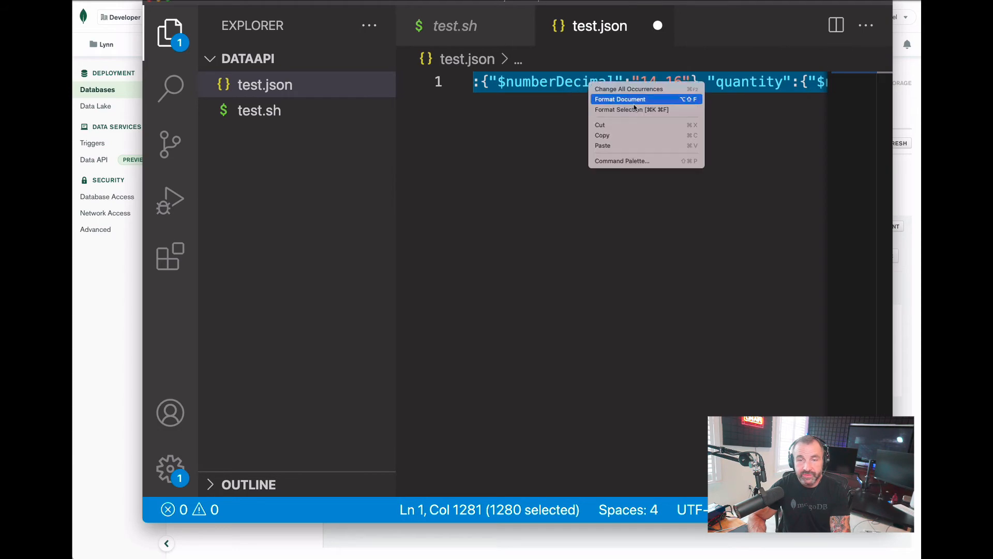
pyautogui.click(620, 98)
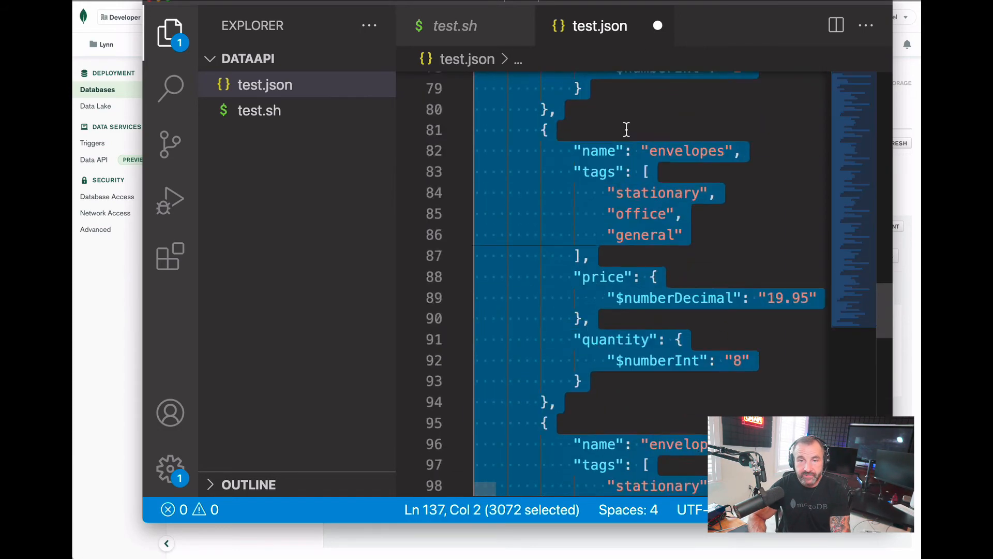
pyautogui.scroll(3)
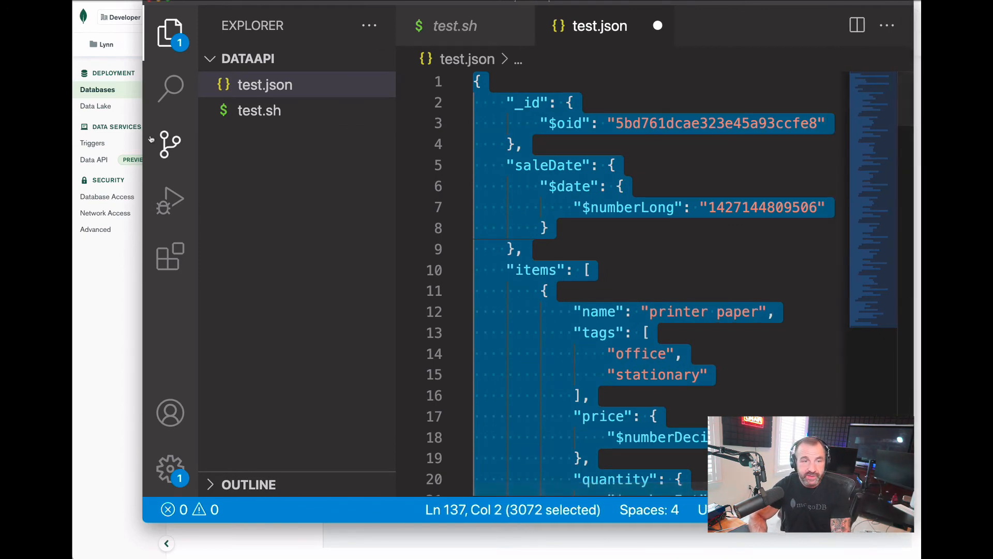
pyautogui.moveTo(293, 136)
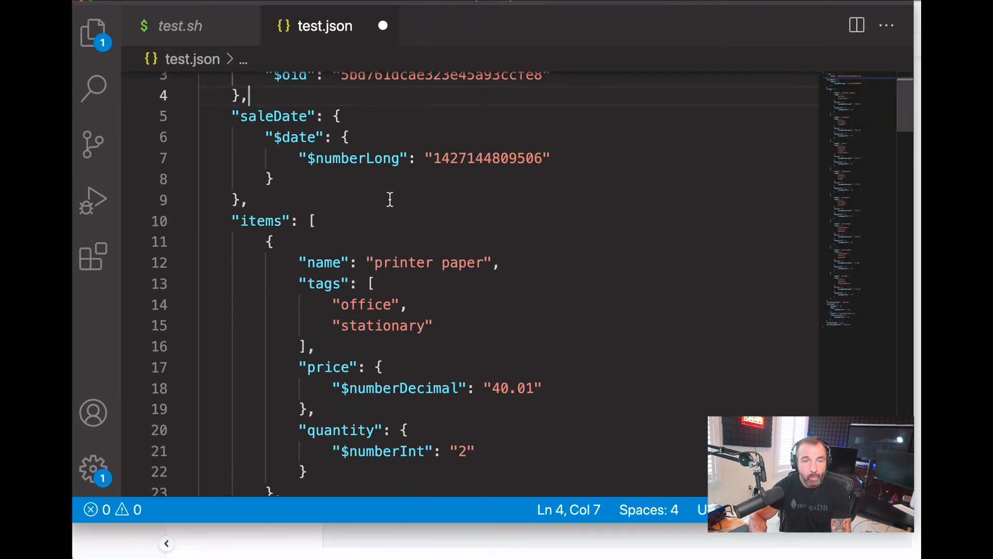
# Step: Rename the first item to baseball bat, tags sports and equipments, price digits 49
pyautogui.scroll(-3)
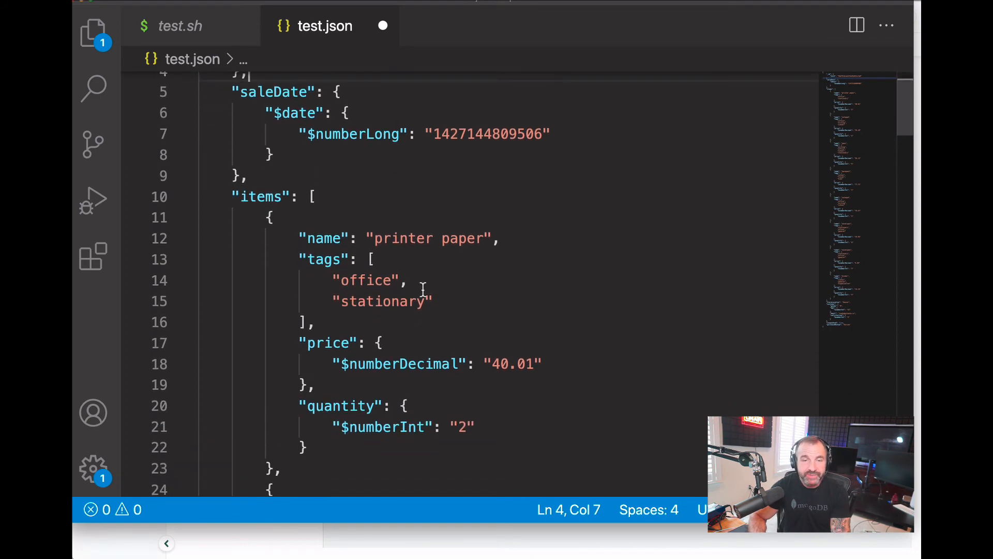
pyautogui.doubleClick(428, 238)
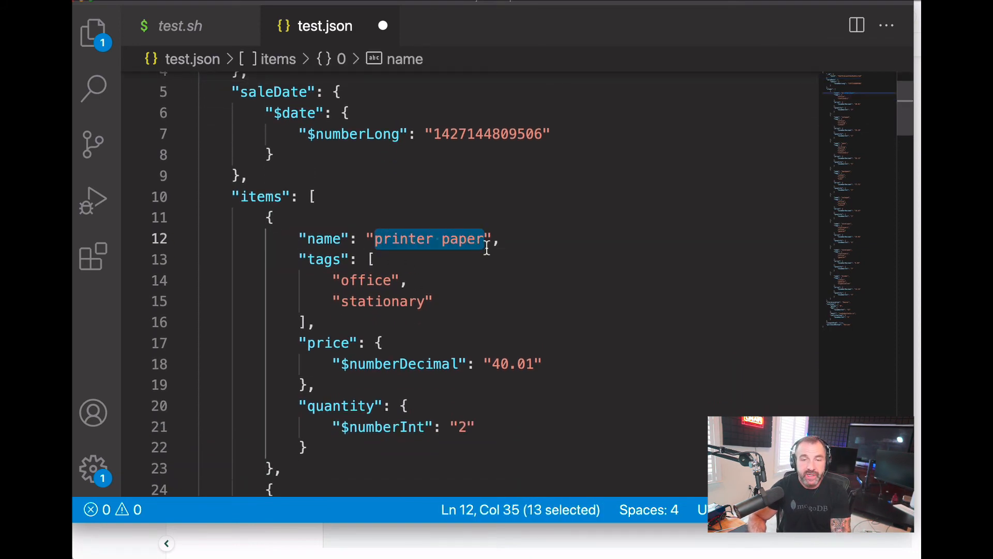
pyautogui.write('baseball')
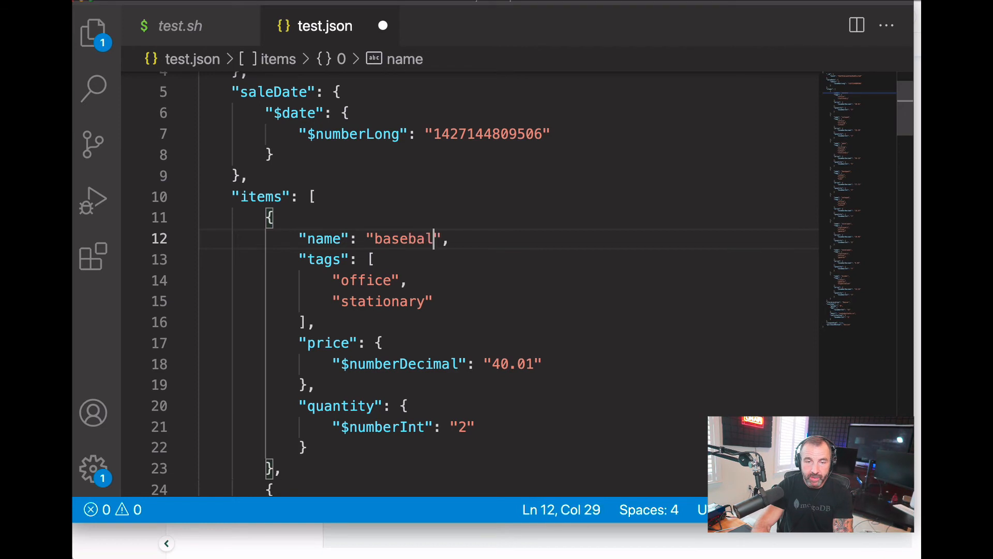
pyautogui.write('bat')
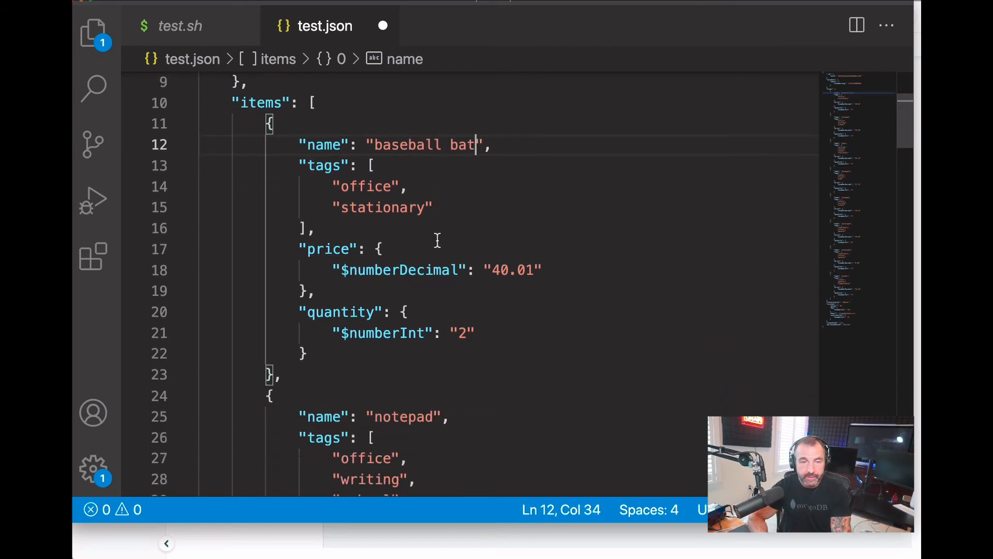
pyautogui.write('sp",')
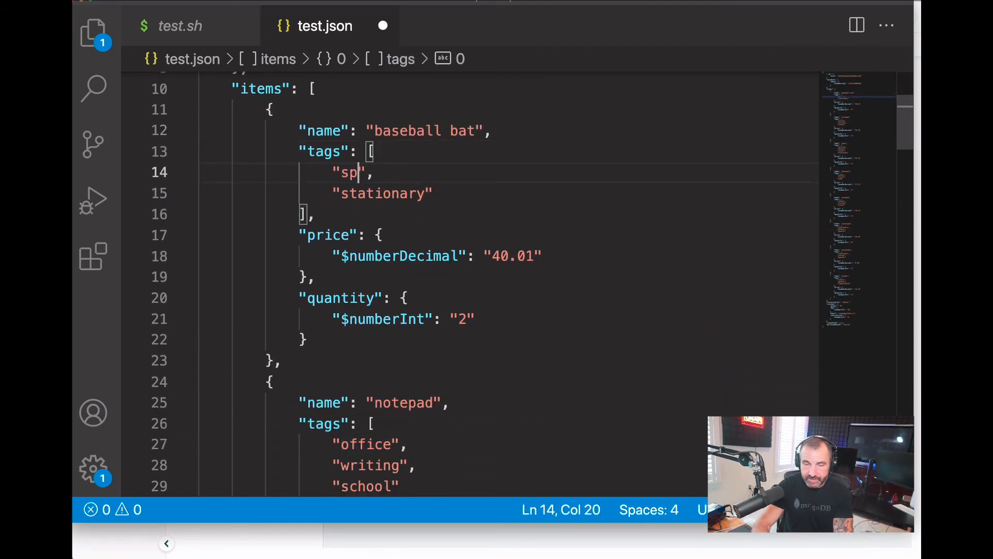
pyautogui.doubleClick(382, 193)
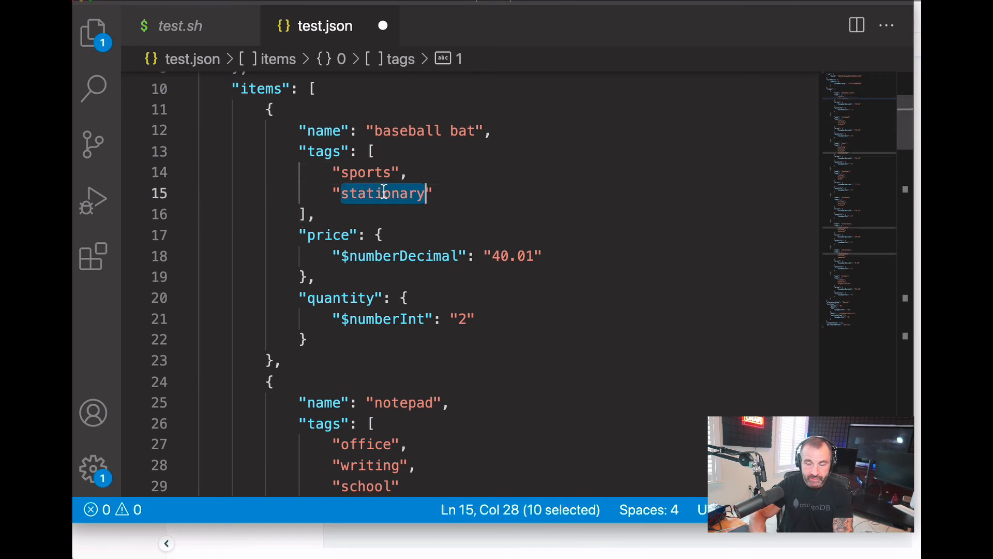
pyautogui.write('equipments"')
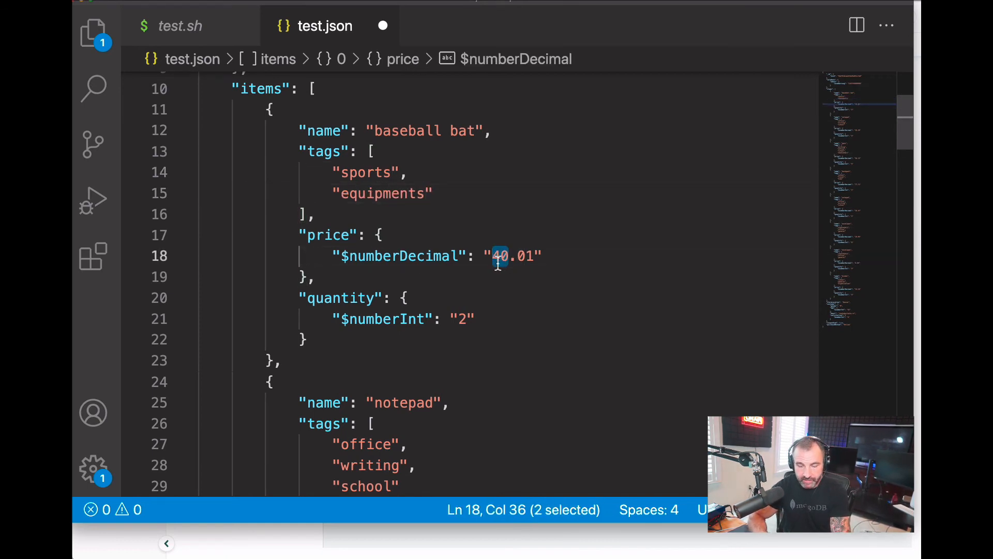
pyautogui.write('49')
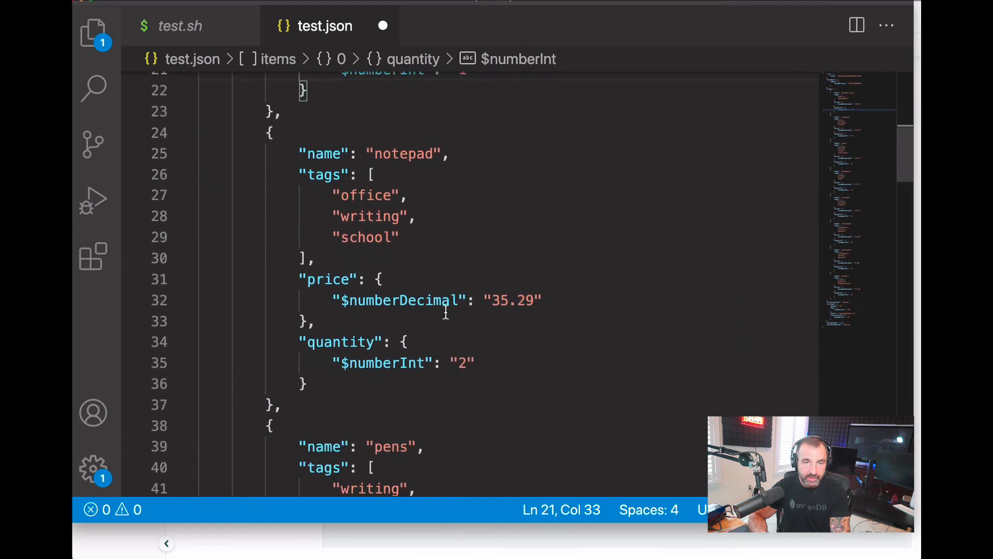
pyautogui.scroll(-3)
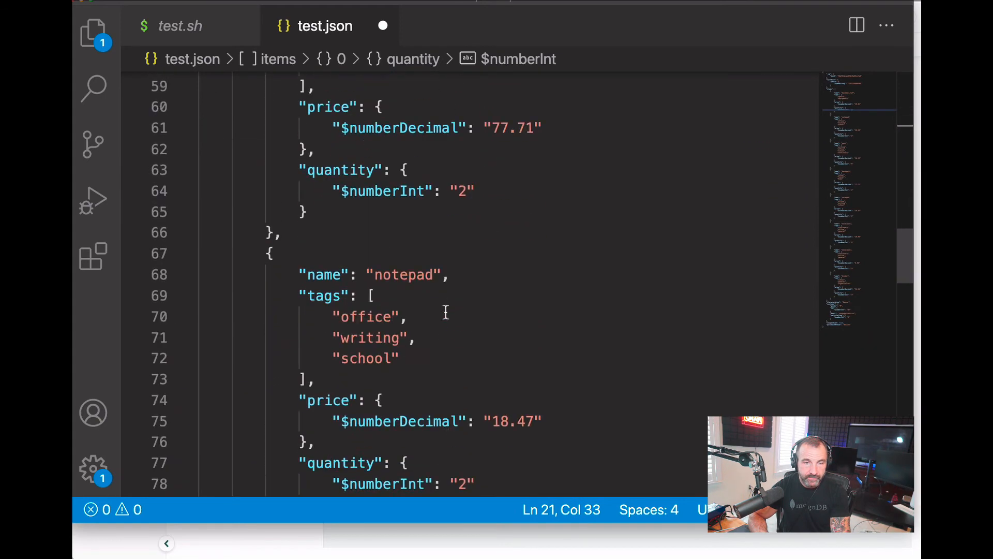
pyautogui.scroll(-3)
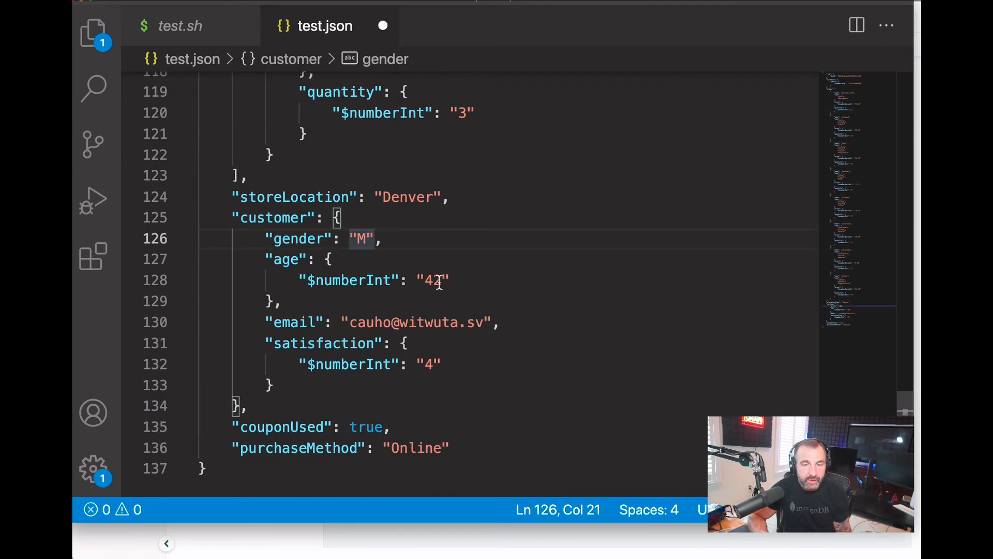
pyautogui.doubleClick(431, 279)
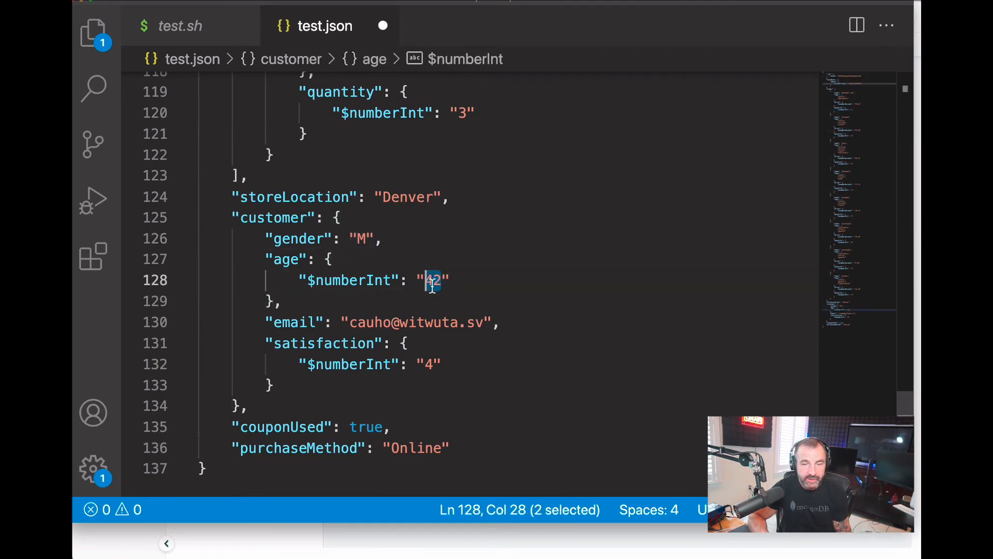
pyautogui.write('29')
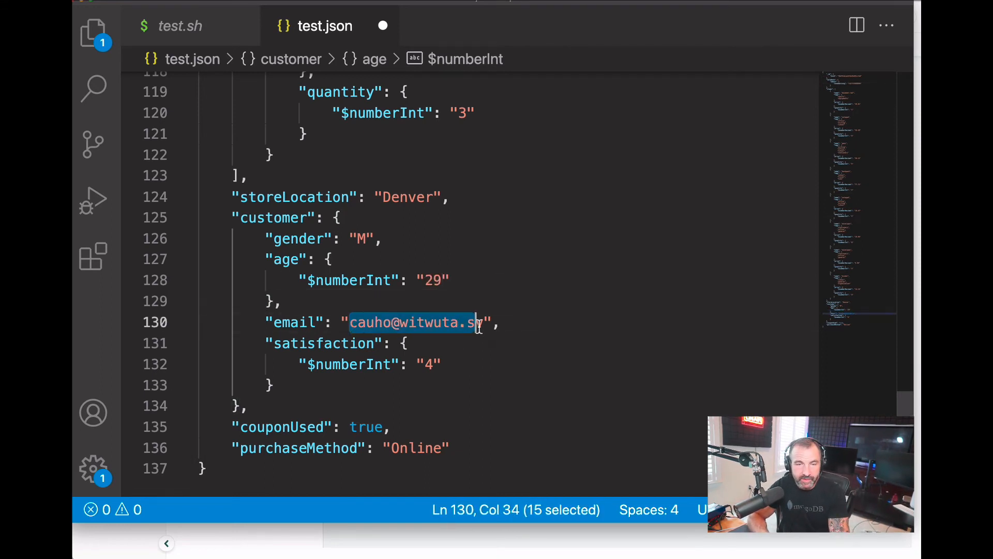
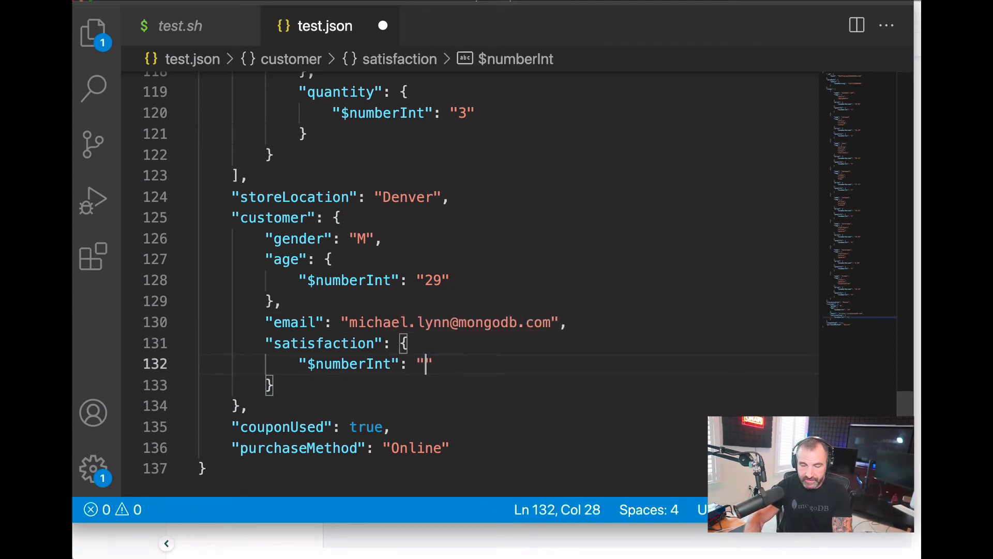
pyautogui.write('5')
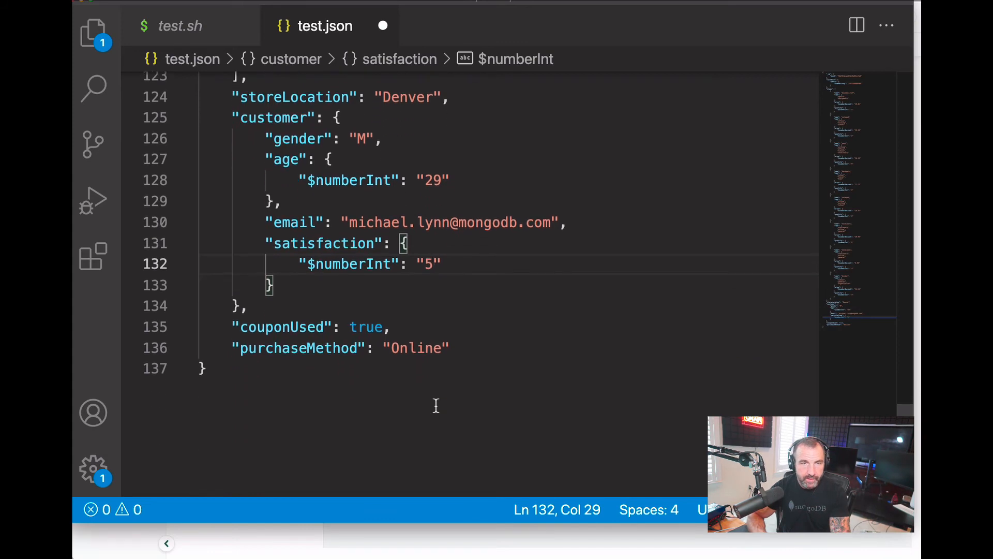
pyautogui.scroll(3)
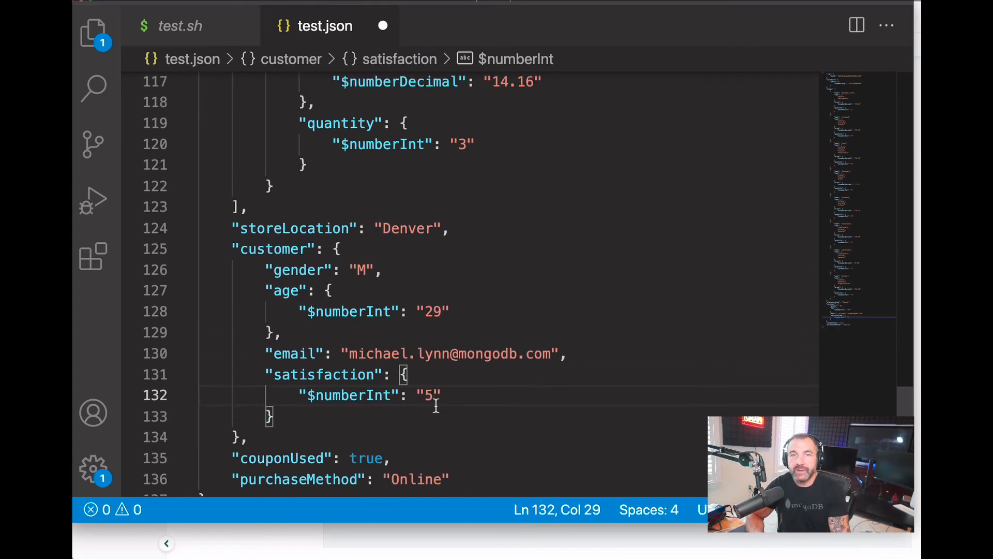
pyautogui.scroll(3)
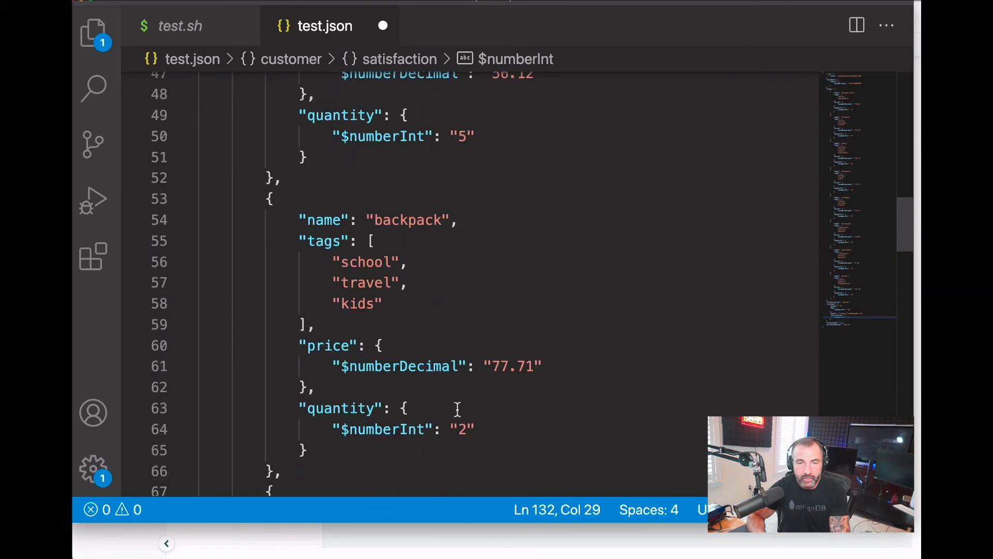
pyautogui.scroll(3)
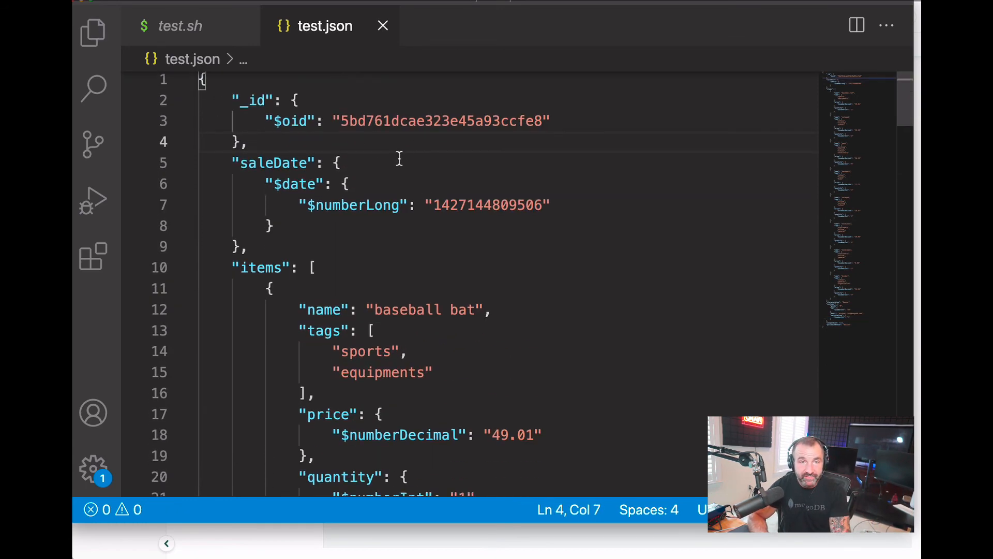
pyautogui.moveTo(430, 250)
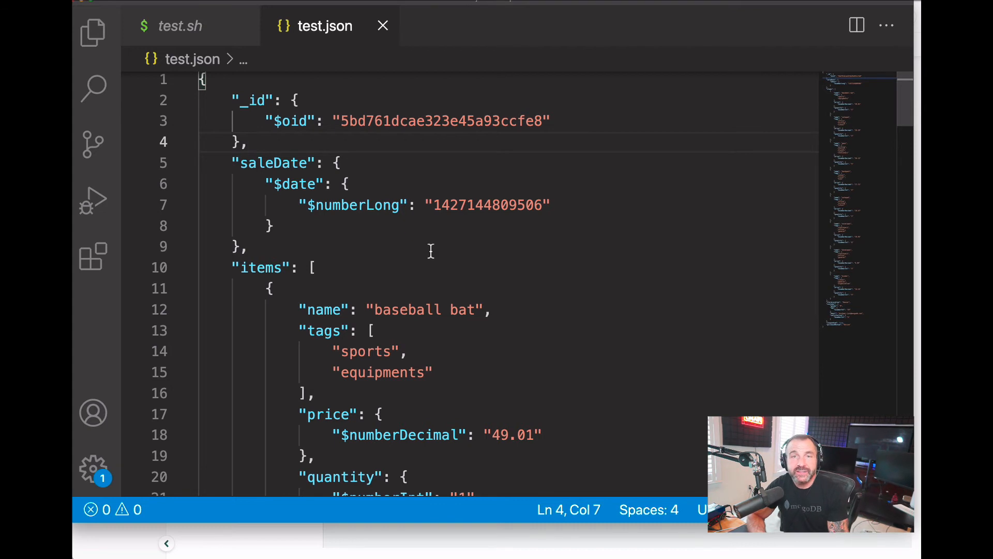
pyautogui.moveTo(451, 289)
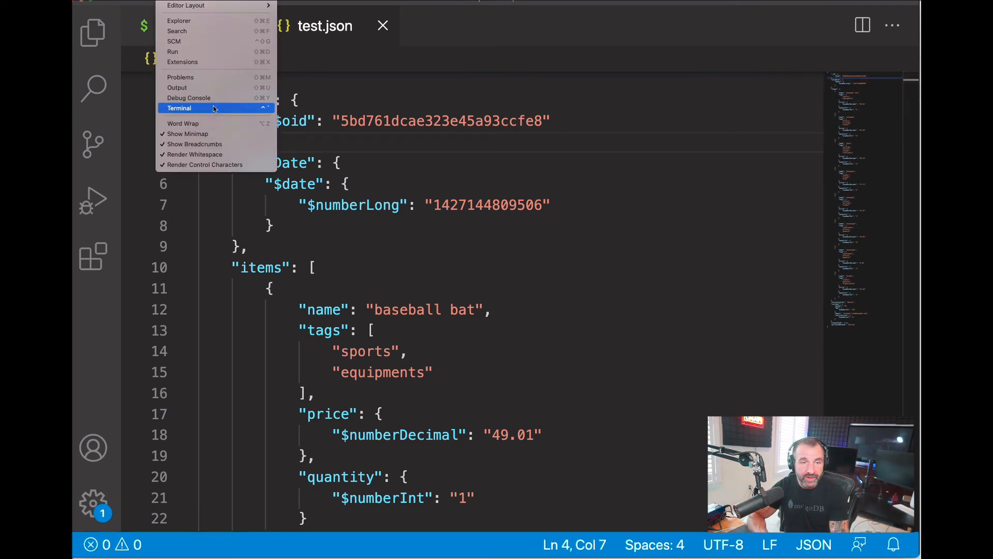
# Step: Show the integrated terminal panel and the Explorer file list for the dataapi folder
pyautogui.click(179, 108)
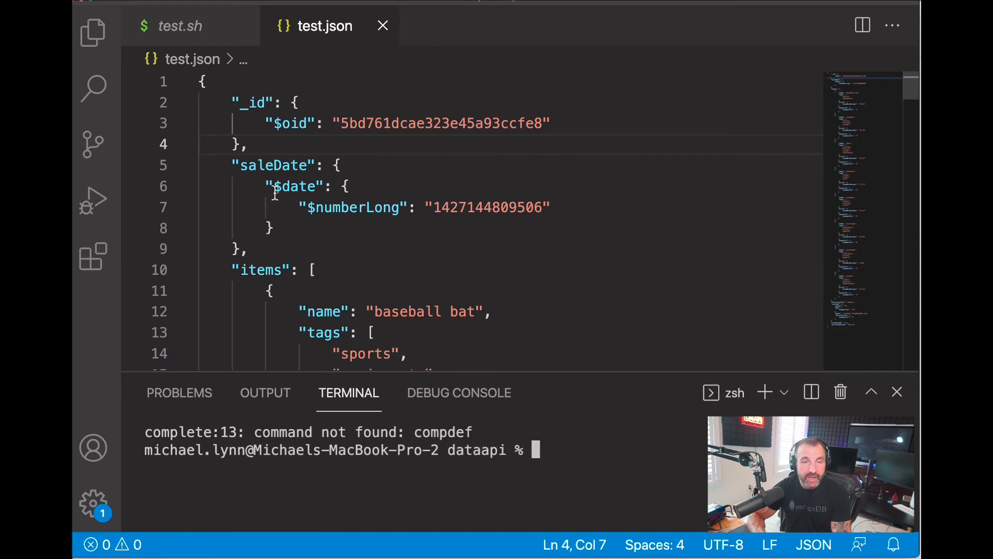
pyautogui.moveTo(214, 115)
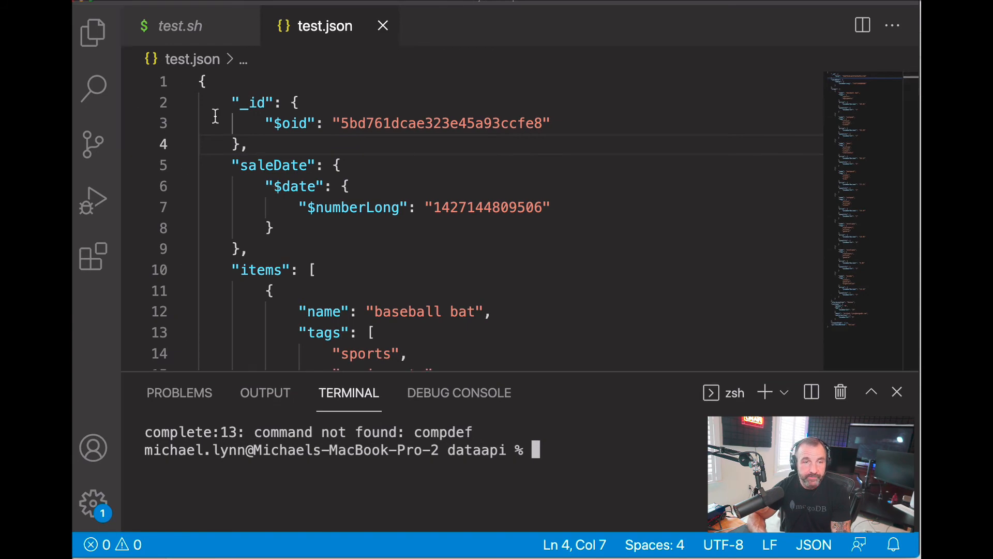
pyautogui.click(93, 31)
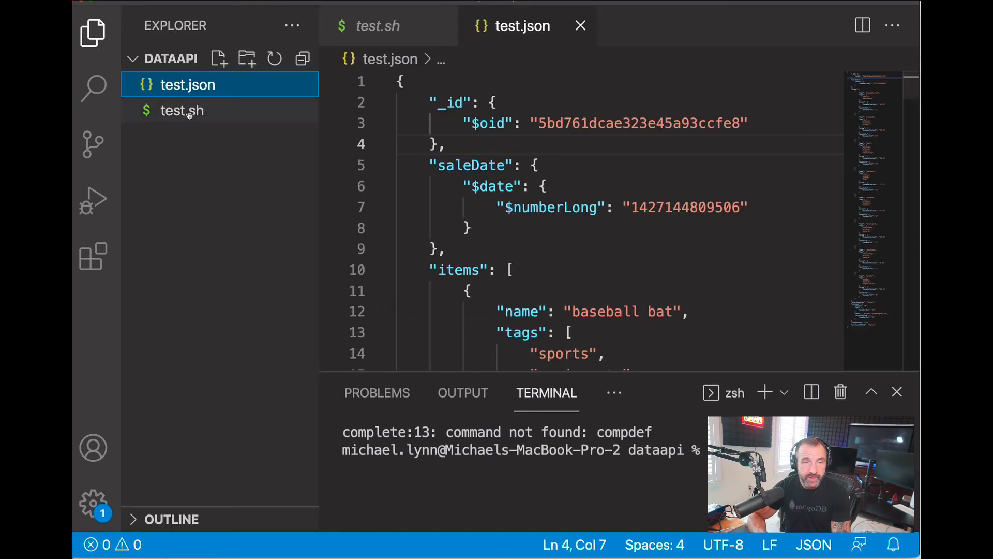
# Step: Copy the whole test.sh script and create a new file insert.sh in the dataapi folder
pyautogui.click(181, 110)
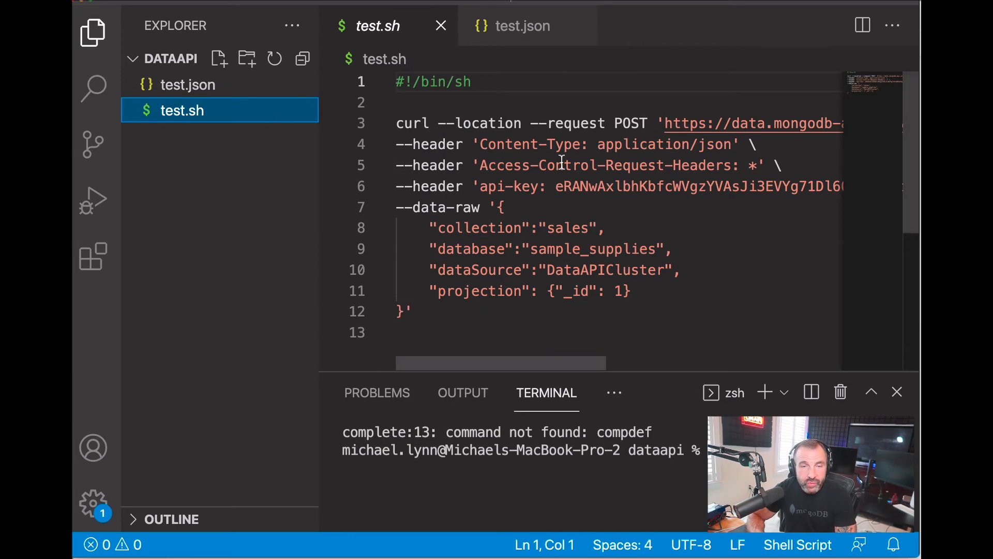
pyautogui.moveTo(505, 260)
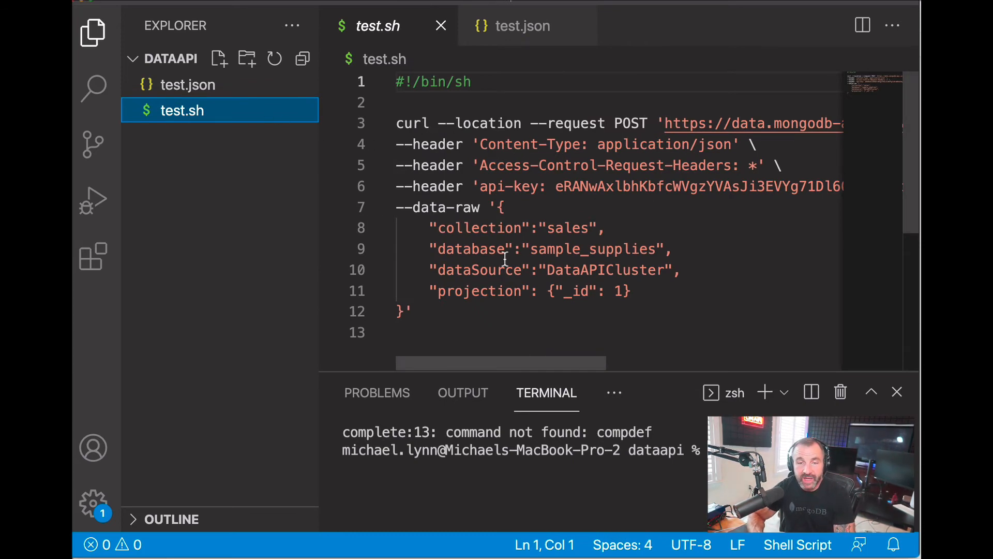
pyautogui.hscroll(3)
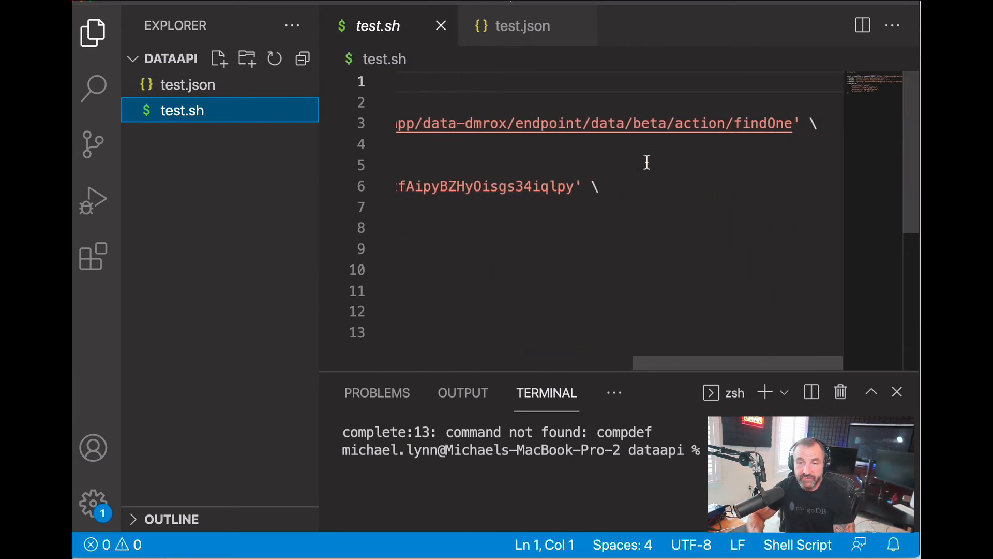
pyautogui.click(751, 123)
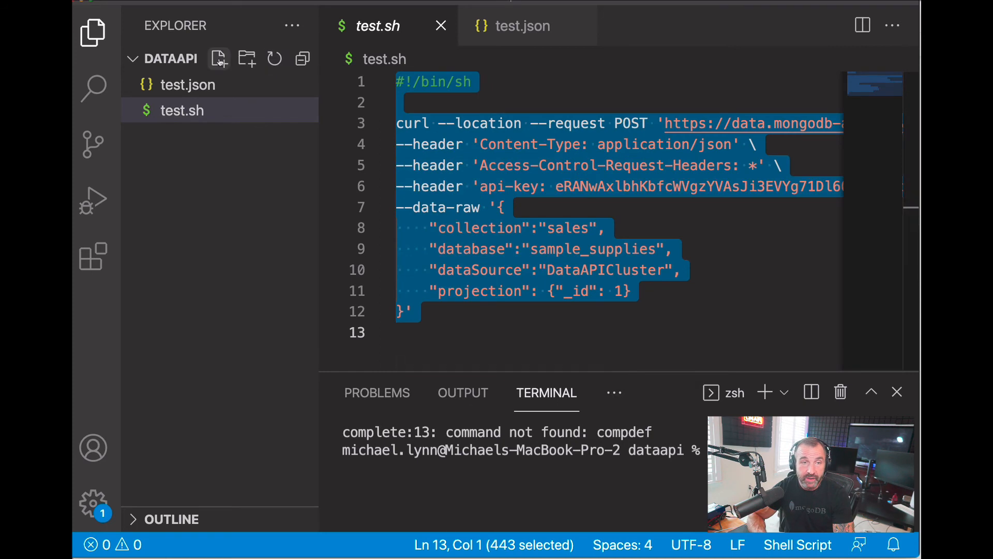
pyautogui.click(218, 58)
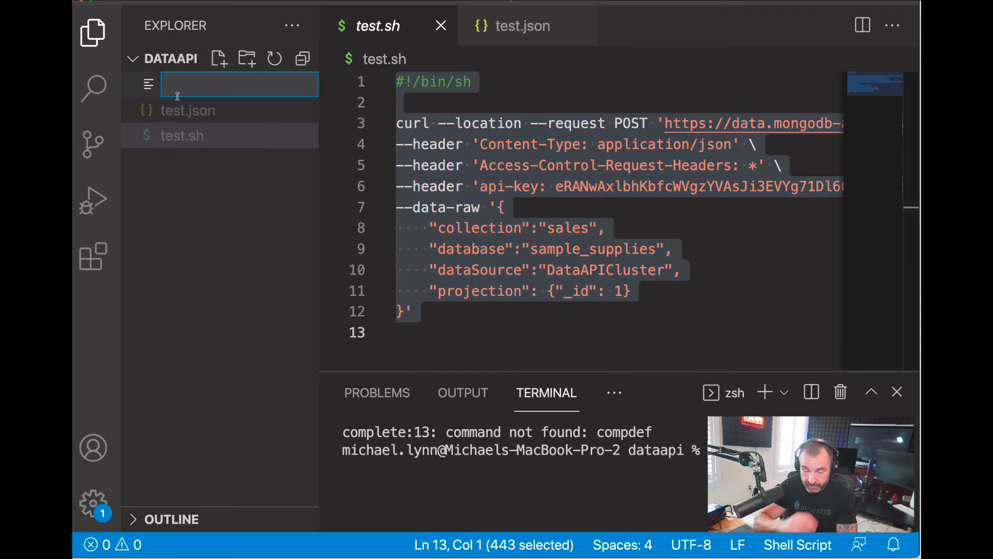
pyautogui.write('inser')
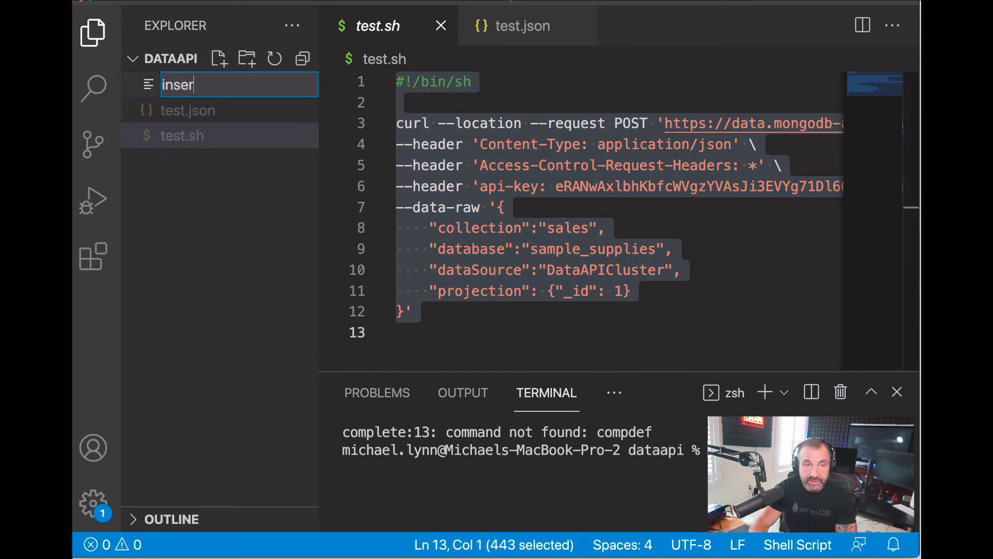
pyautogui.press('Return')
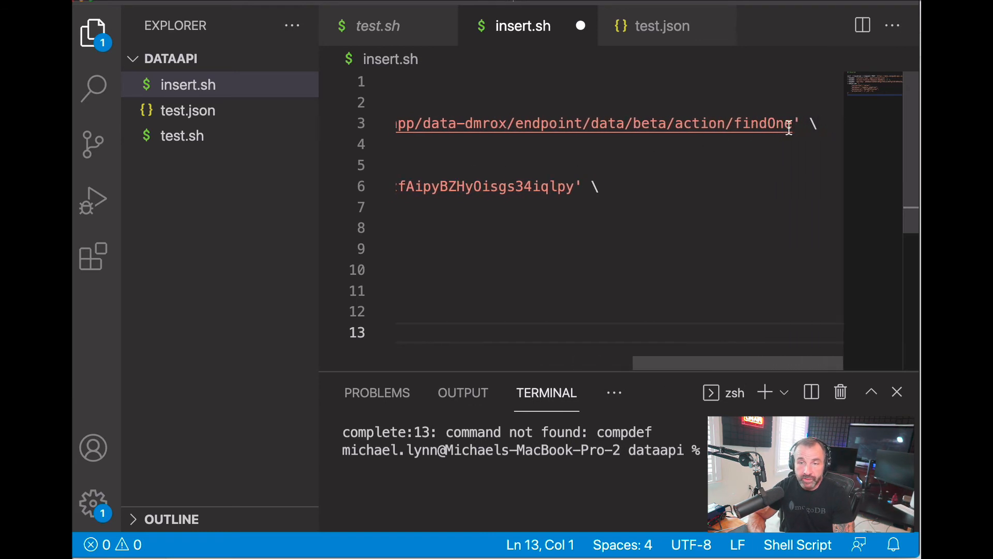
# Step: Change the request URL in insert.sh from findOne to insertOne
pyautogui.doubleClick(763, 123)
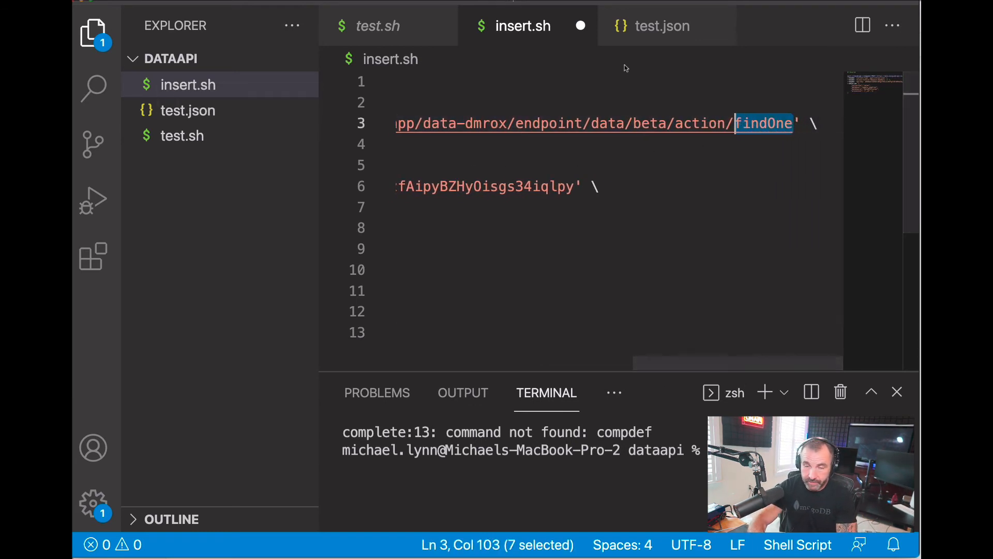
pyautogui.write('insertOne')
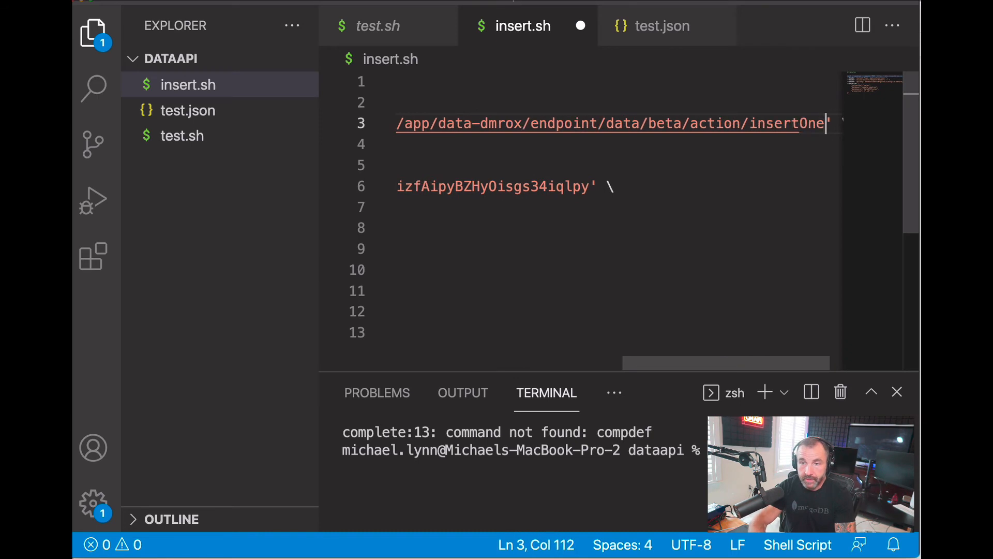
pyautogui.hscroll(-3)
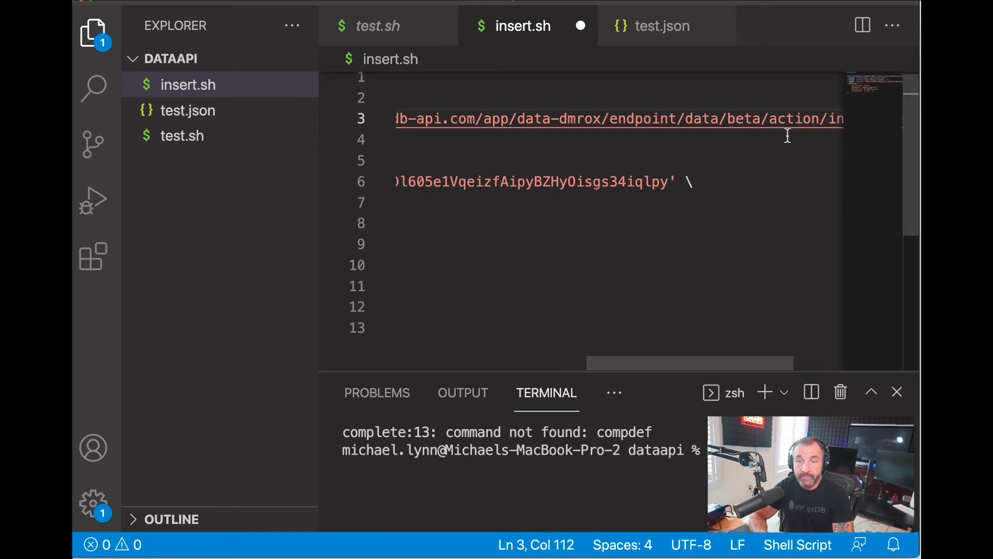
pyautogui.hscroll(-3)
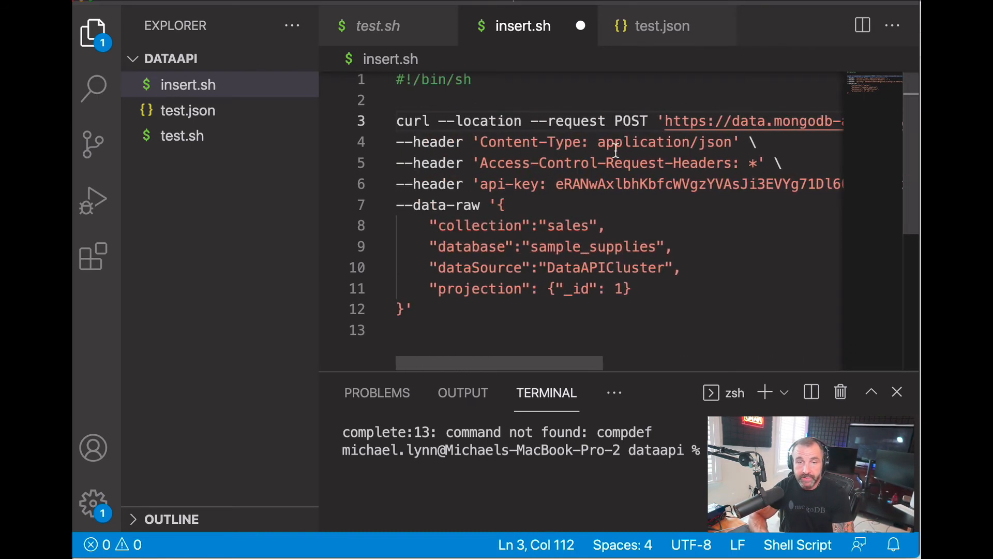
pyautogui.click(397, 141)
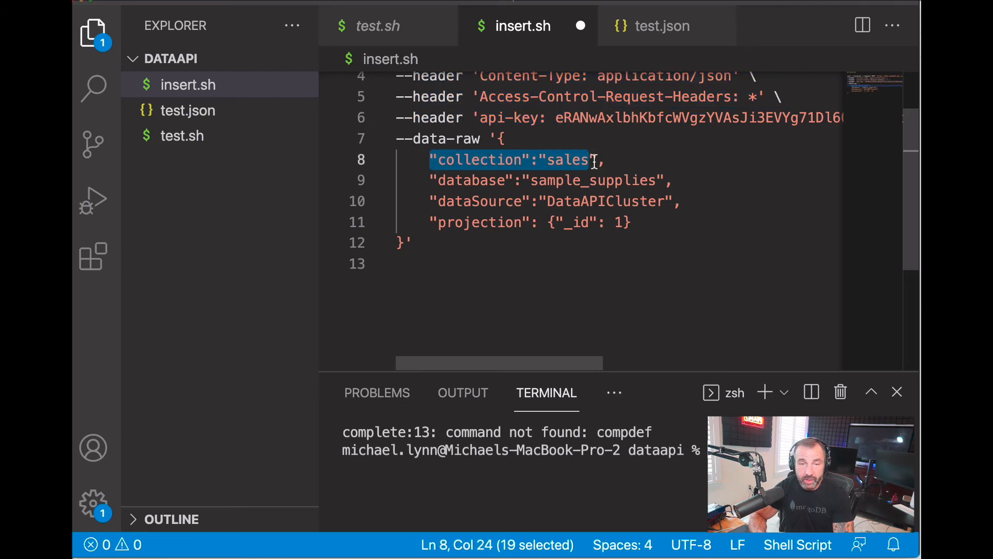
pyautogui.moveTo(632, 222)
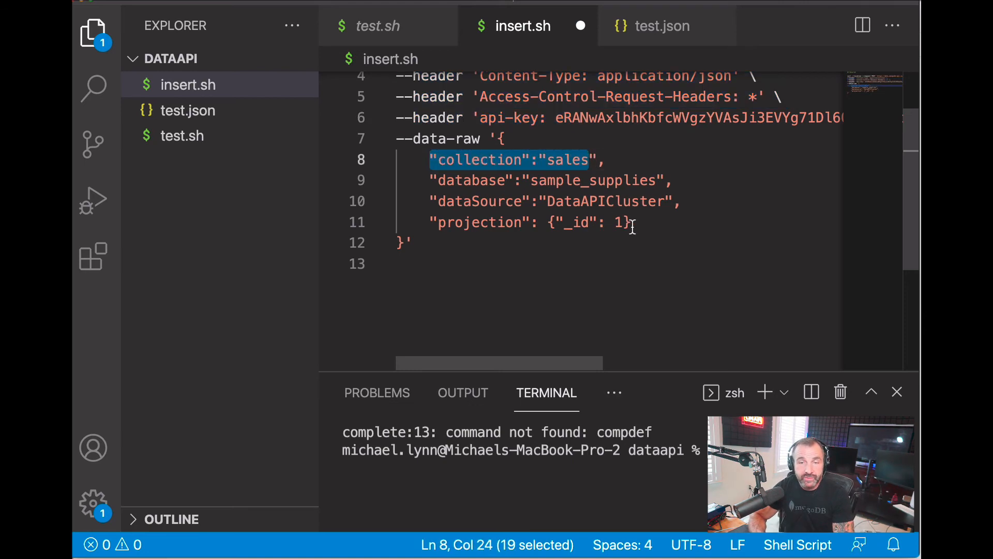
pyautogui.moveTo(535, 223)
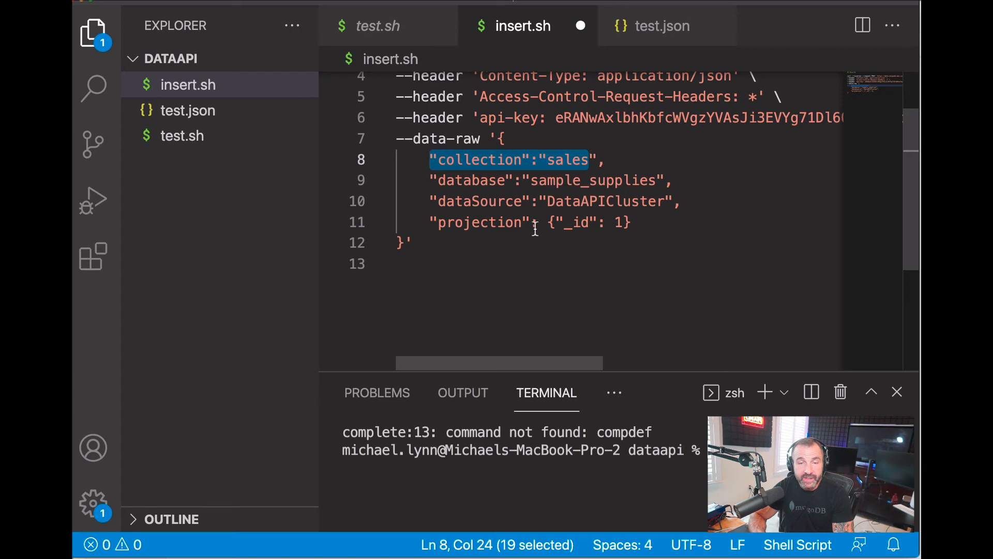
# Step: Rename the projection field to document with an empty {} value, then return to test.json
pyautogui.click(437, 222)
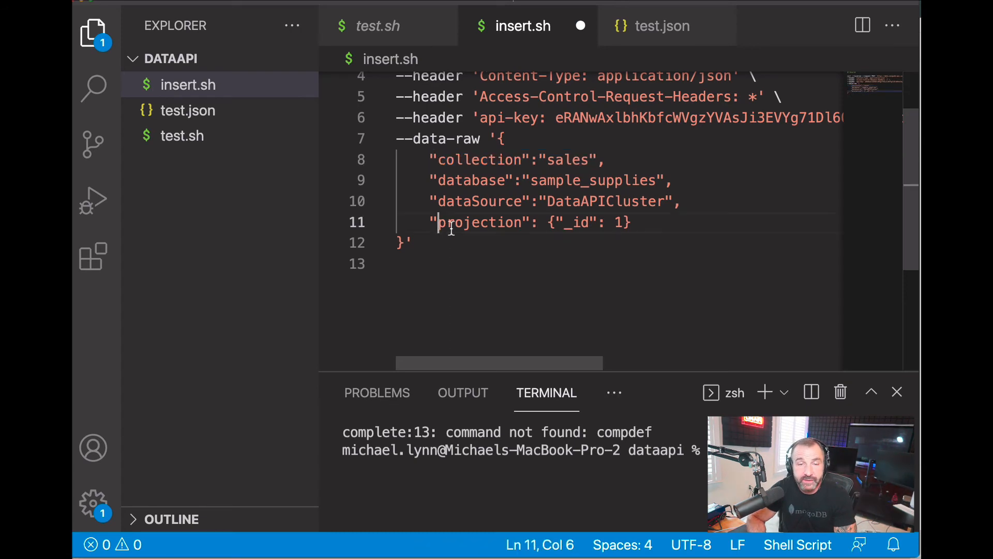
pyautogui.write('doc')
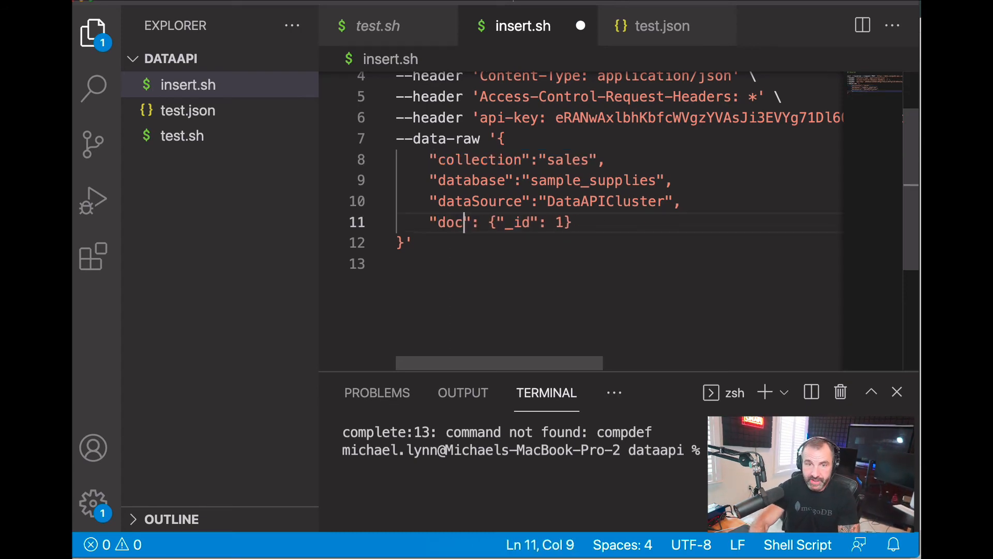
pyautogui.write('ument')
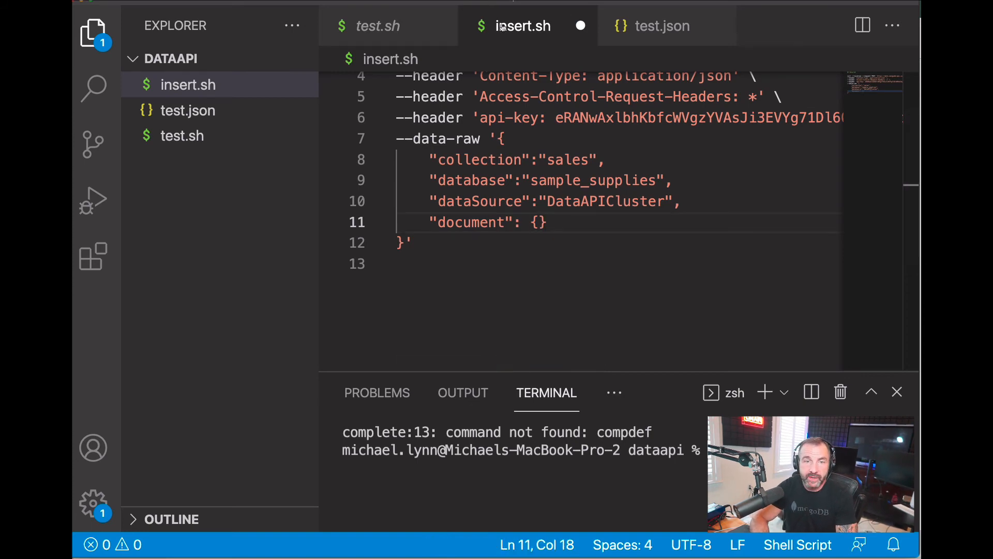
pyautogui.click(663, 26)
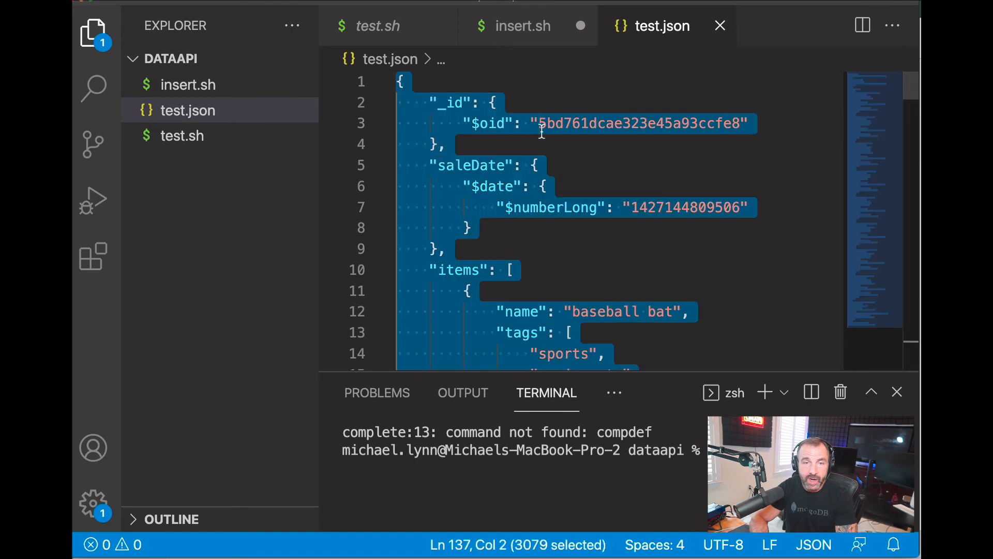
# Step: Paste the full sales record from test.json as the document value in insert.sh and review it
pyautogui.click(523, 25)
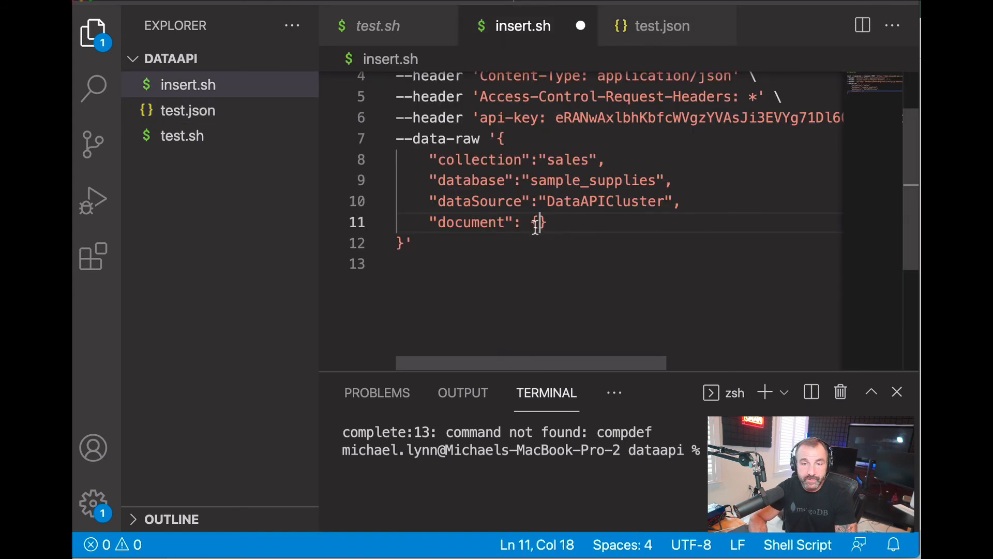
pyautogui.press('Backspace')
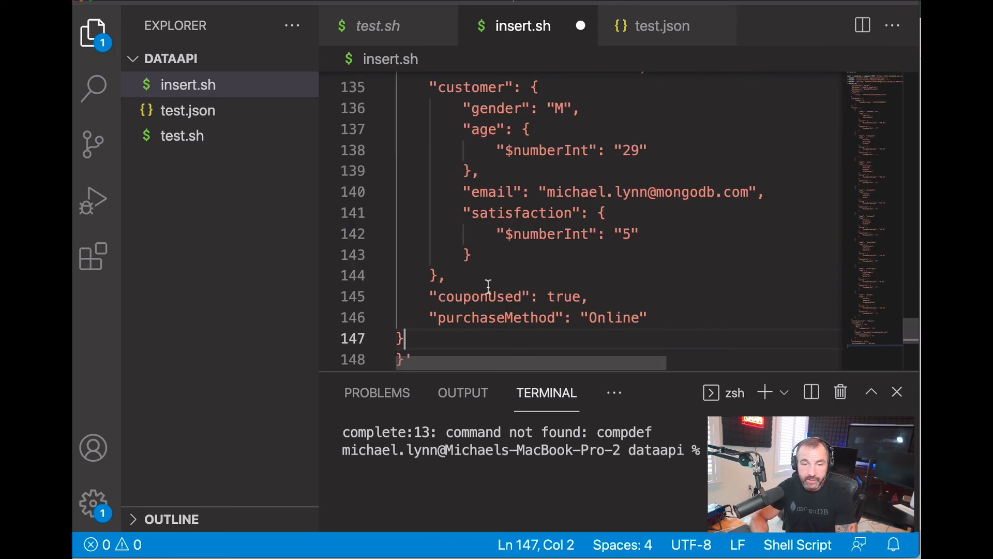
pyautogui.scroll(3)
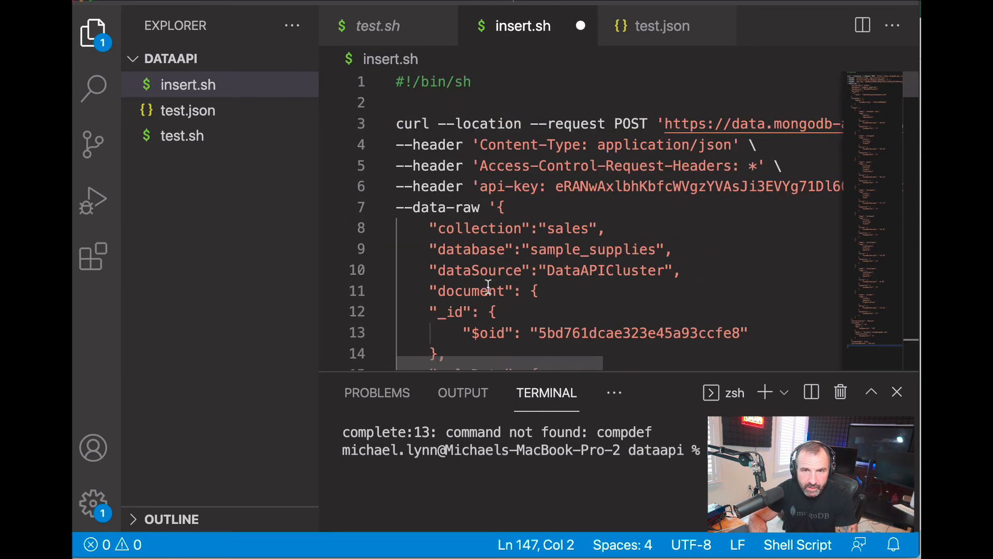
pyautogui.scroll(-3)
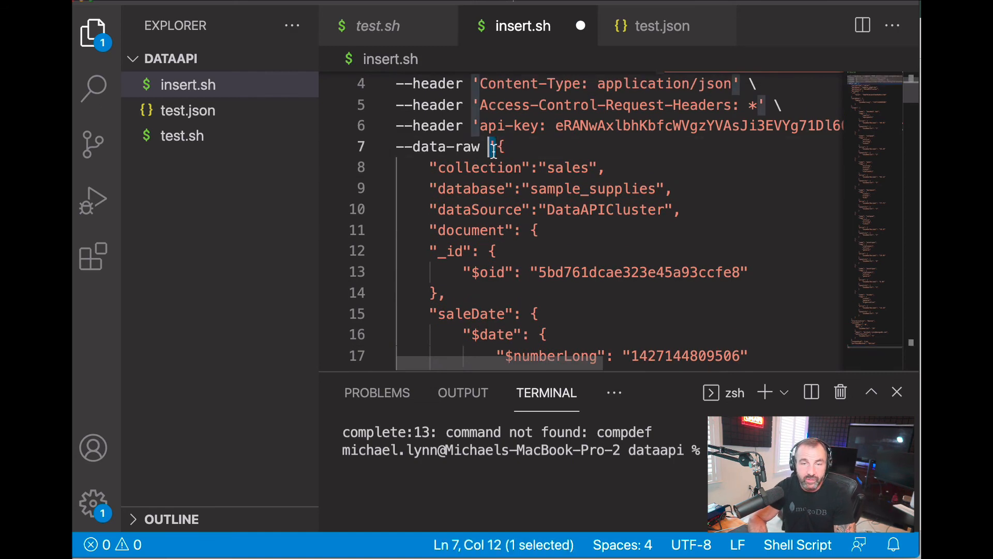
pyautogui.scroll(-3)
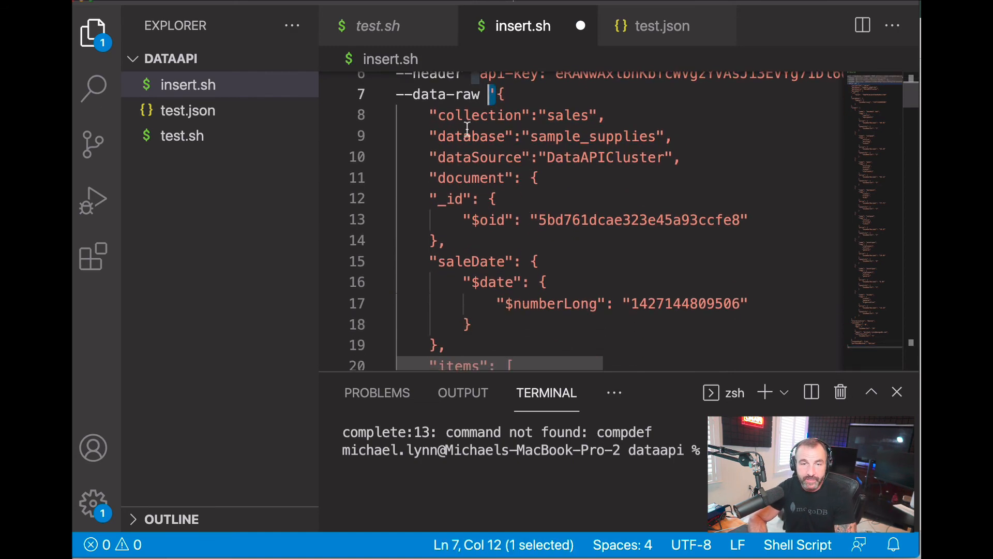
pyautogui.click(507, 177)
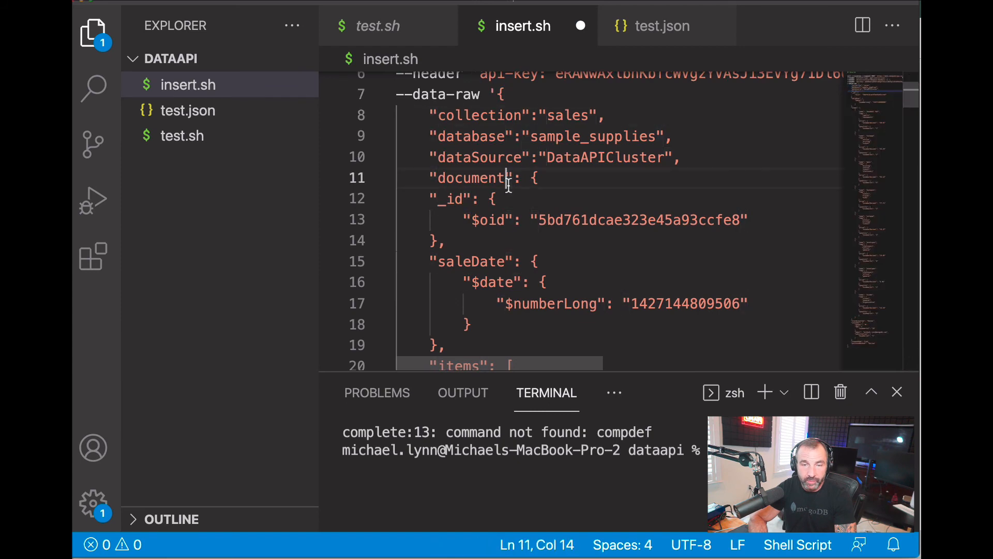
pyautogui.scroll(-3)
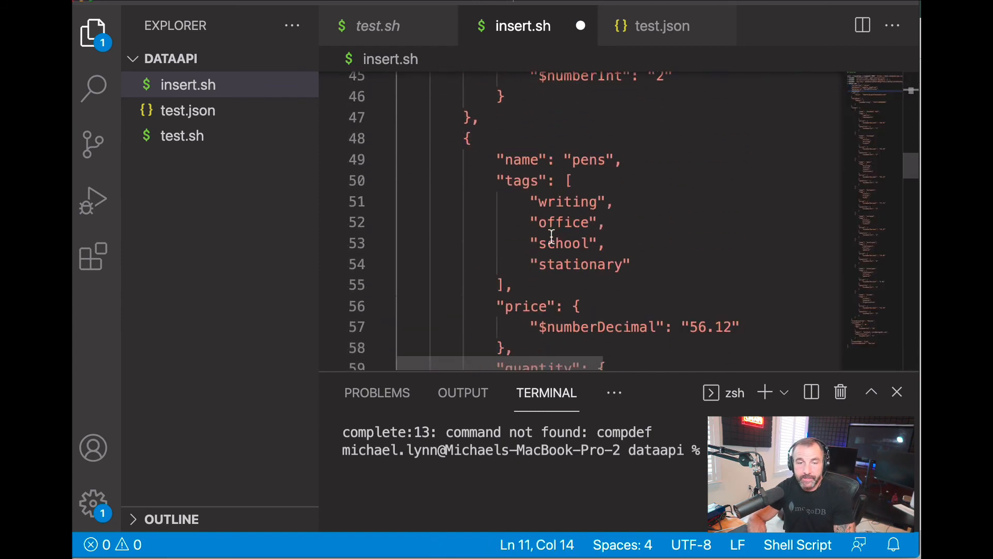
pyautogui.scroll(-3)
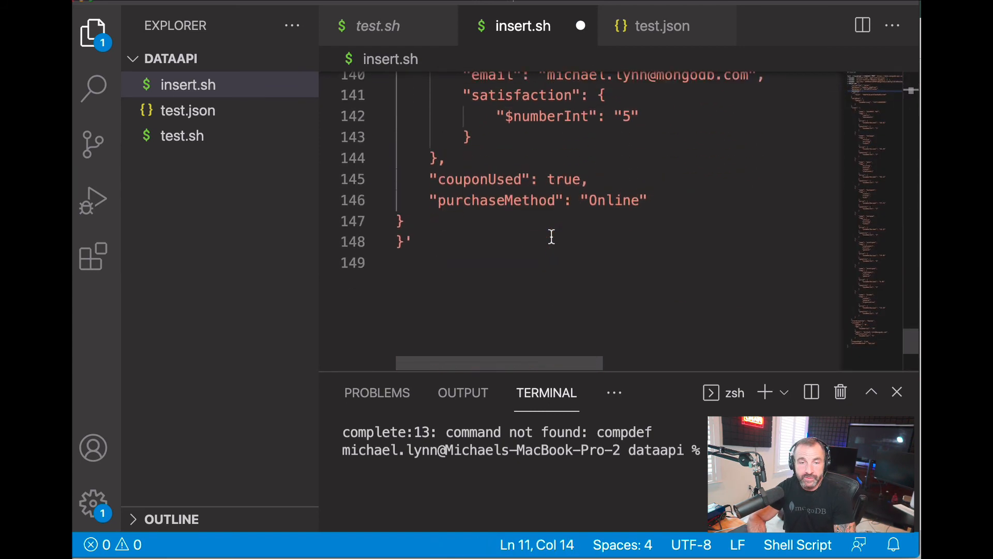
pyautogui.click(411, 242)
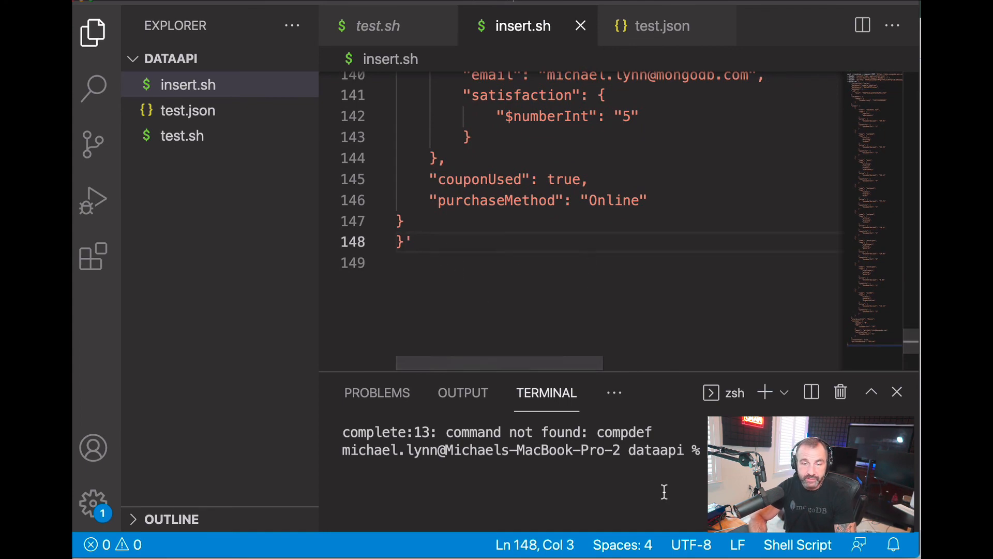
pyautogui.moveTo(595, 466)
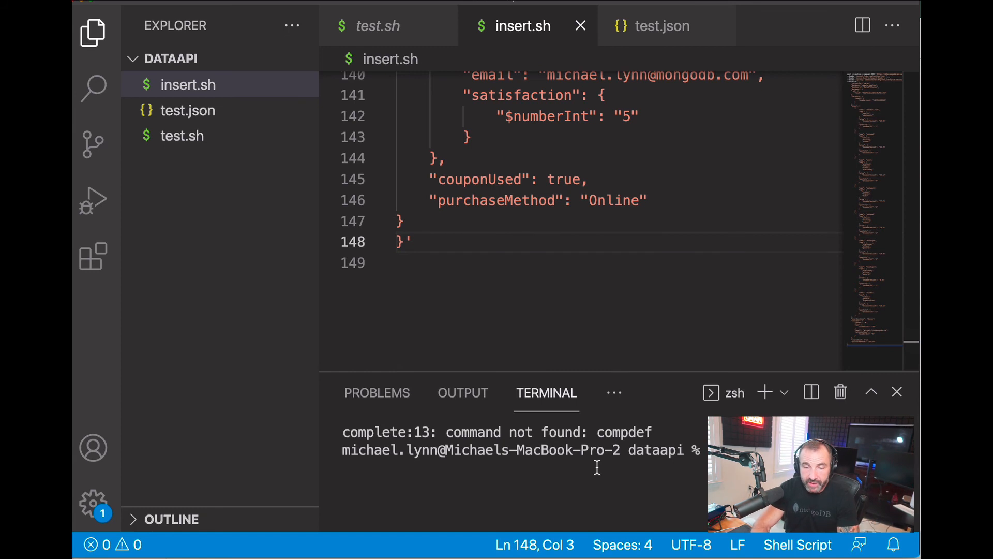
# Step: Confirm insert.sh exists with ls and run sh insert.sh, which hits a duplicate _id key error
pyautogui.write('ls insert.')
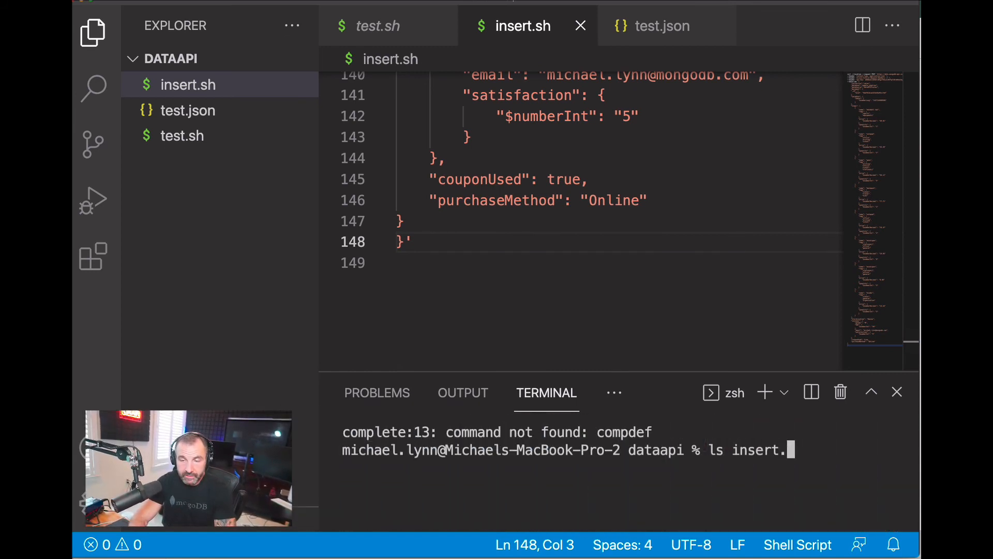
pyautogui.press('Return')
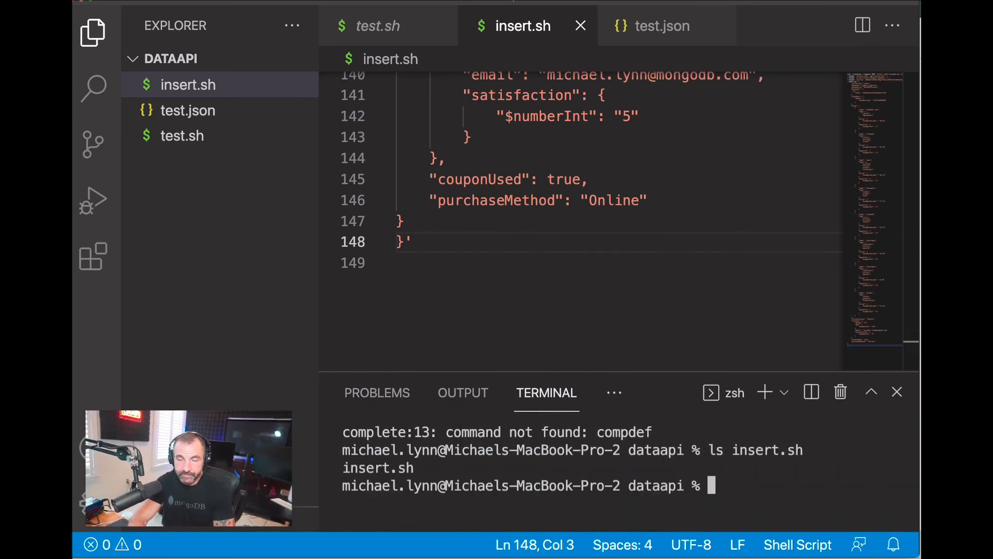
pyautogui.write('sh insert')
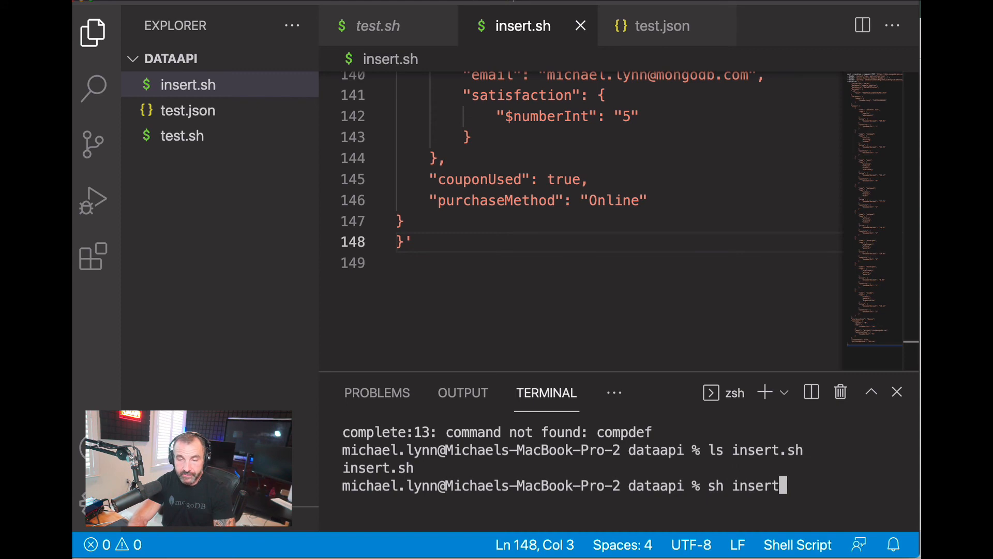
pyautogui.press('Return')
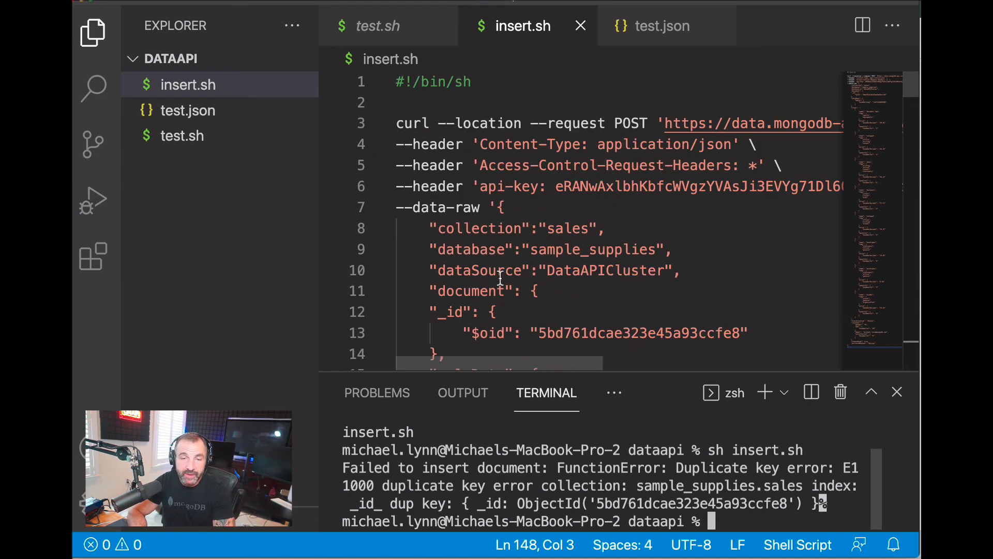
pyautogui.scroll(-3)
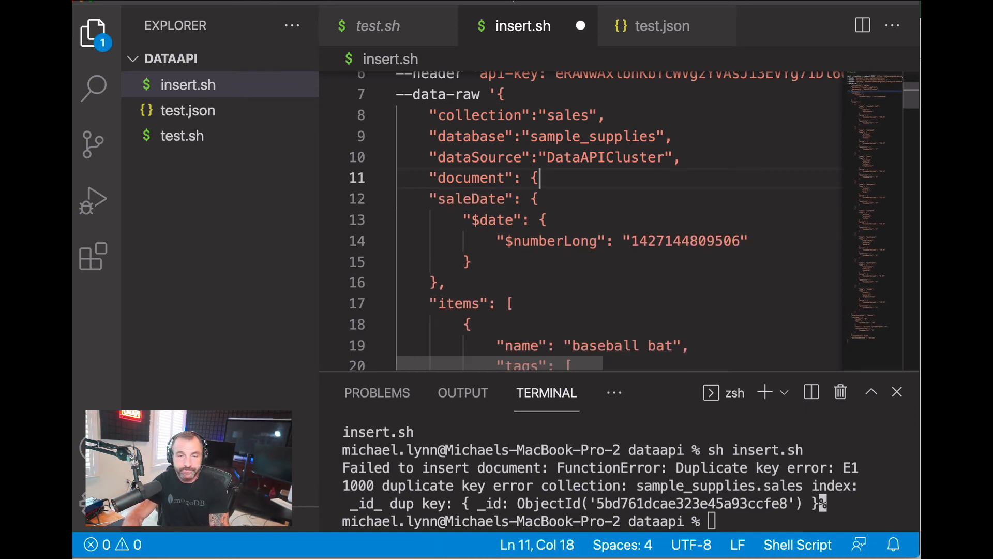
pyautogui.moveTo(562, 334)
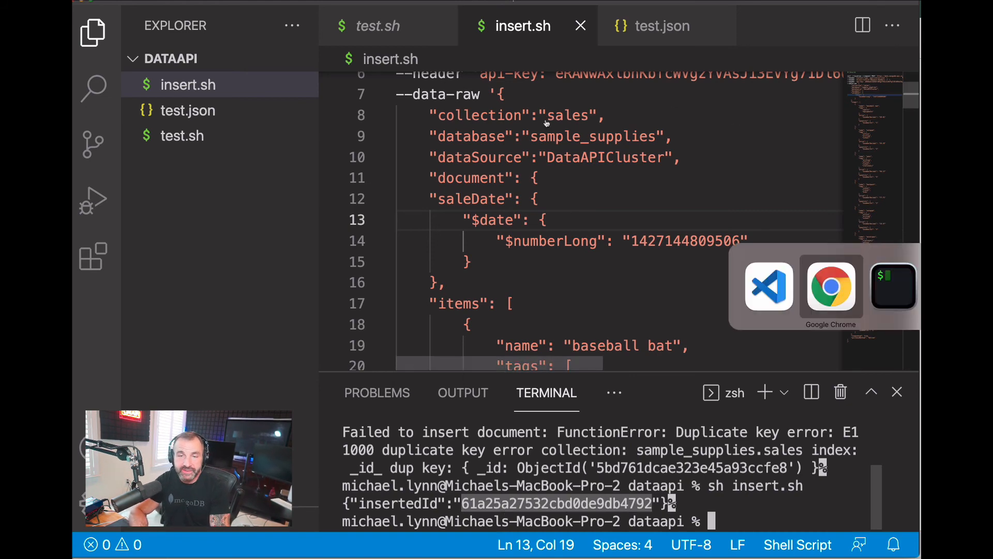
# Step: Switch back to the browser showing the Atlas sample_supplies.sales collection
pyautogui.click(830, 286)
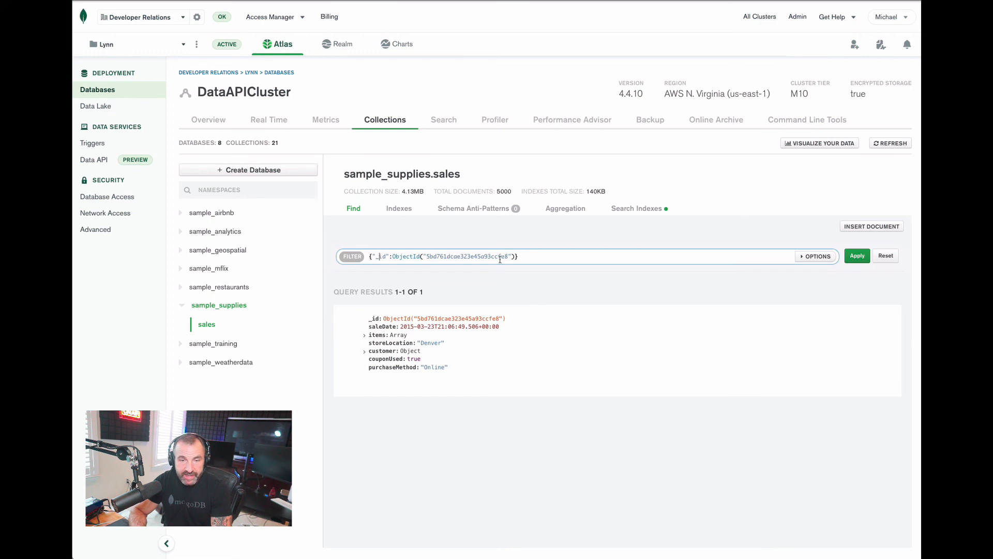
# Step: Filter the sales collection by _id 61a25a27532cbd0de9db4792 and expand the result's customer details
pyautogui.doubleClick(467, 256)
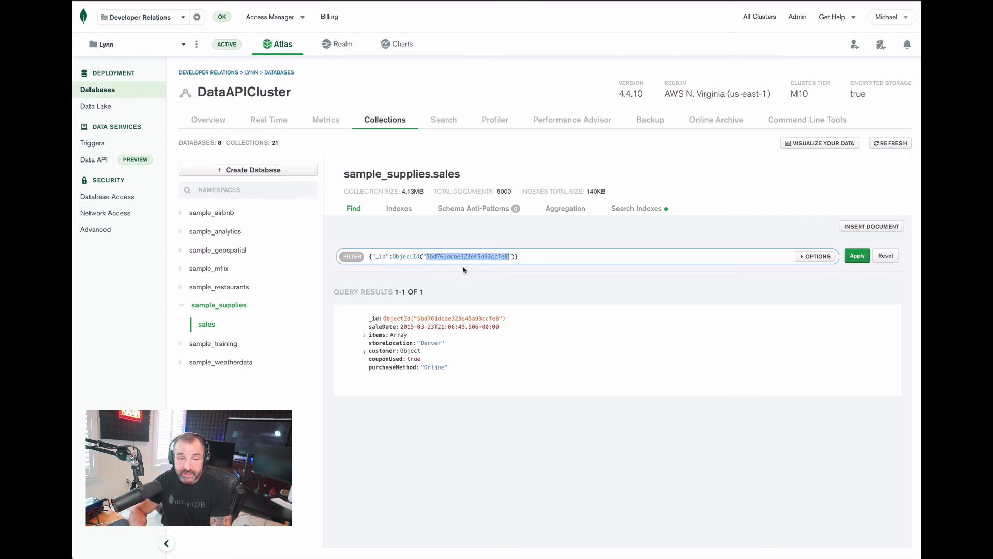
pyautogui.write('61a25a27532cbd0de9db4792')
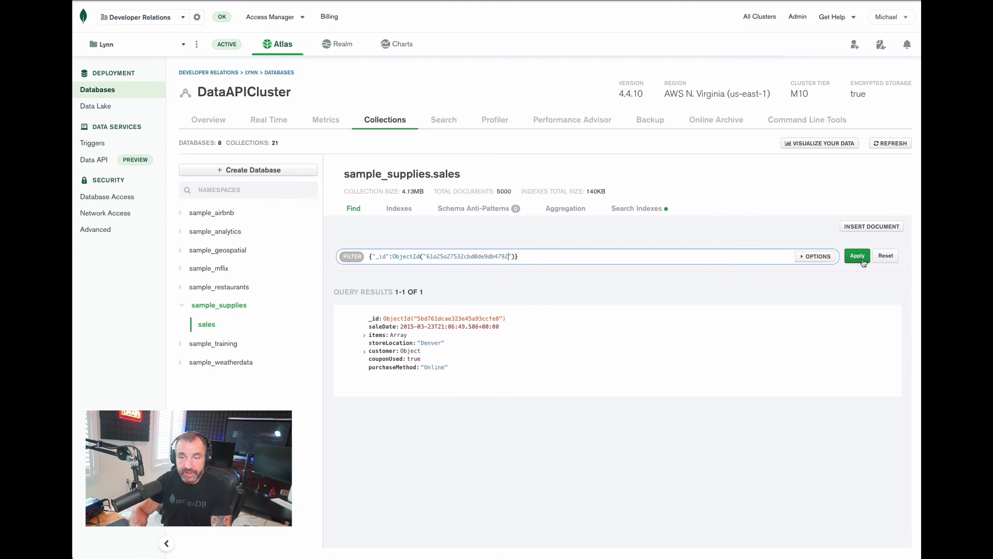
pyautogui.click(857, 256)
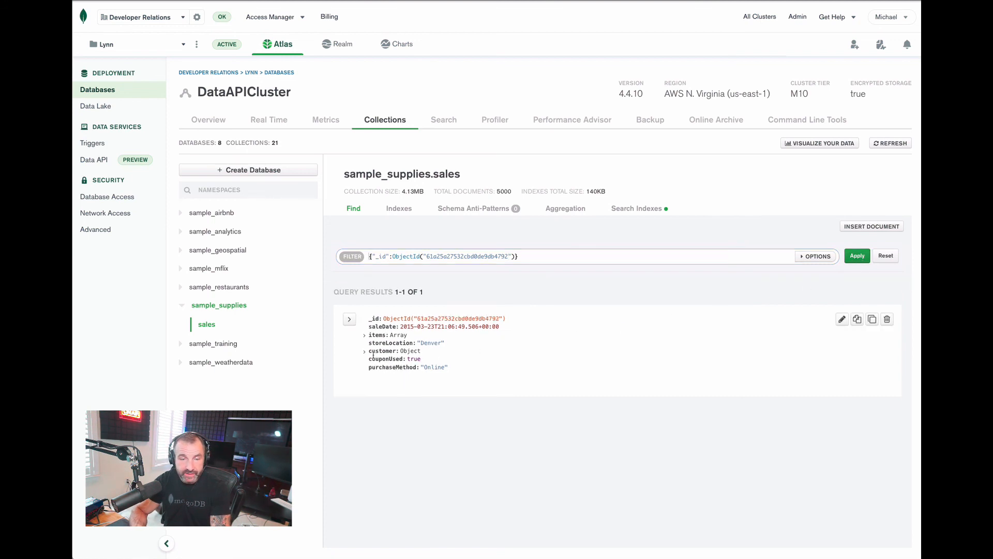
pyautogui.click(367, 350)
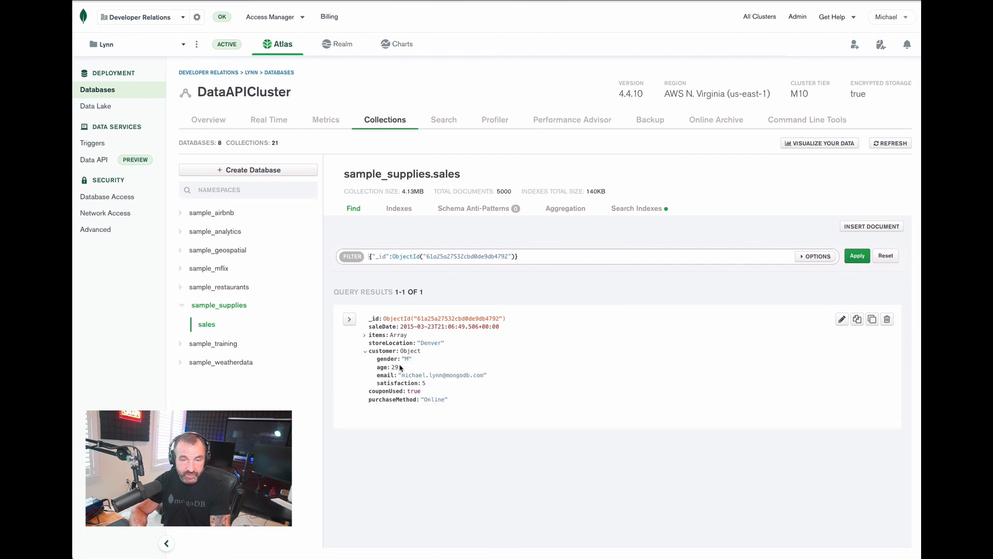
pyautogui.doubleClick(441, 375)
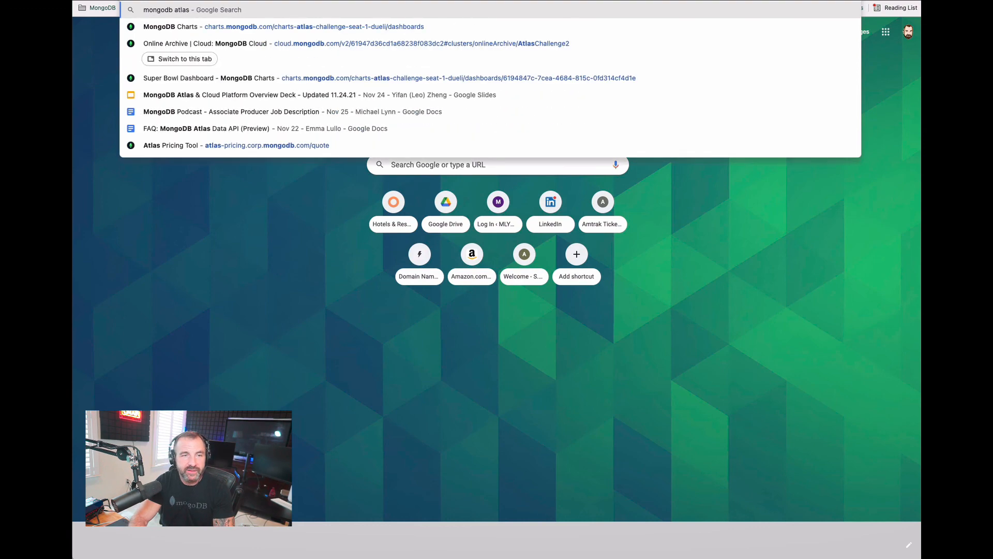
# Step: Search for the Data API docs and review the insert, find and delete test document examples
pyautogui.press('Return')
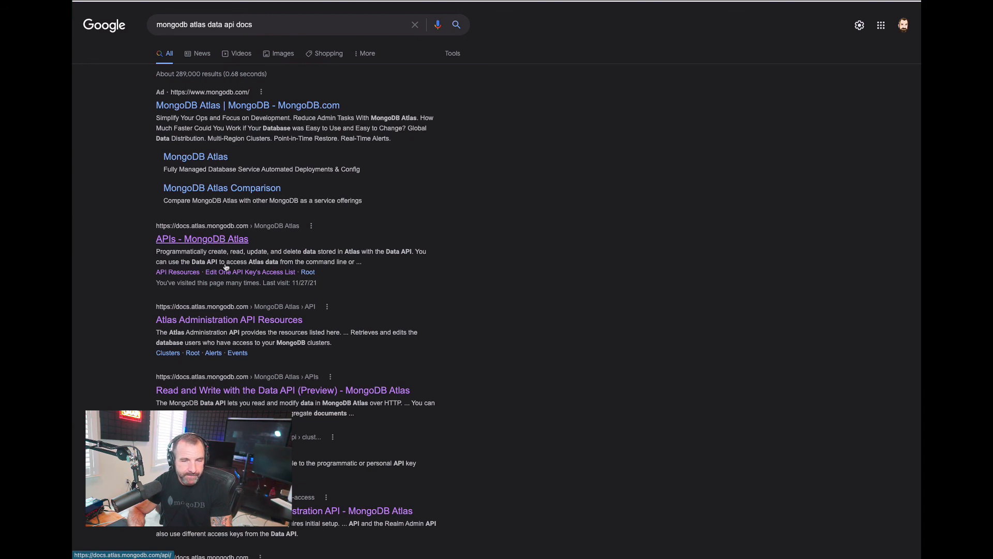
pyautogui.moveTo(260, 274)
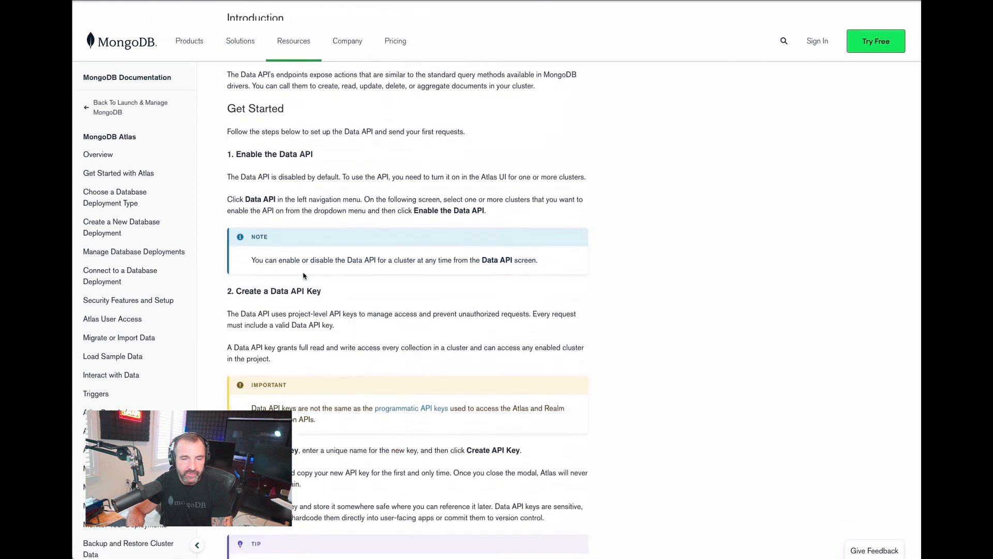
pyautogui.scroll(-3)
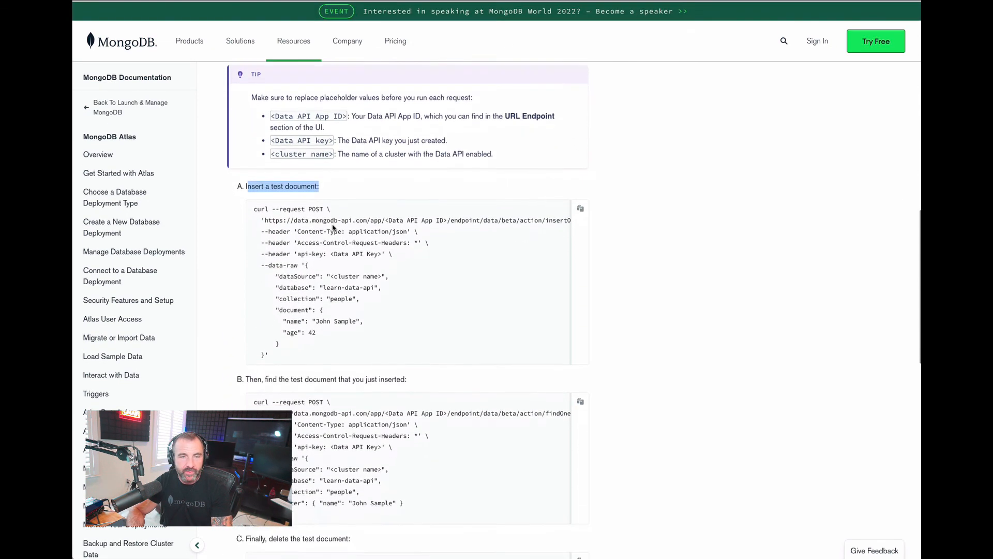
pyautogui.scroll(-3)
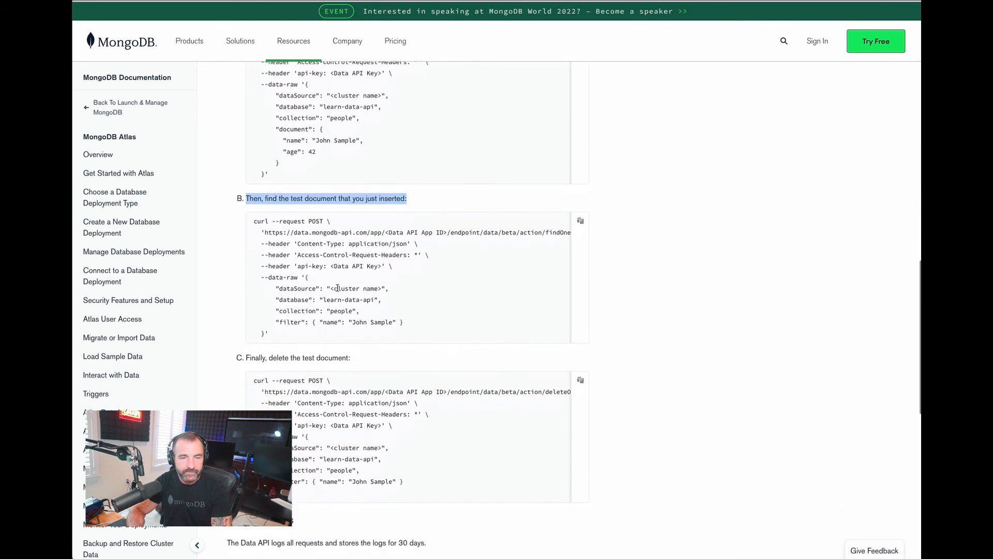
pyautogui.scroll(-3)
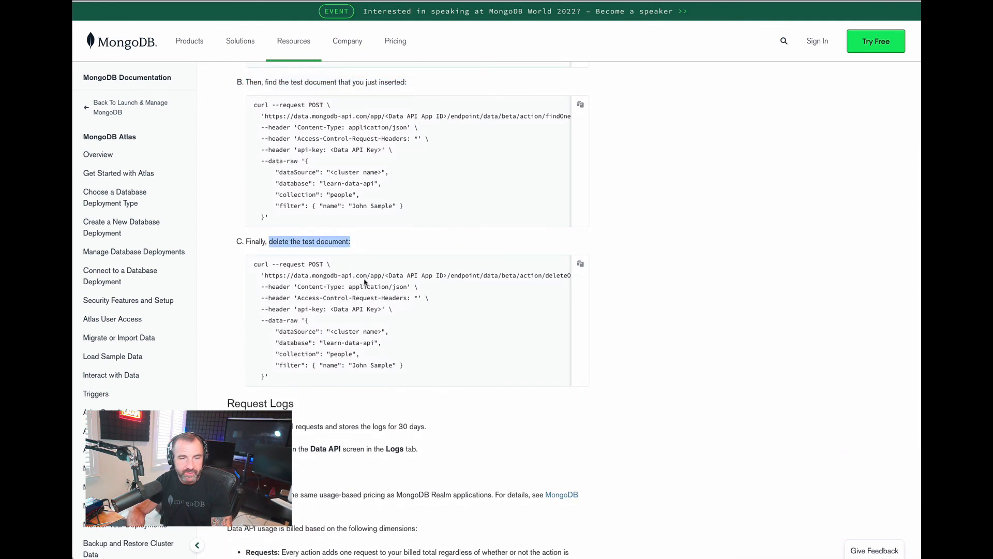
pyautogui.scroll(-3)
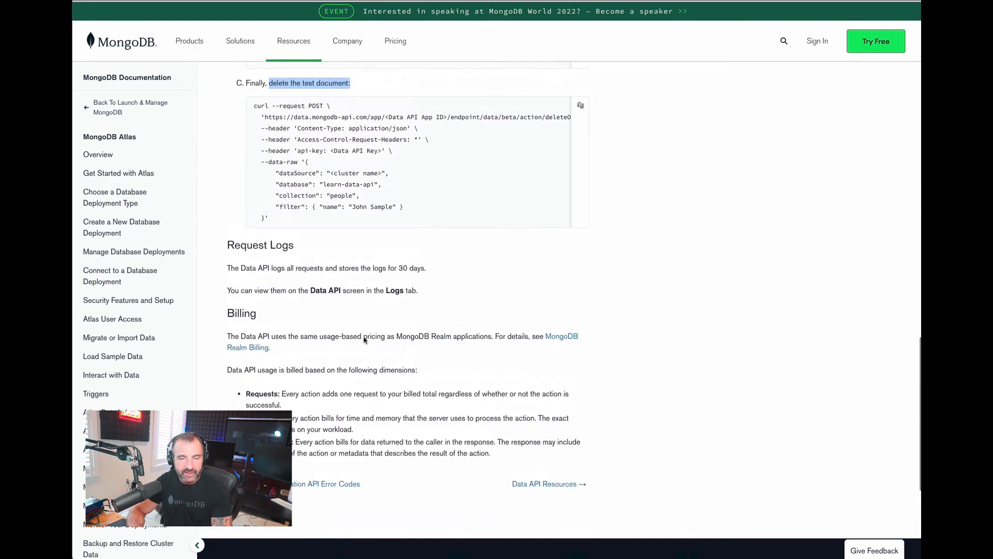
pyautogui.scroll(3)
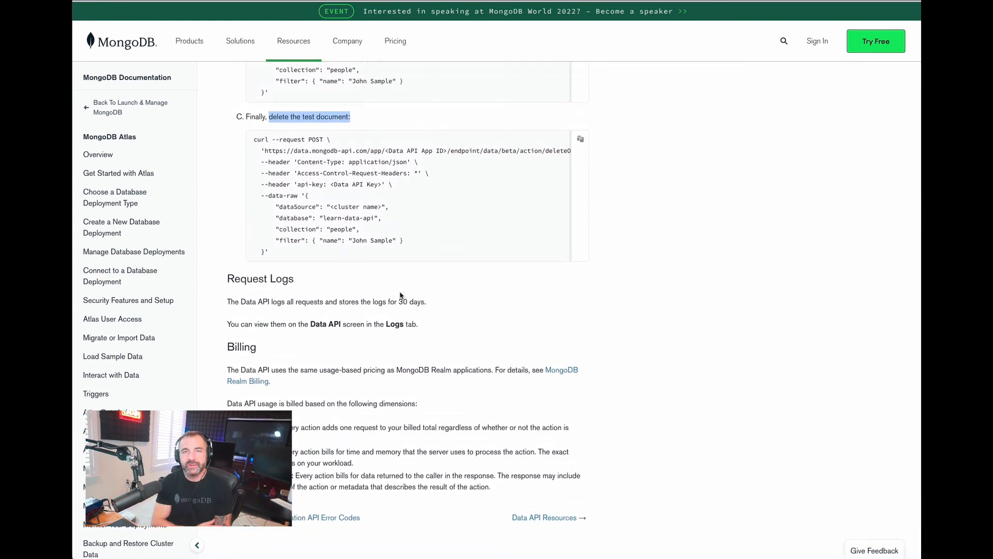